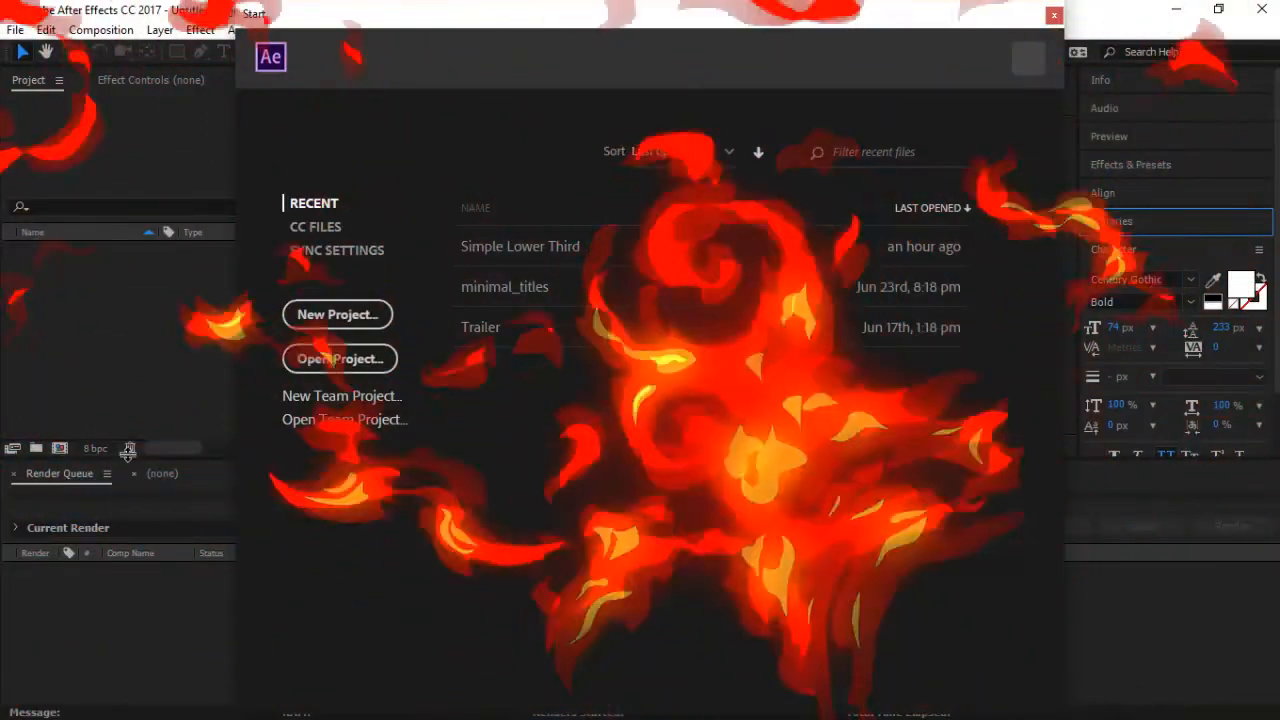
- Start a new project and add a red solid background layer via Layer > New > Solid
left_click(336, 314)
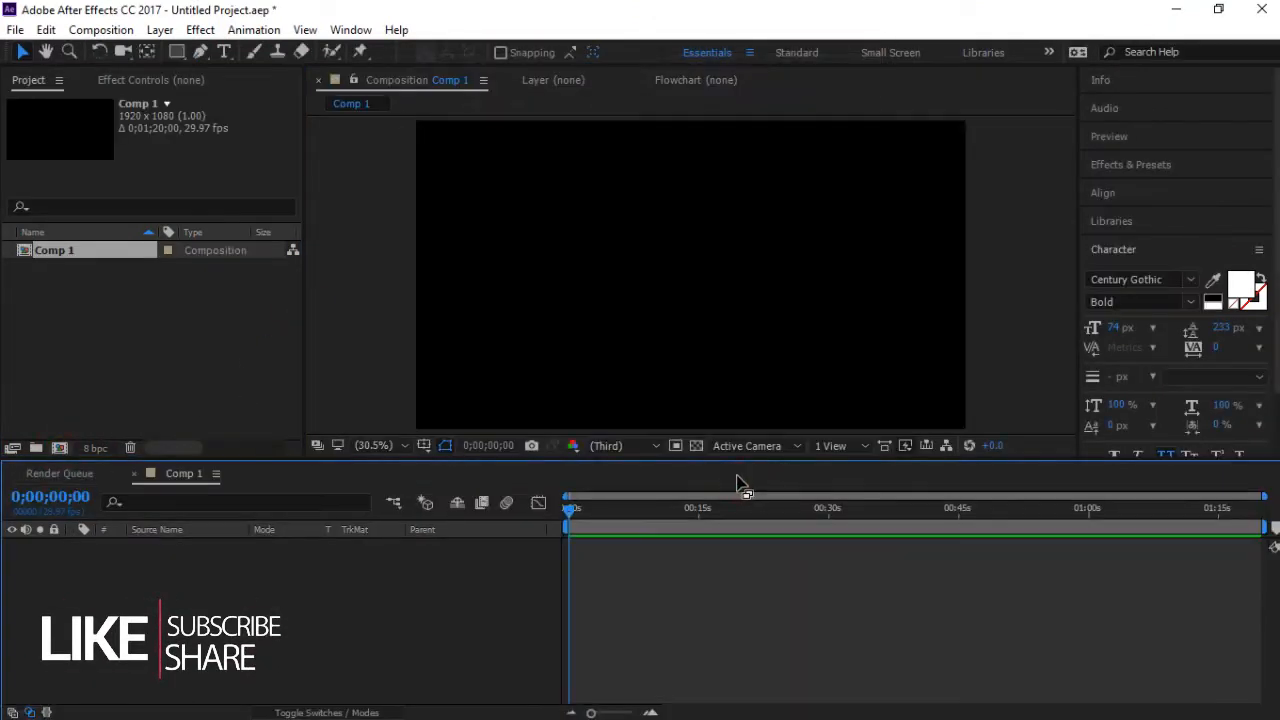
left_click(100, 30)
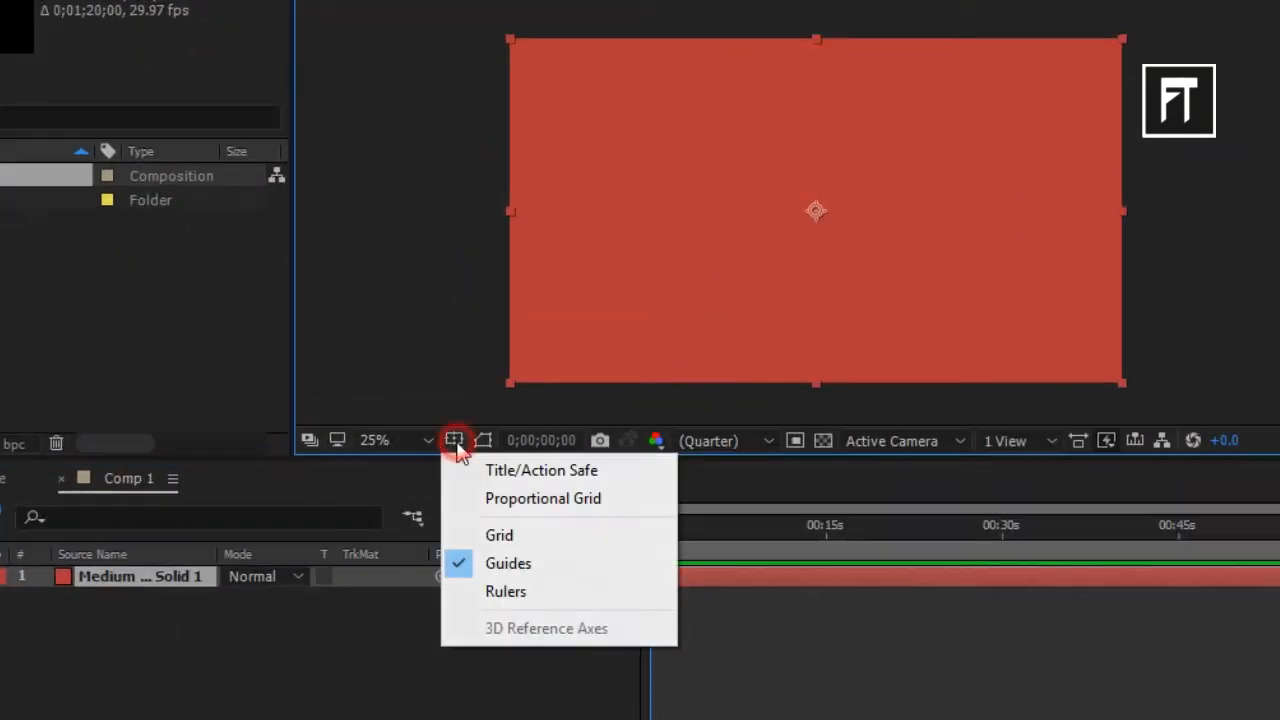
- Turn on the grid overlay and create an empty Shape Layer 1 above the red solid
left_click(500, 534)
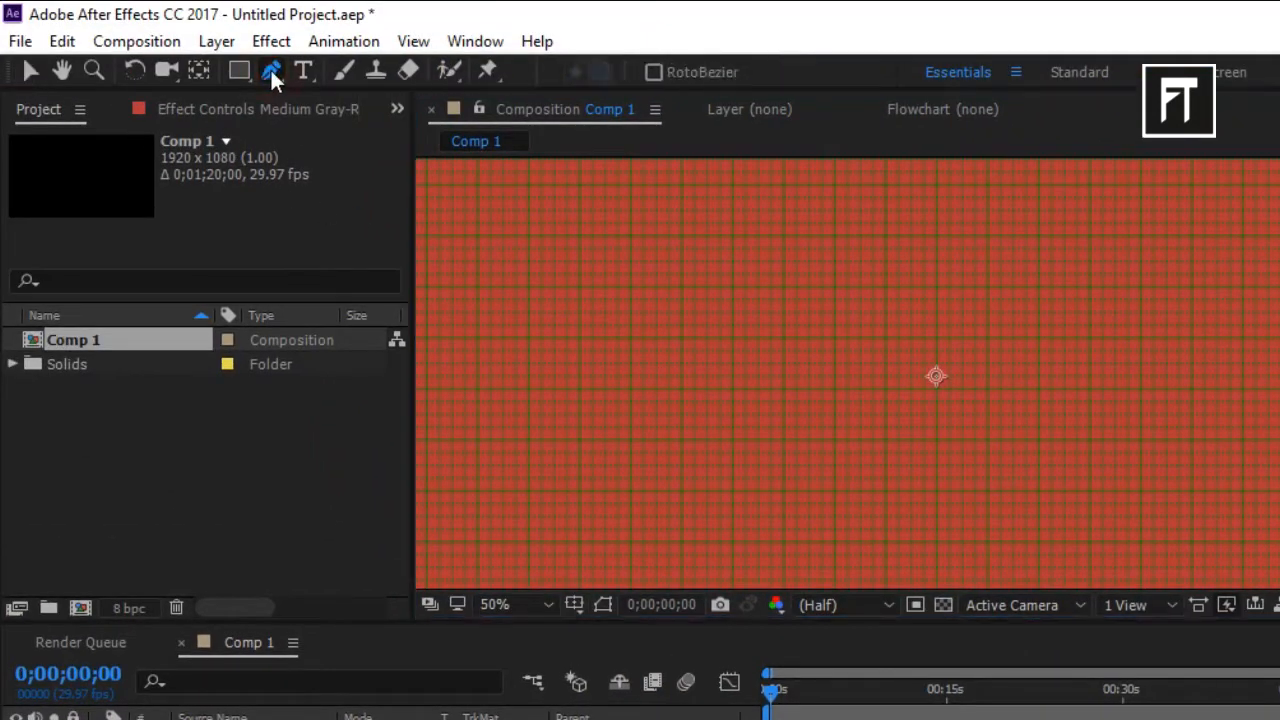
left_click(216, 40)
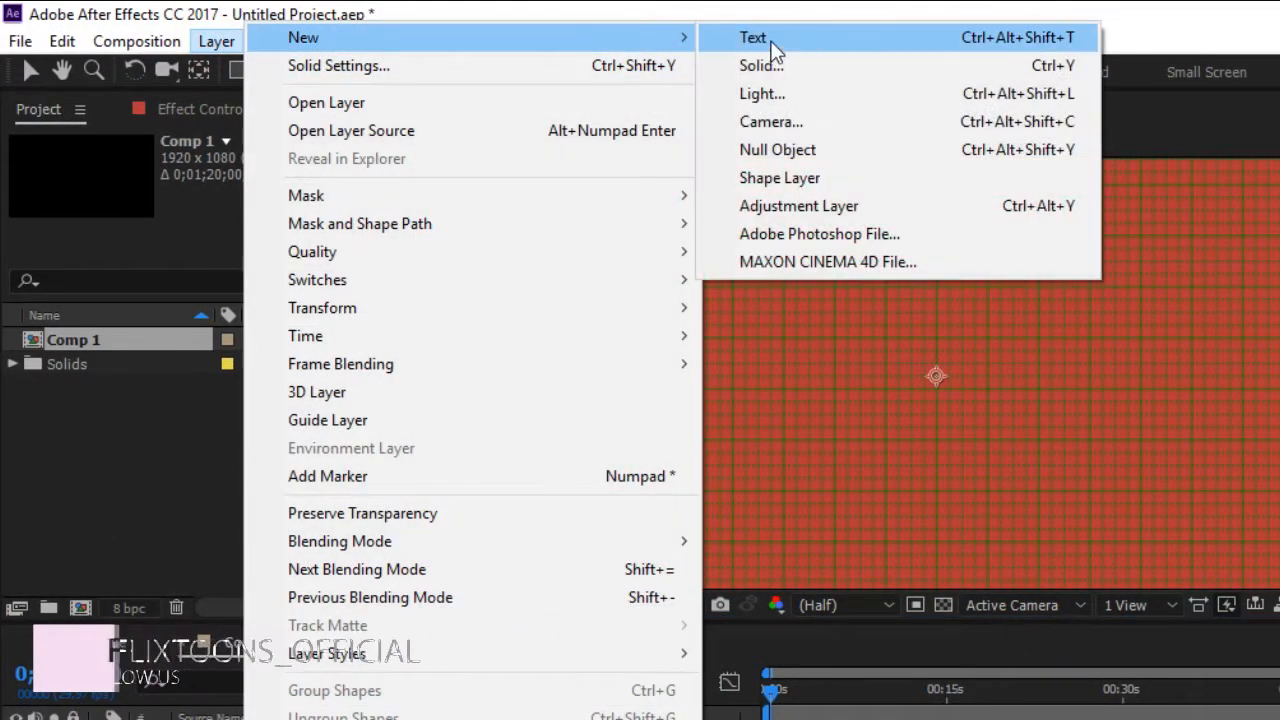
left_click(780, 176)
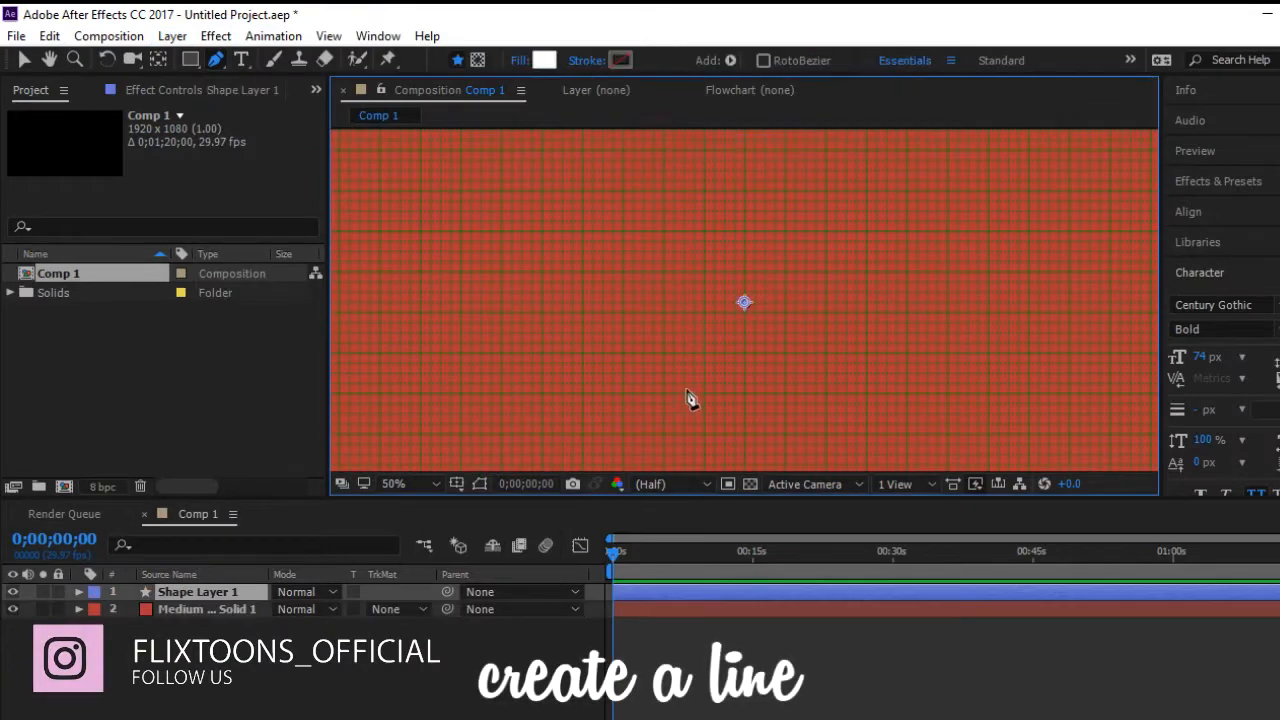
mouse_move(670, 404)
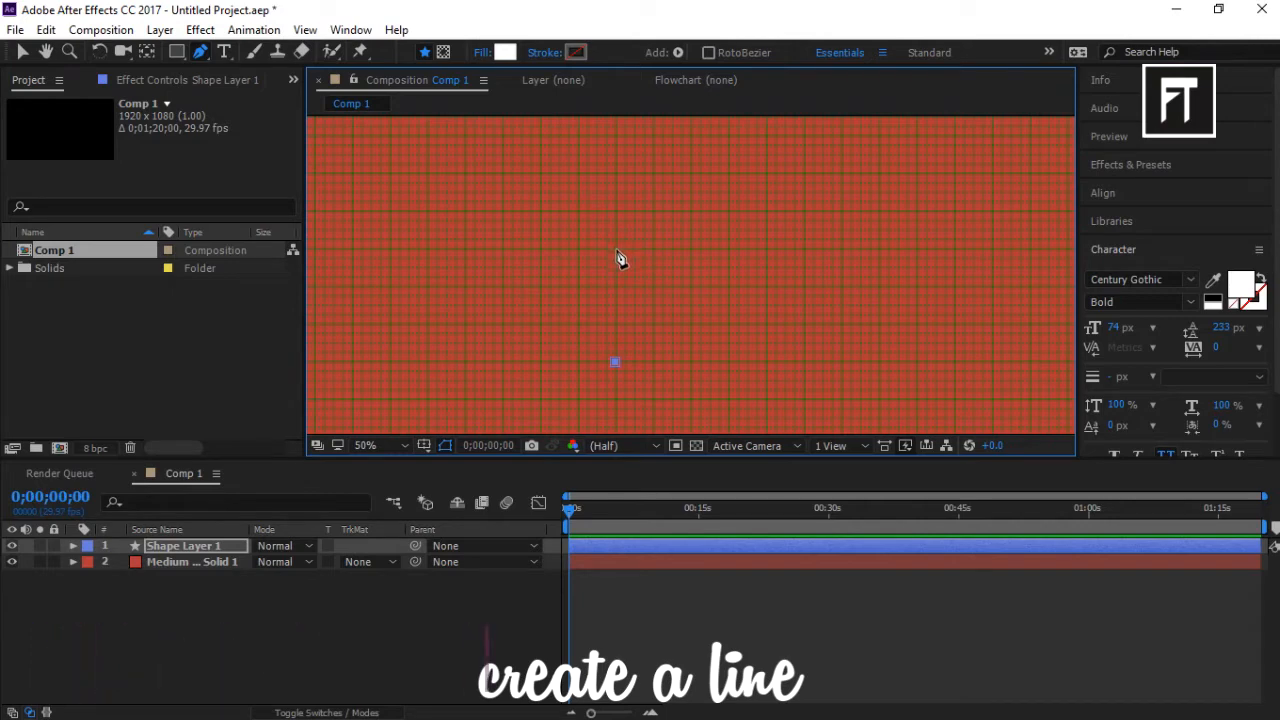
- Draw a vertical pen path and give it no fill with a solid white stroke
left_click_drag(616, 250, 616, 364)
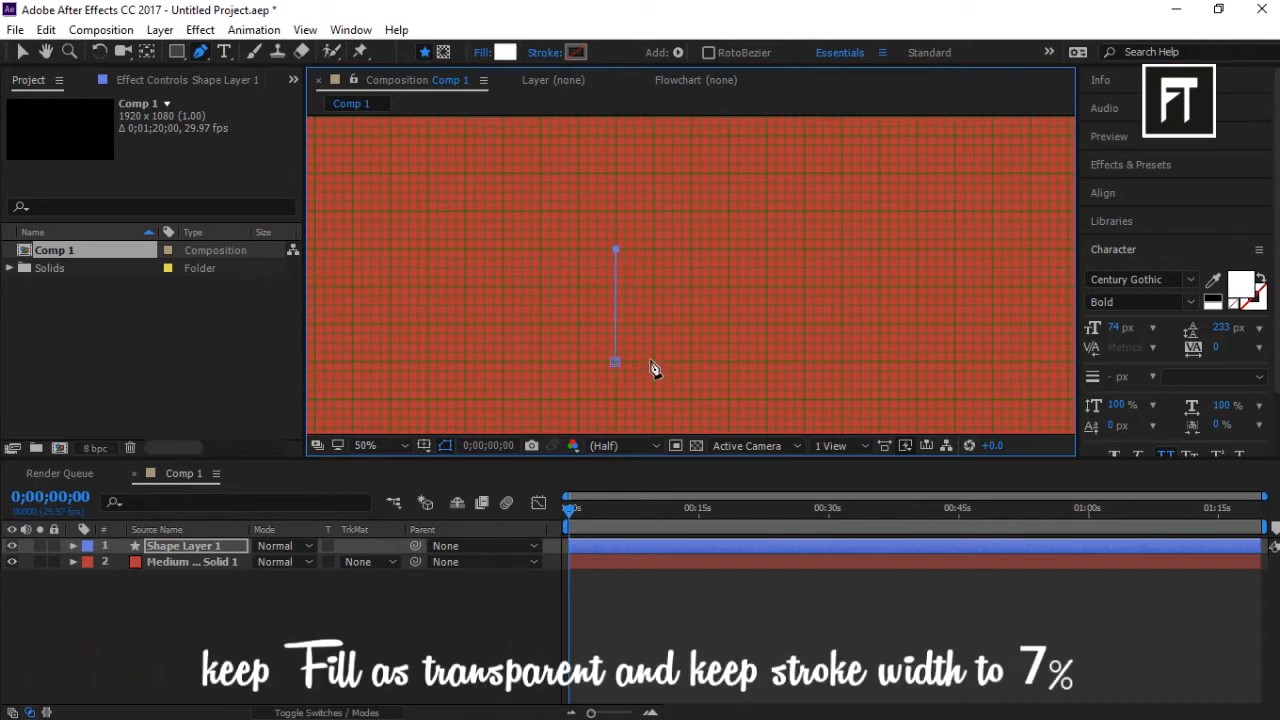
left_click(506, 52)
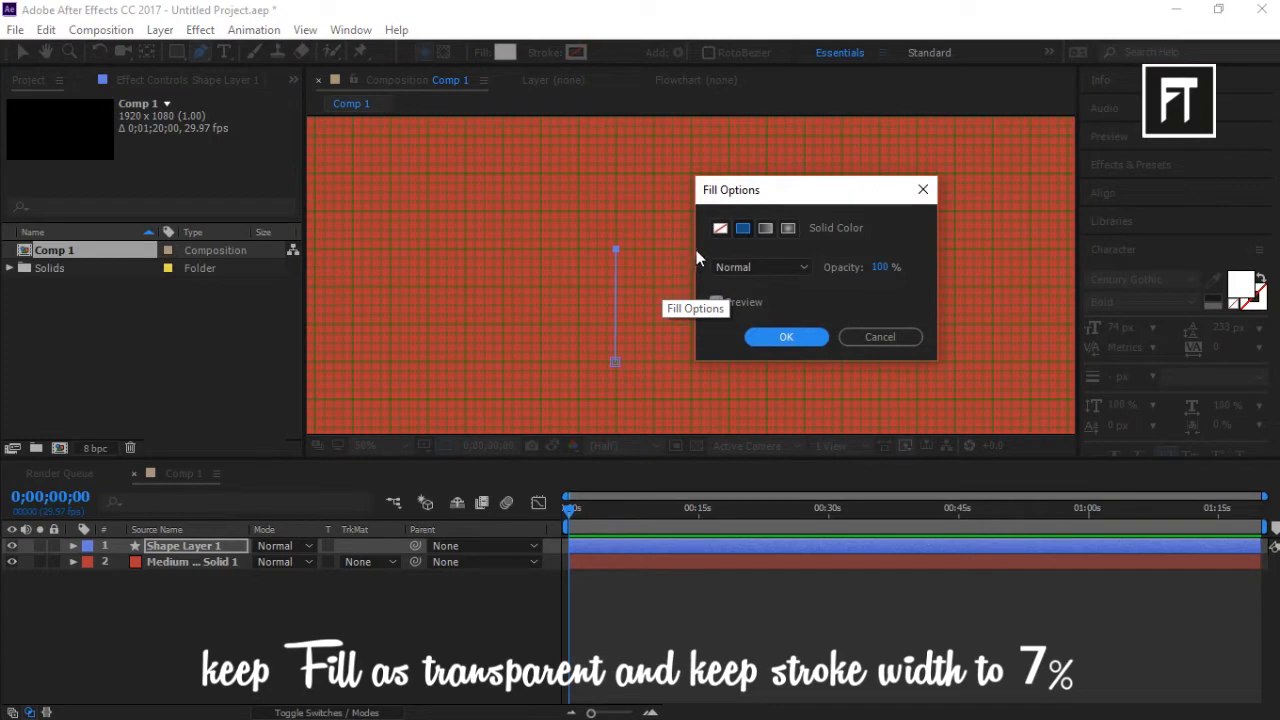
left_click(786, 336)
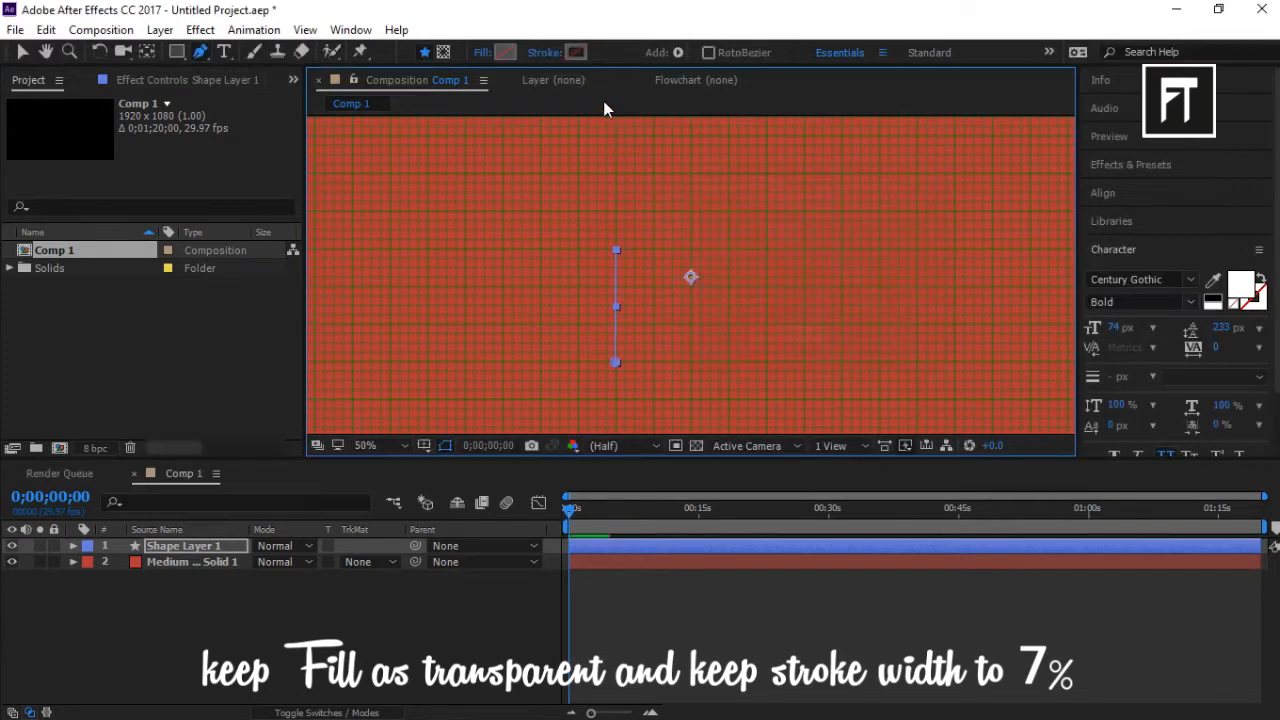
left_click(576, 52)
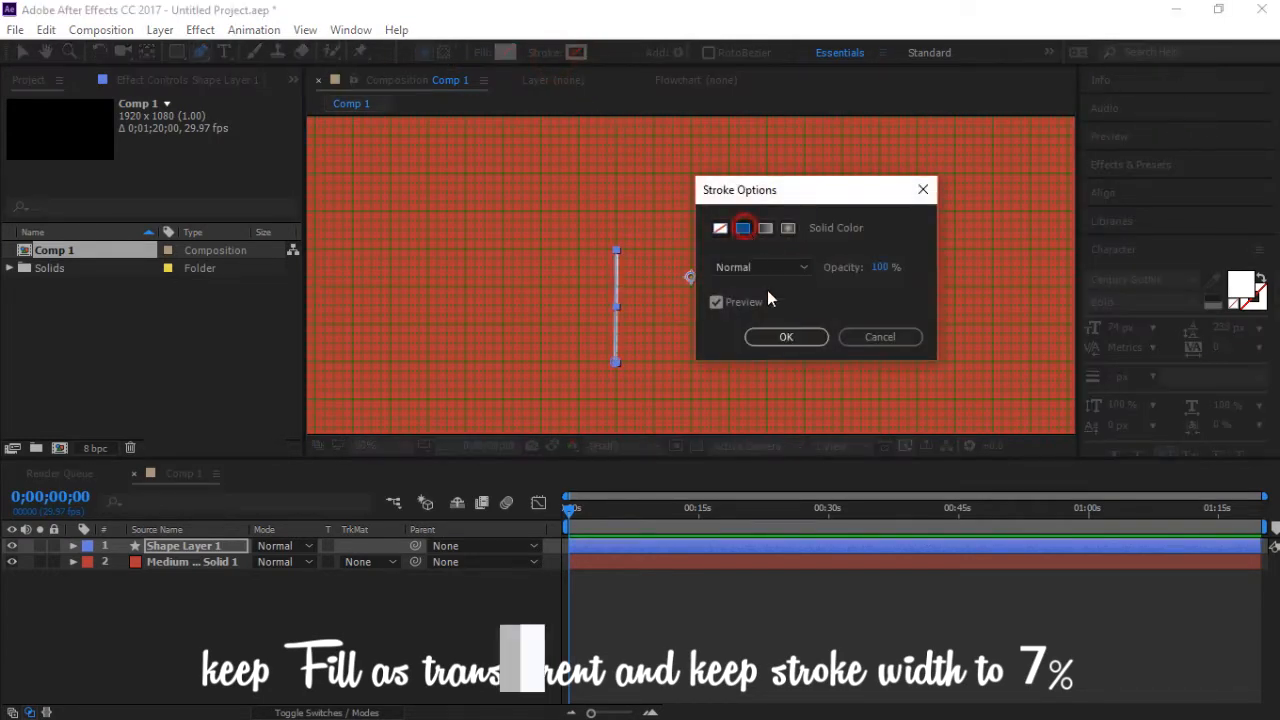
left_click(786, 336)
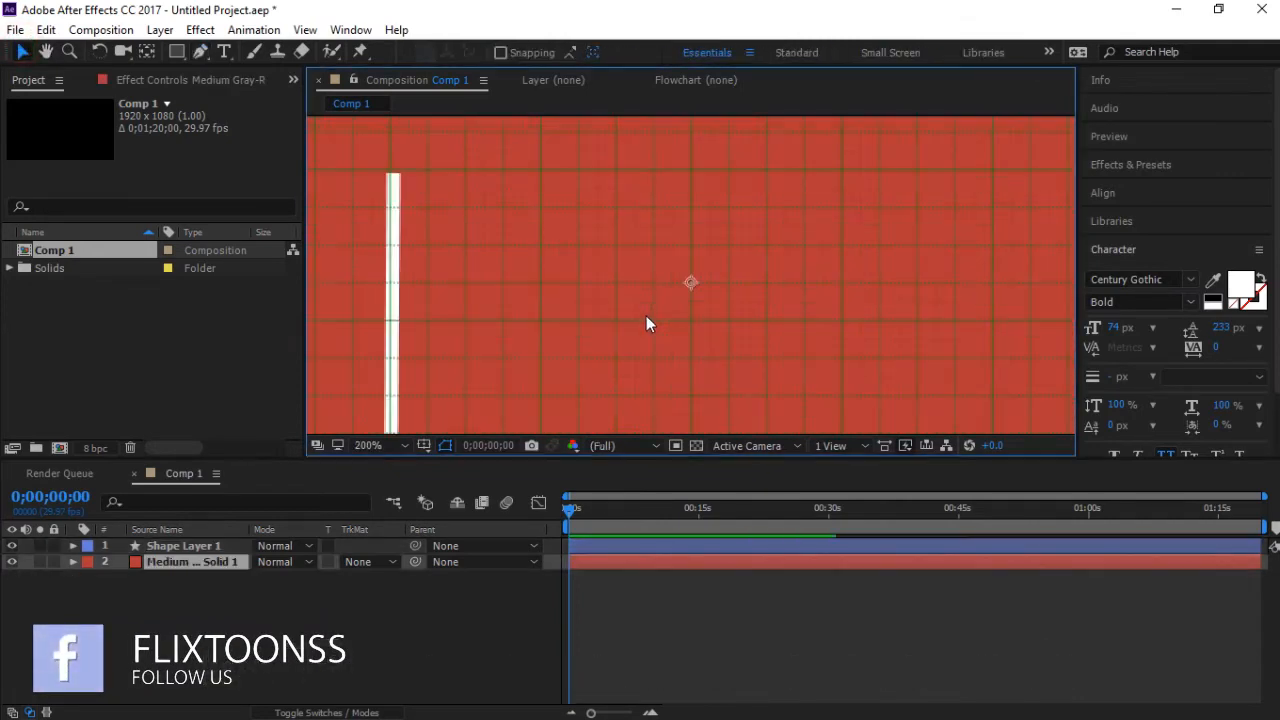
- Snap the line's endpoints to the grid, then hide the grid overlay
left_click(368, 444)
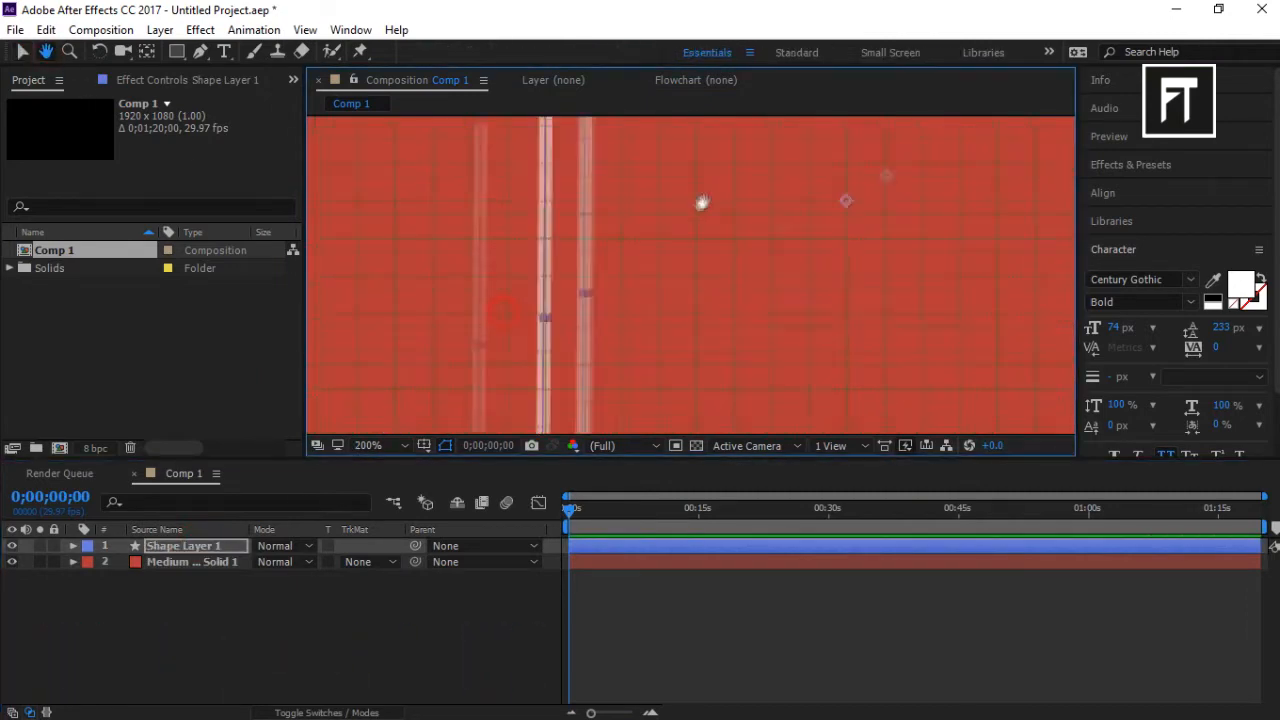
left_click_drag(608, 124, 608, 356)
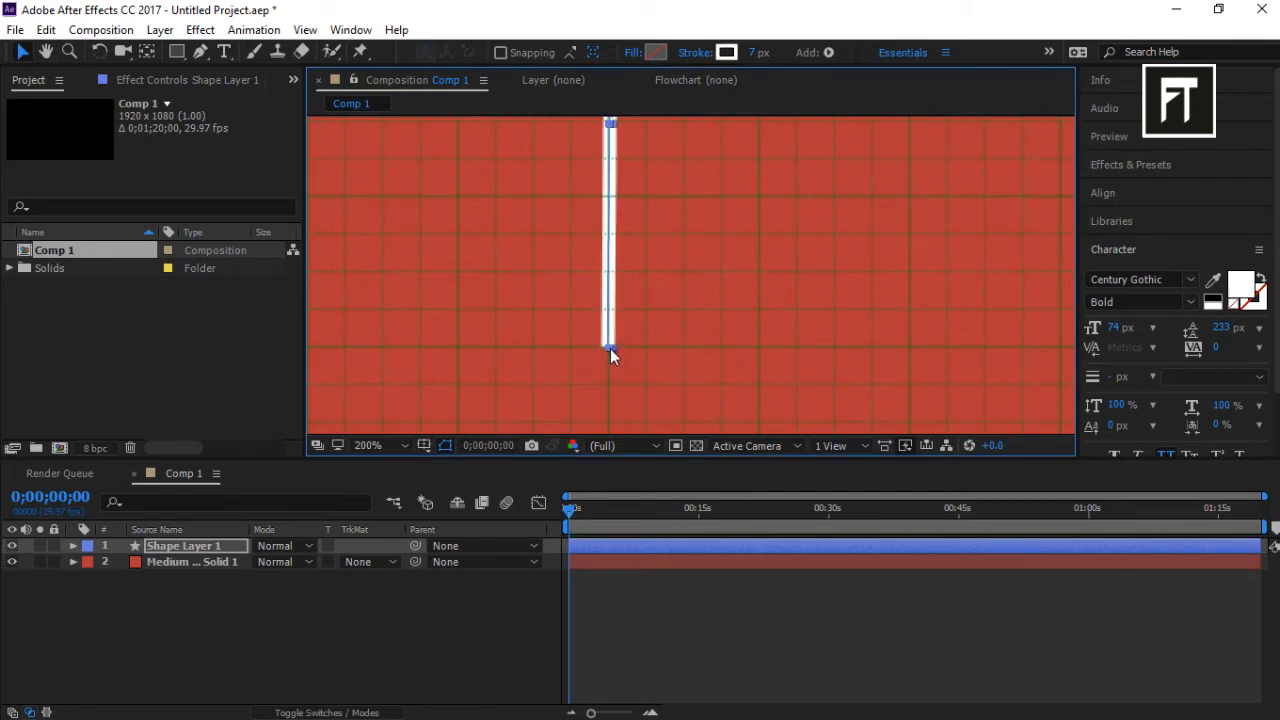
left_click(368, 444)
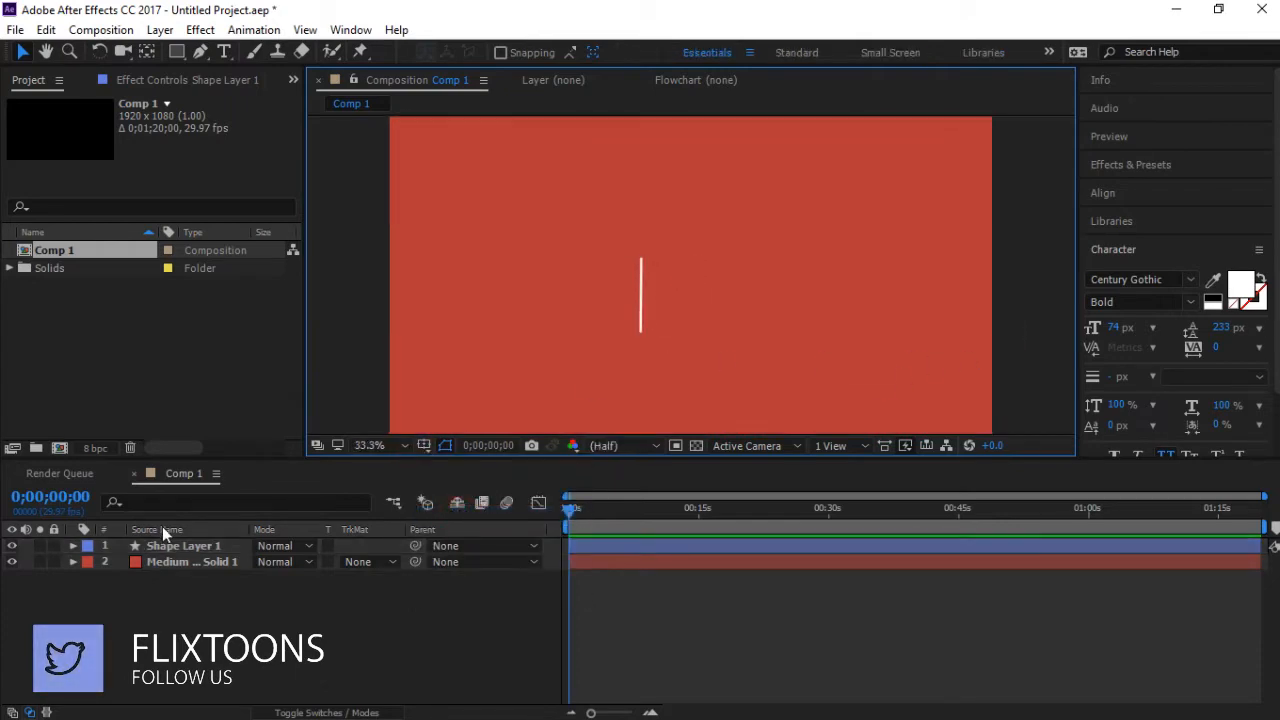
- Add Trim Paths to Shape Layer 1 and keyframe its End at 0% as the draw-on start
left_click(72, 544)
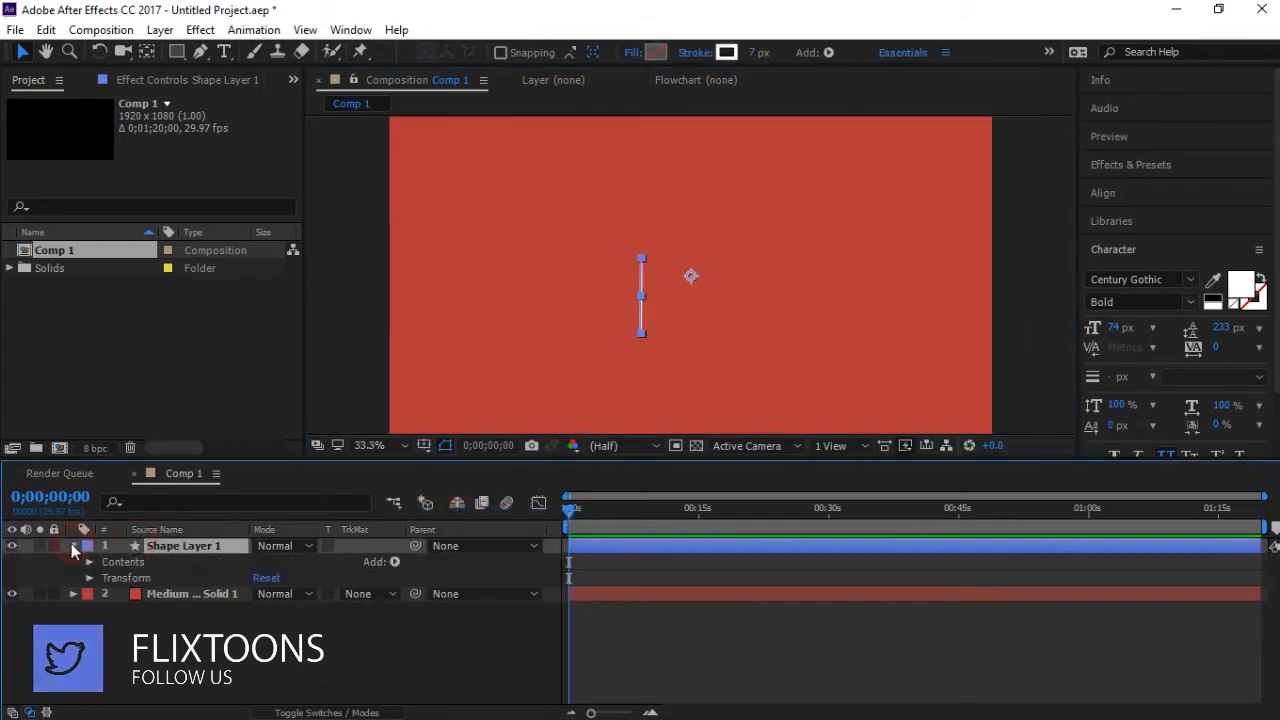
left_click(396, 560)
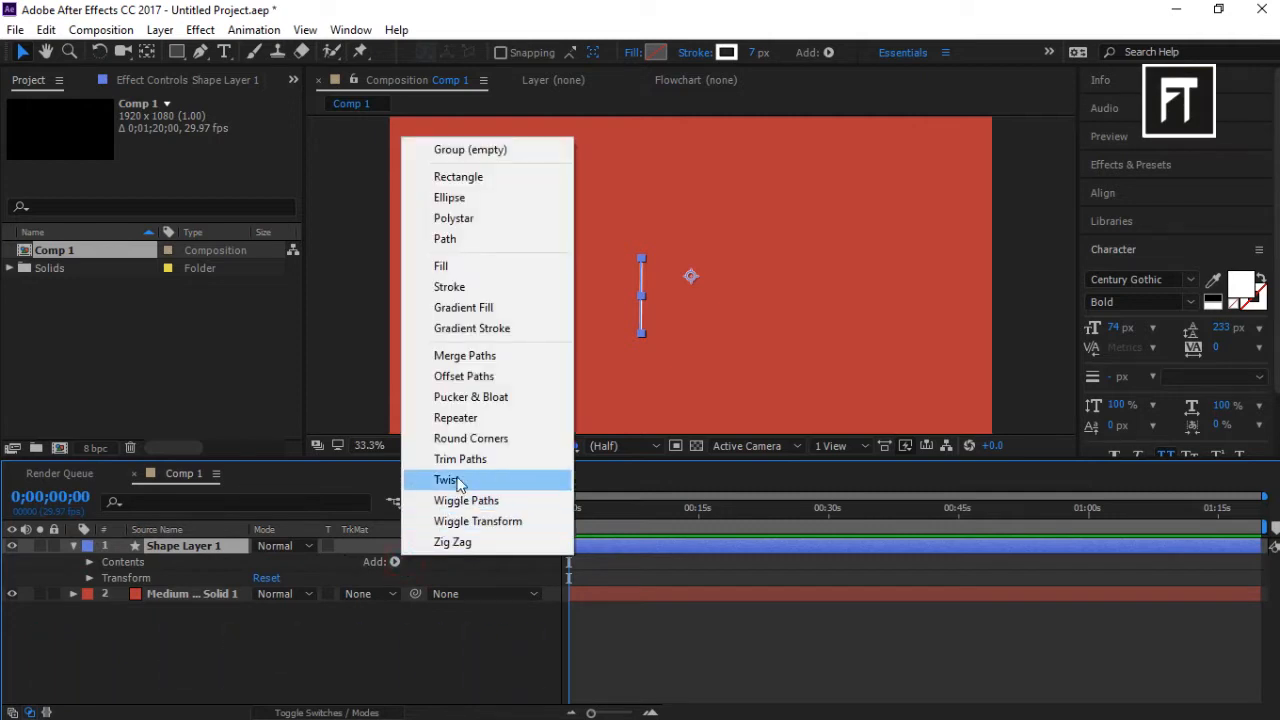
left_click(460, 458)
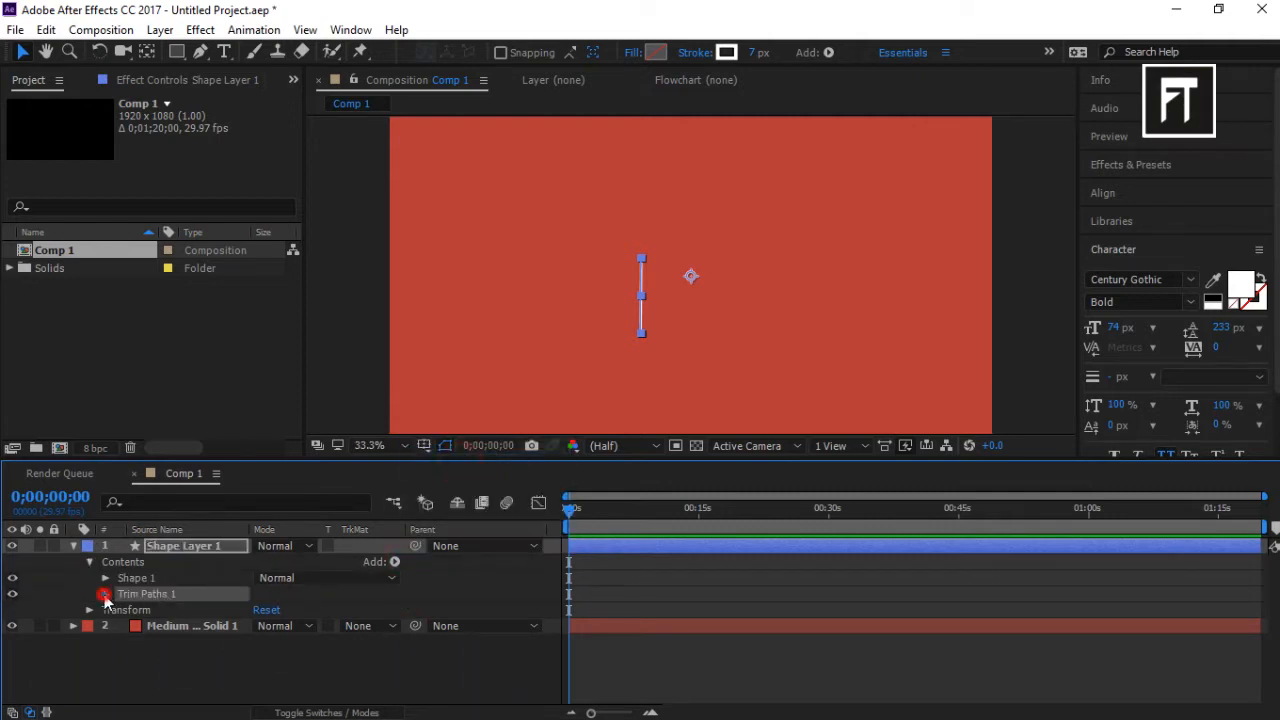
left_click(104, 592)
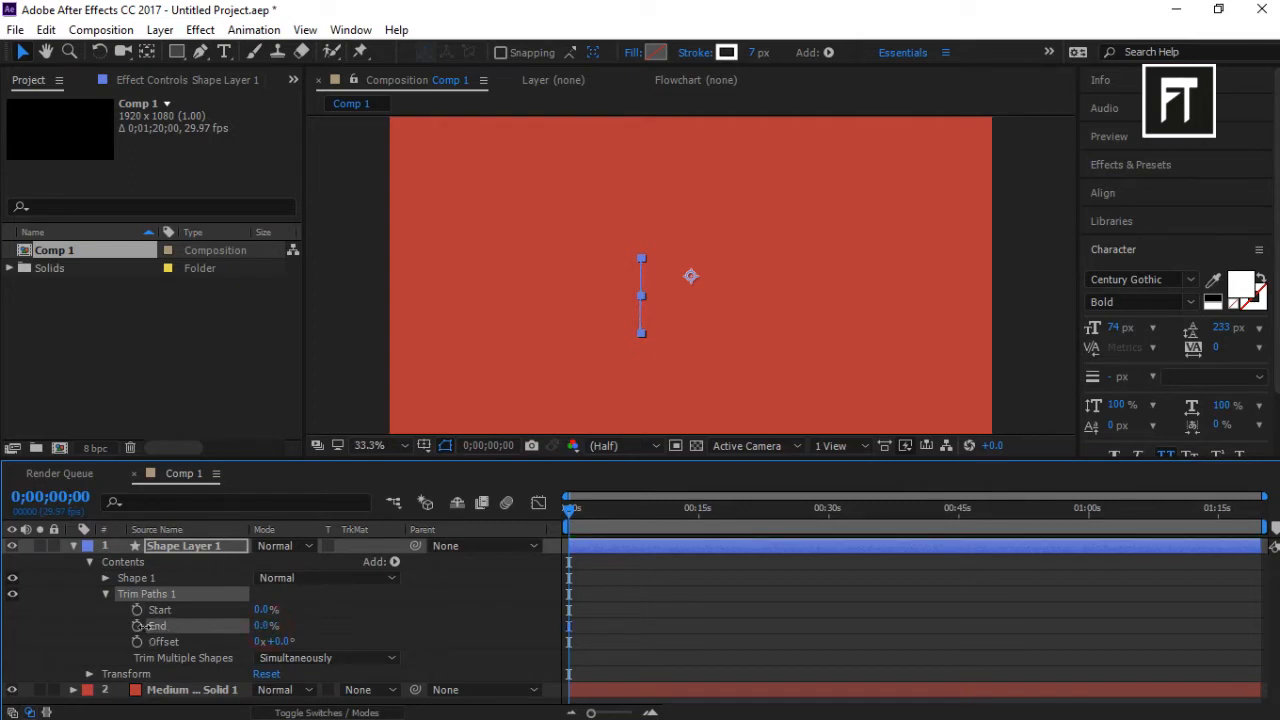
left_click(136, 624)
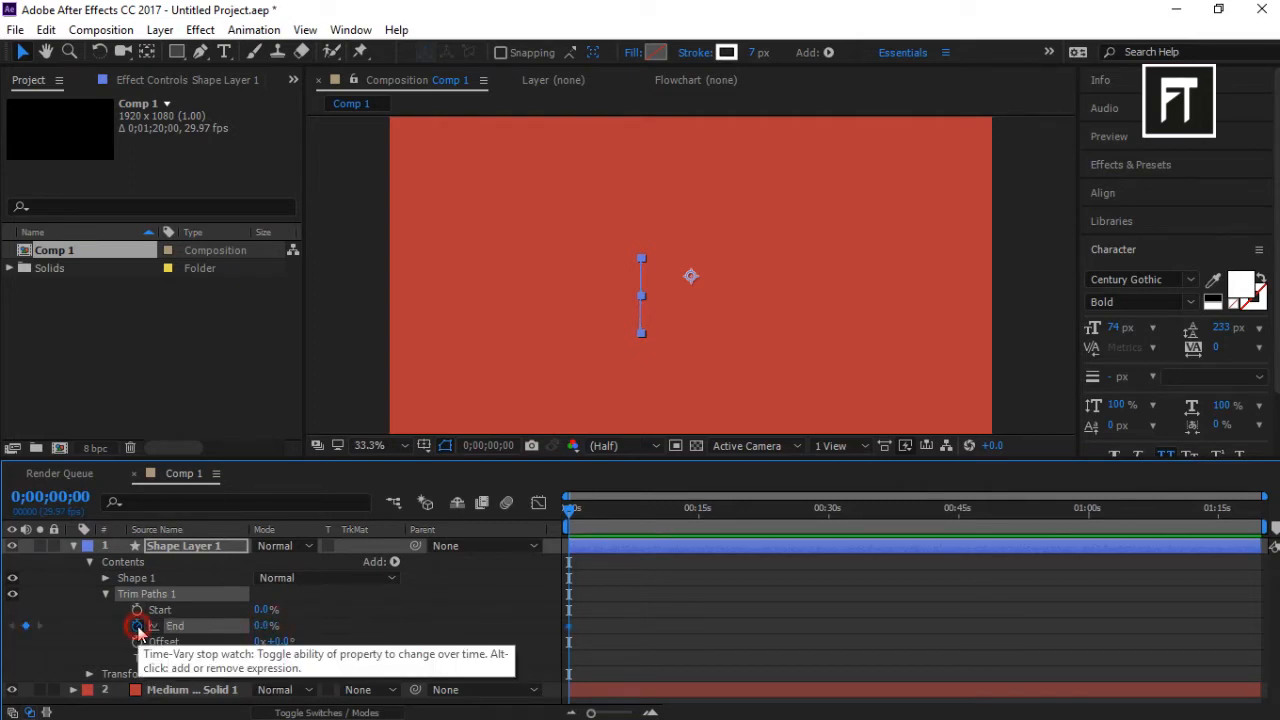
left_click(136, 624)
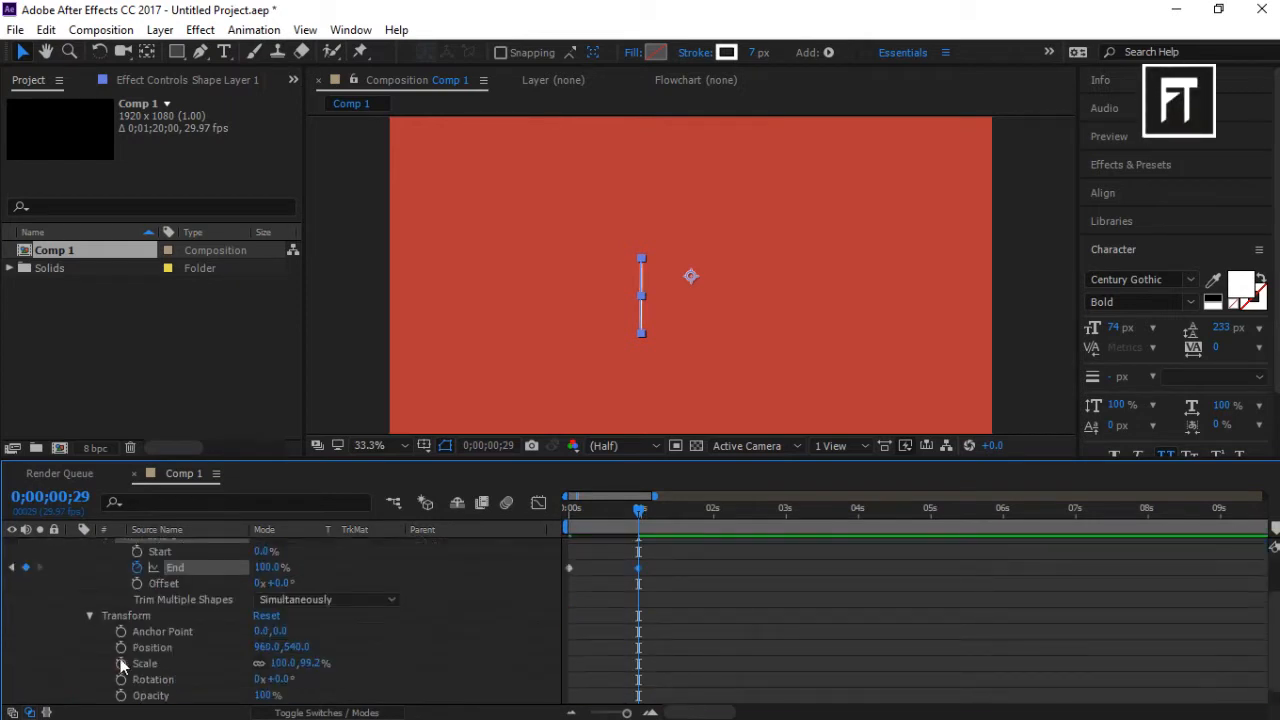
- Keyframe the line's Position from the timeline start and ease out the selected keyframes
left_click_drag(638, 510, 602, 510)
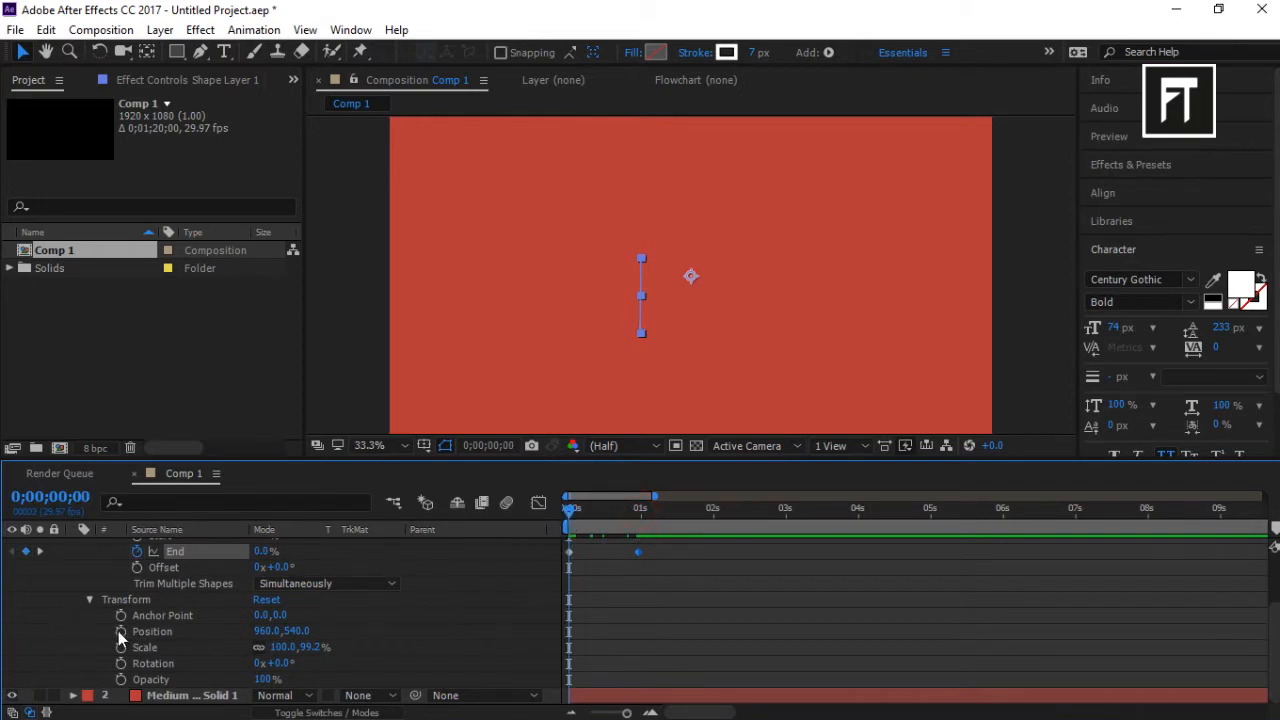
left_click(120, 632)
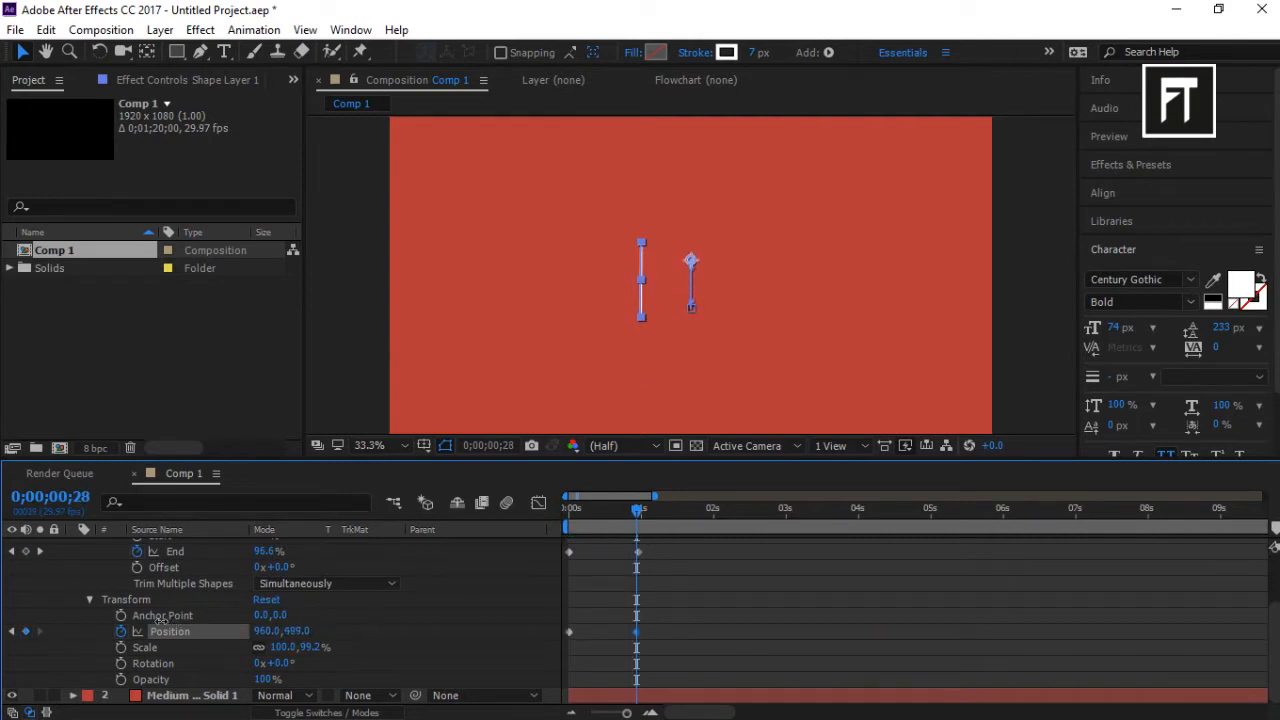
left_click(572, 496)
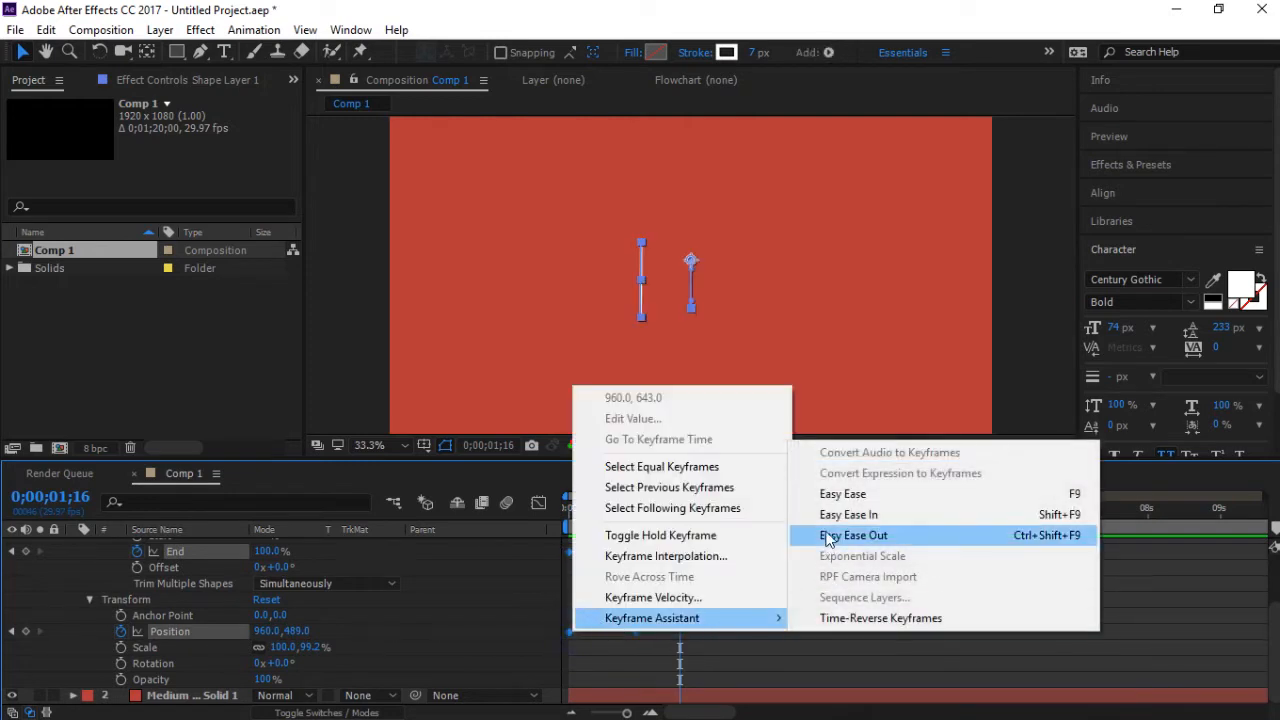
left_click(852, 536)
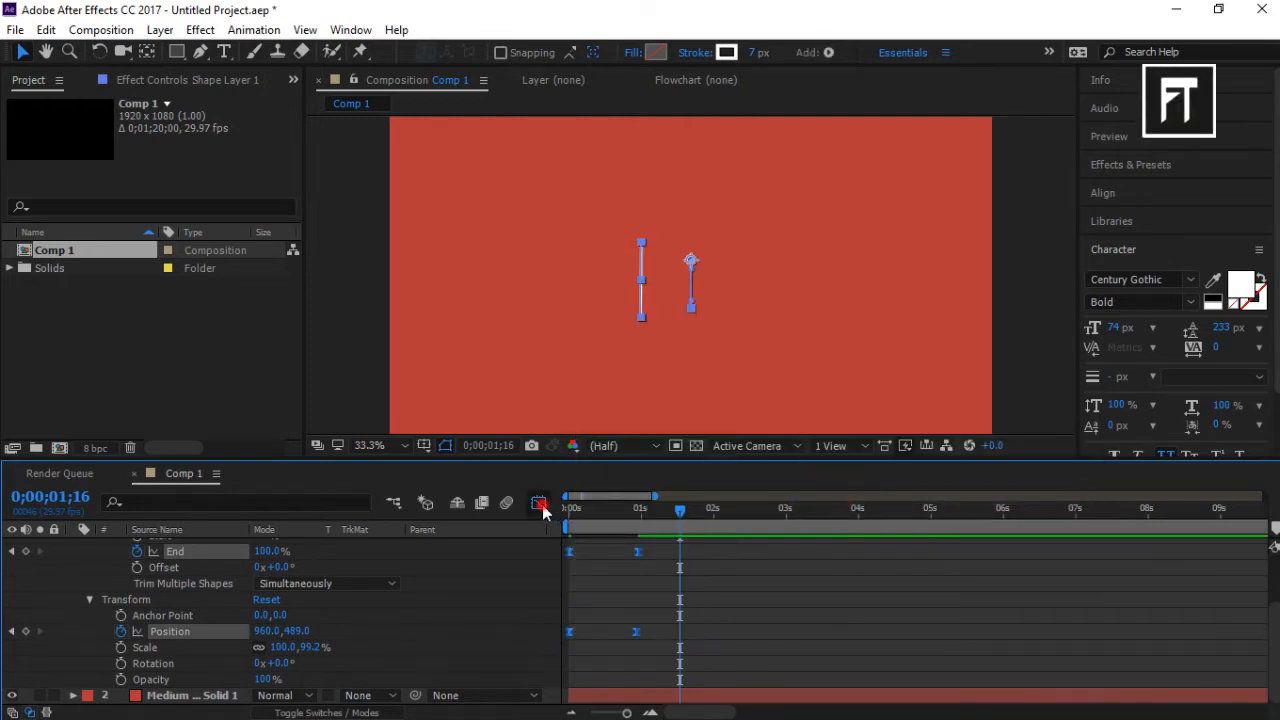
left_click(538, 504)
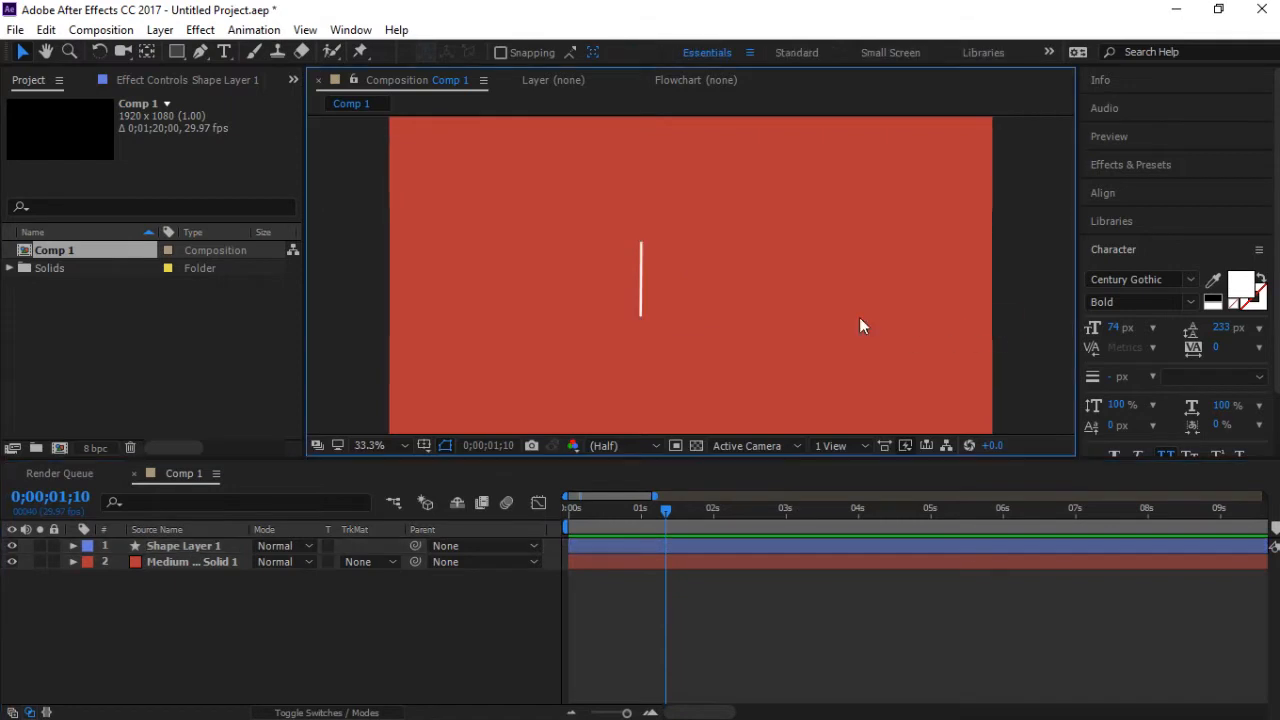
- Add two text layers beside the line reading INSTAGRAM and flixtoons_official
left_click(224, 52)
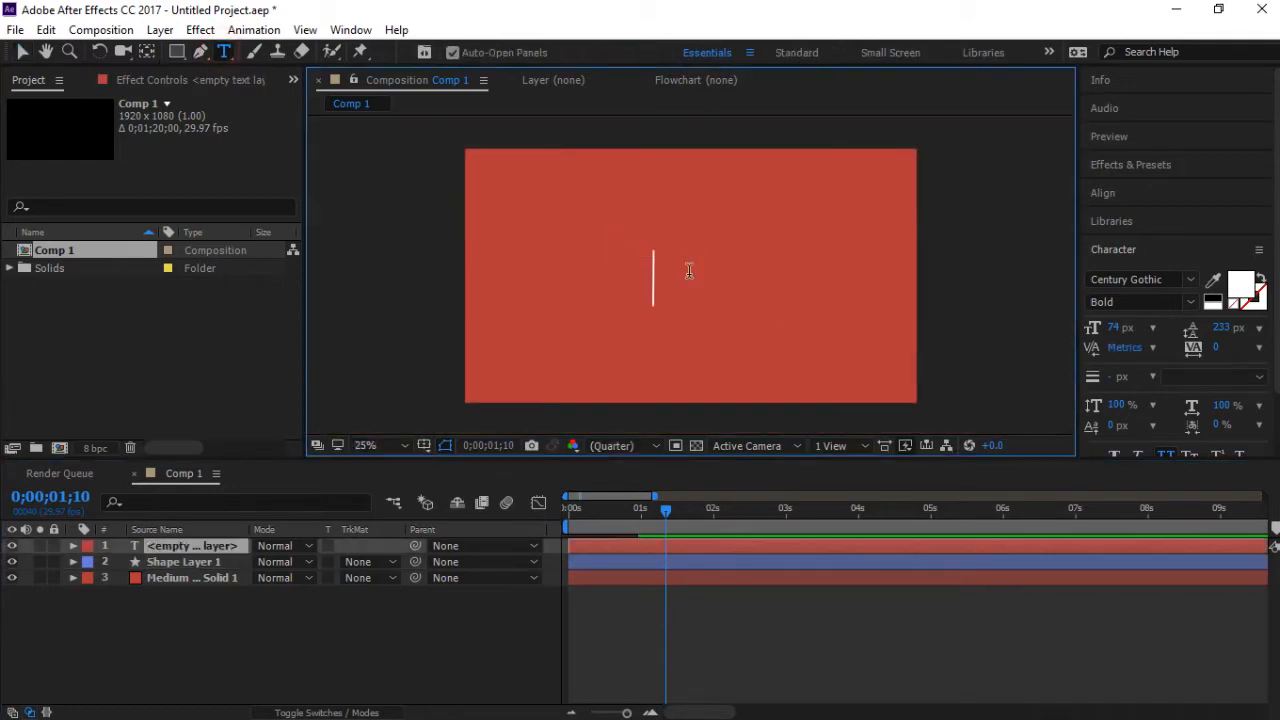
type("INSTAGRAM")
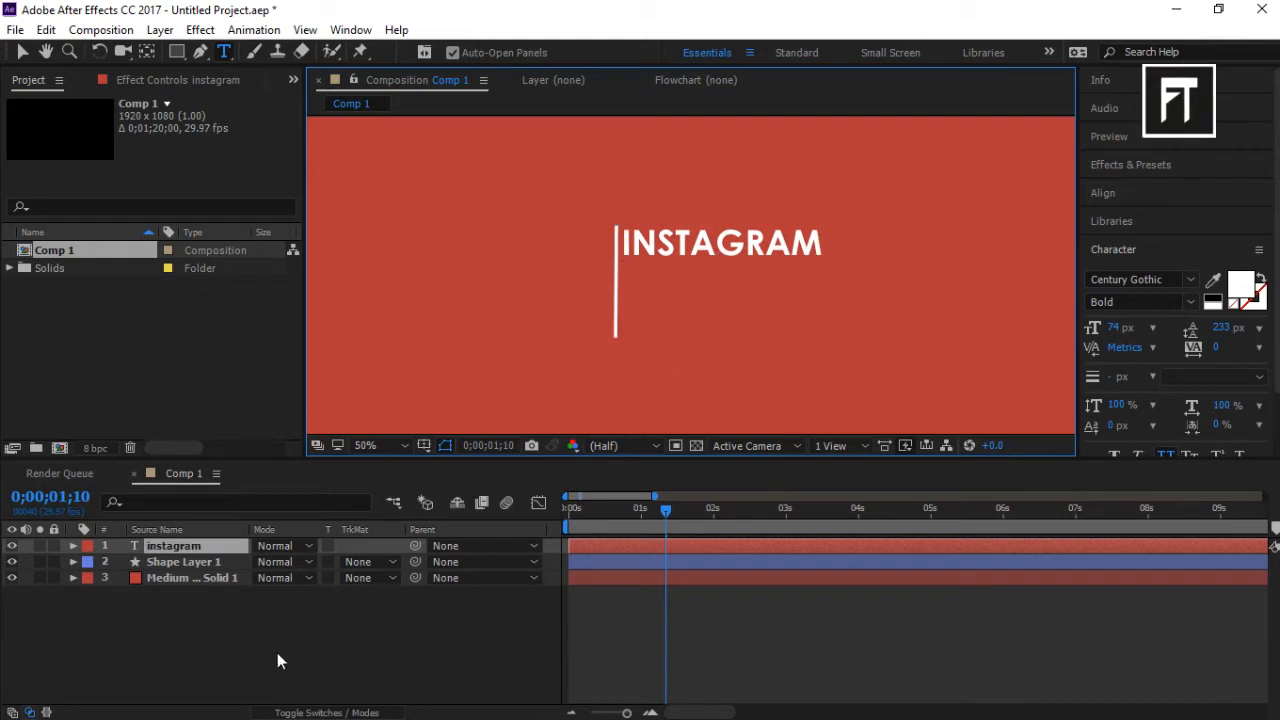
left_click(630, 302)
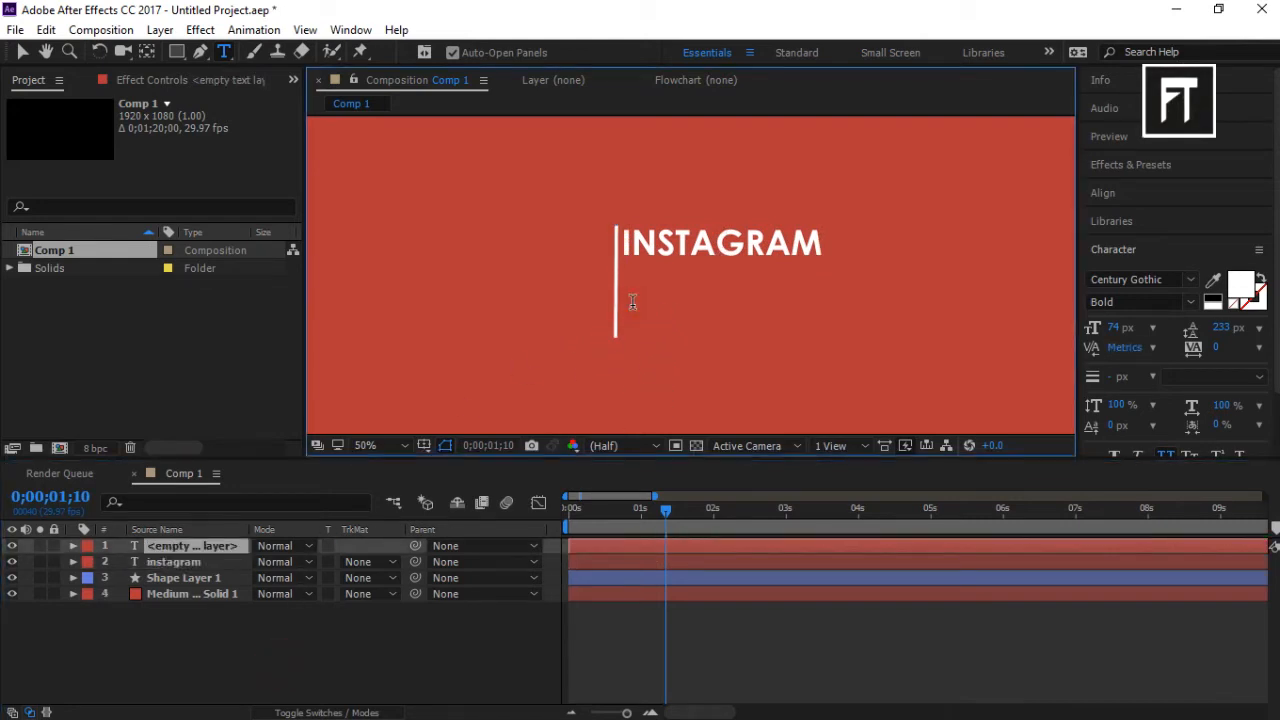
type("flixtoons_official")
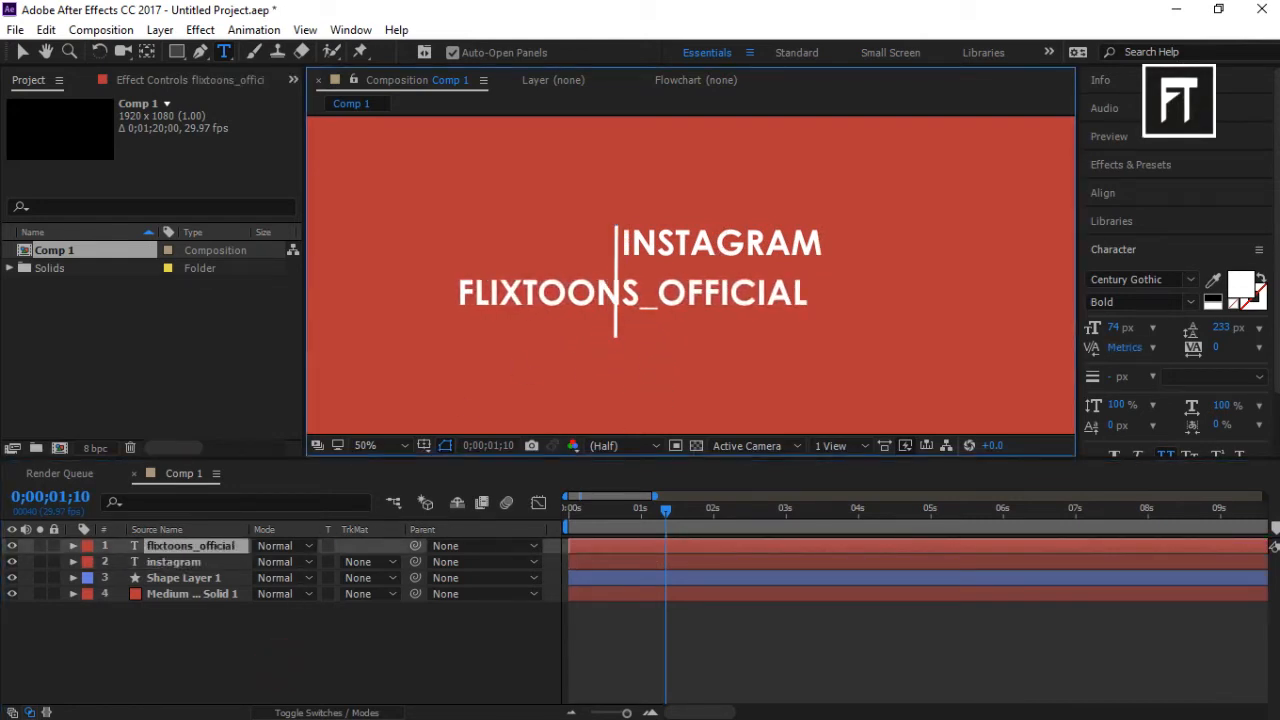
left_click(172, 560)
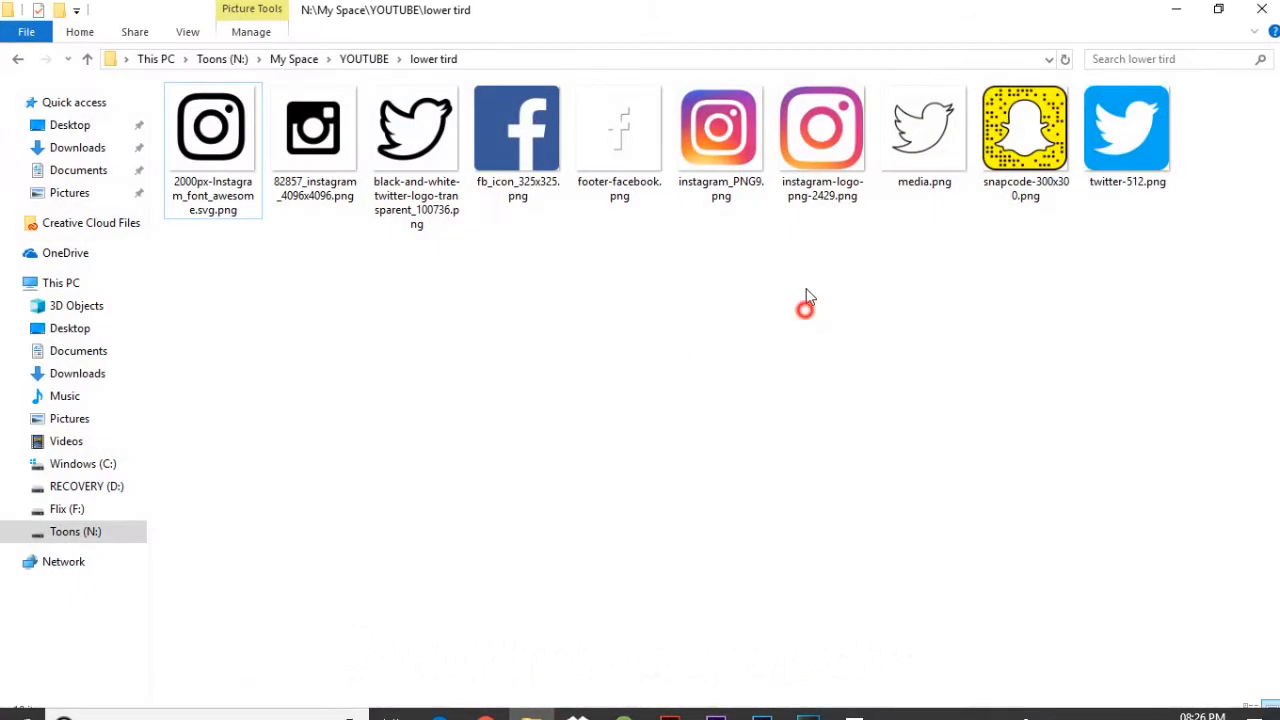
- Select instagram-logo-png-2429.png from the lower tird folder to import it
left_click(822, 128)
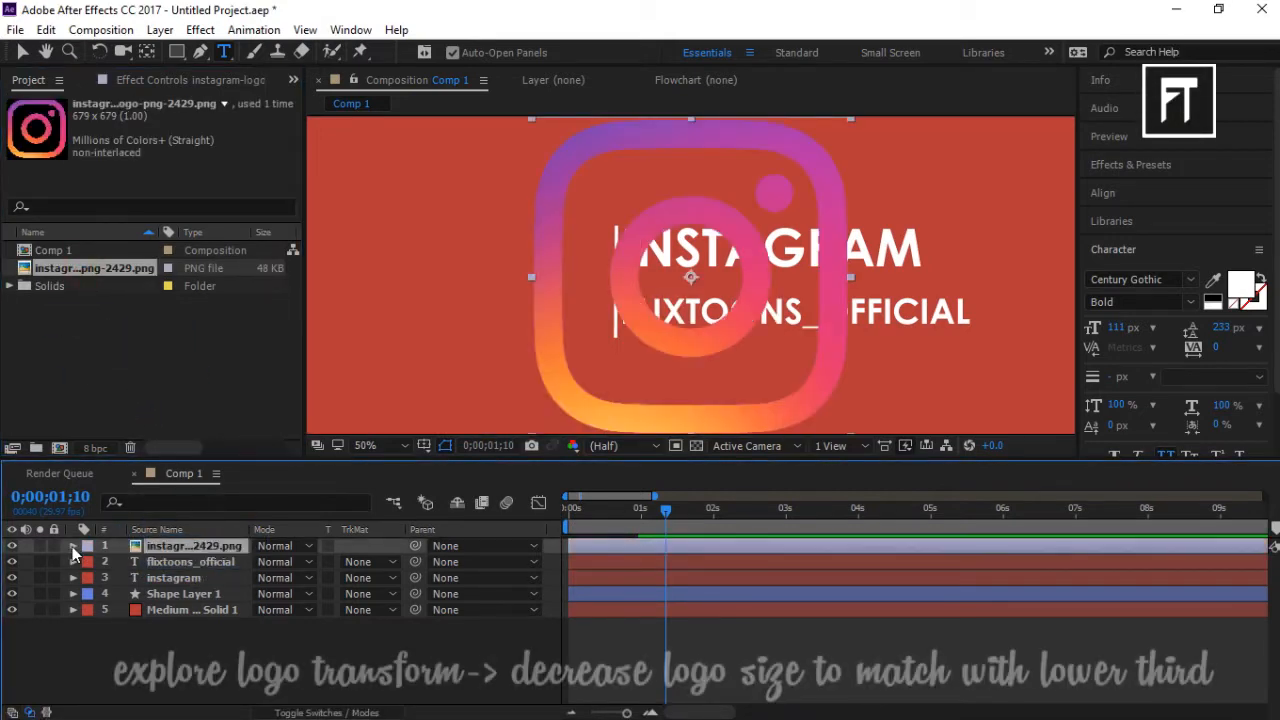
- Scale the Instagram logo to 31% and move it just left of the vertical line
left_click(72, 544)
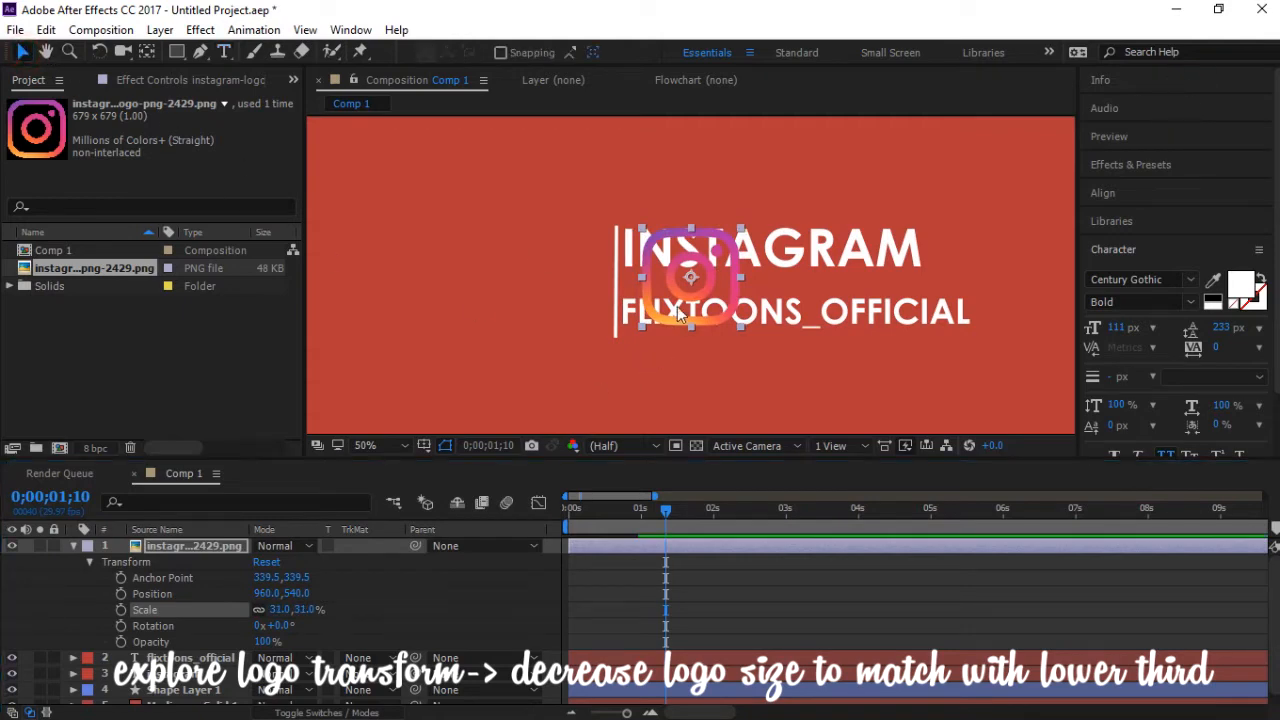
left_click_drag(690, 280, 560, 280)
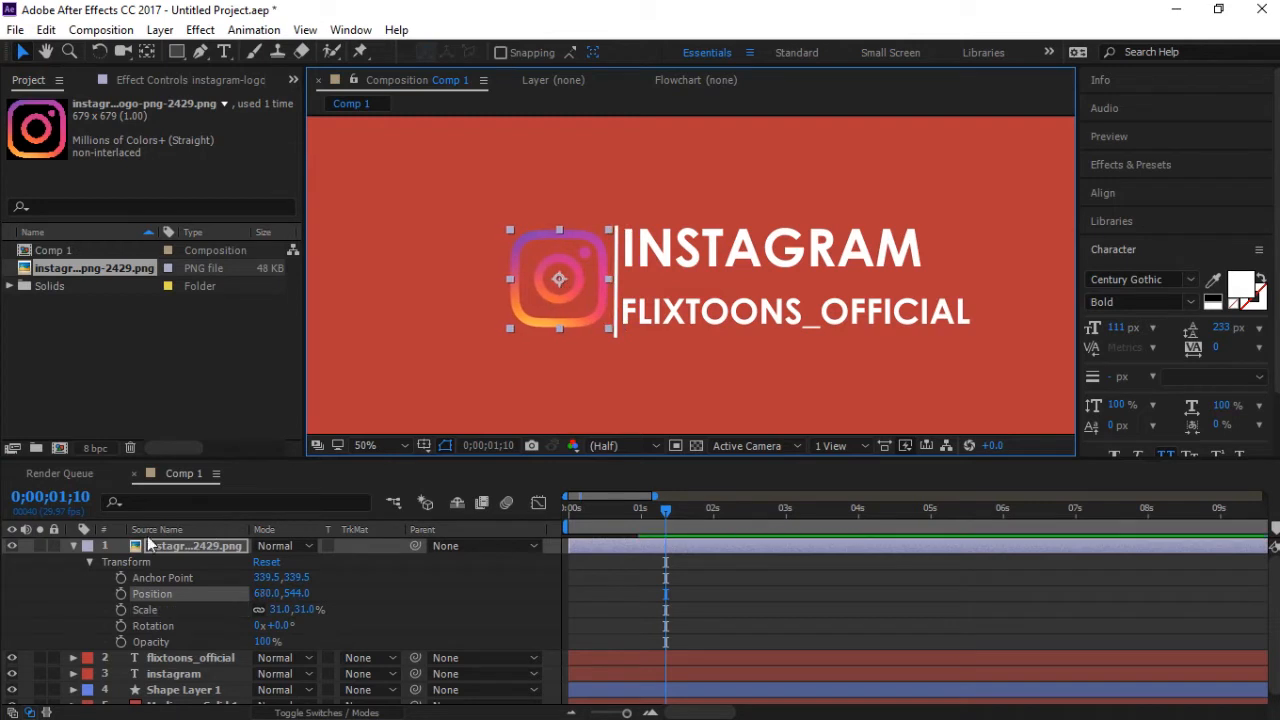
- Collapse the logo layer's properties and select the instagram text layer for a new shape layer
left_click(72, 544)
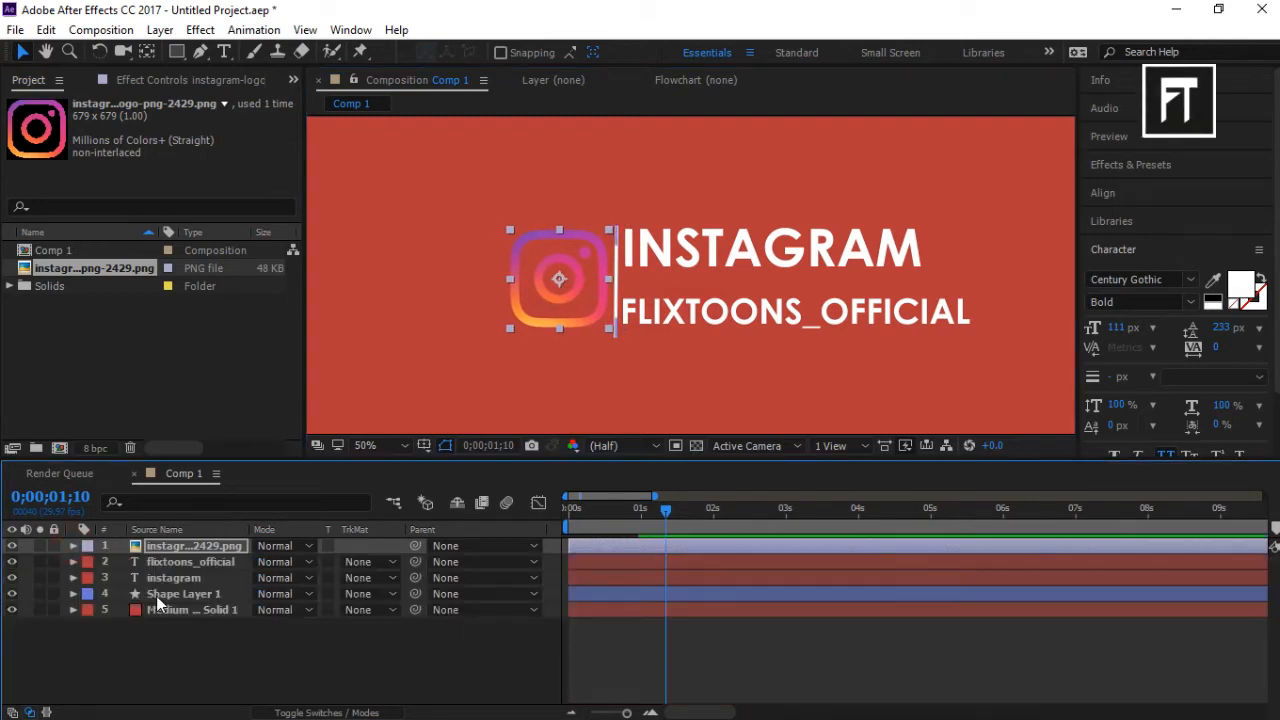
mouse_move(188, 590)
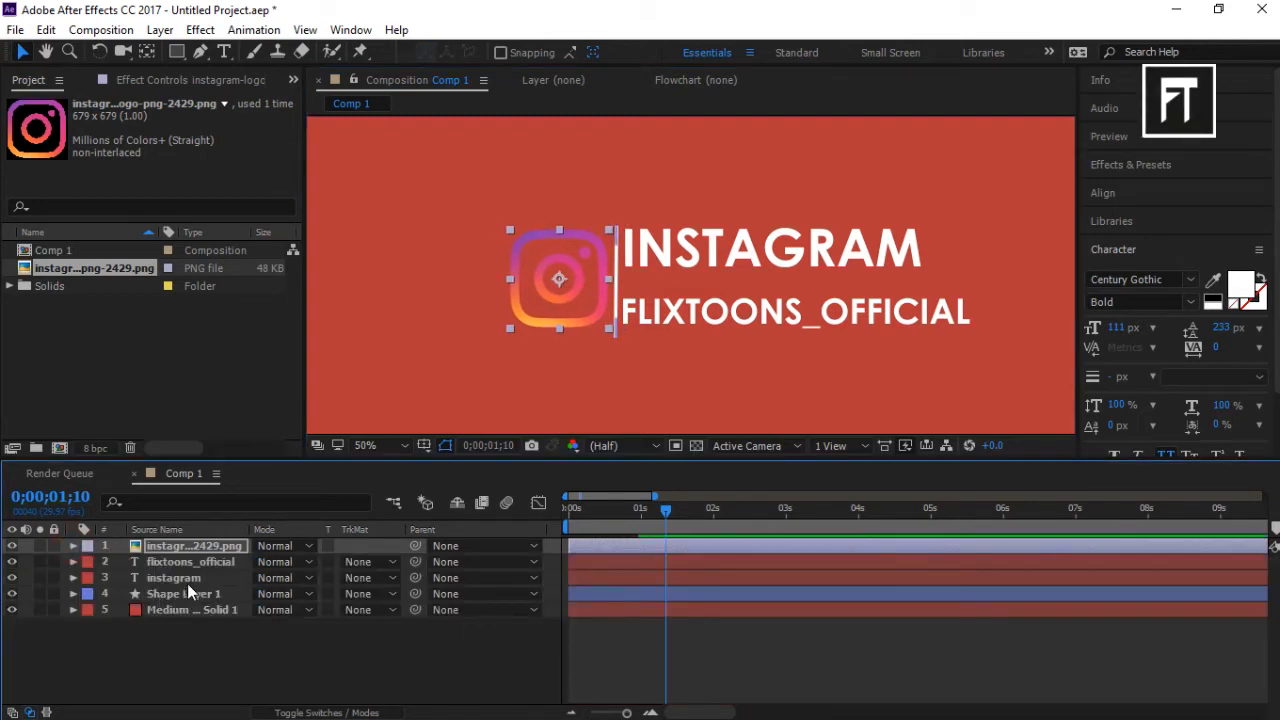
left_click(174, 576)
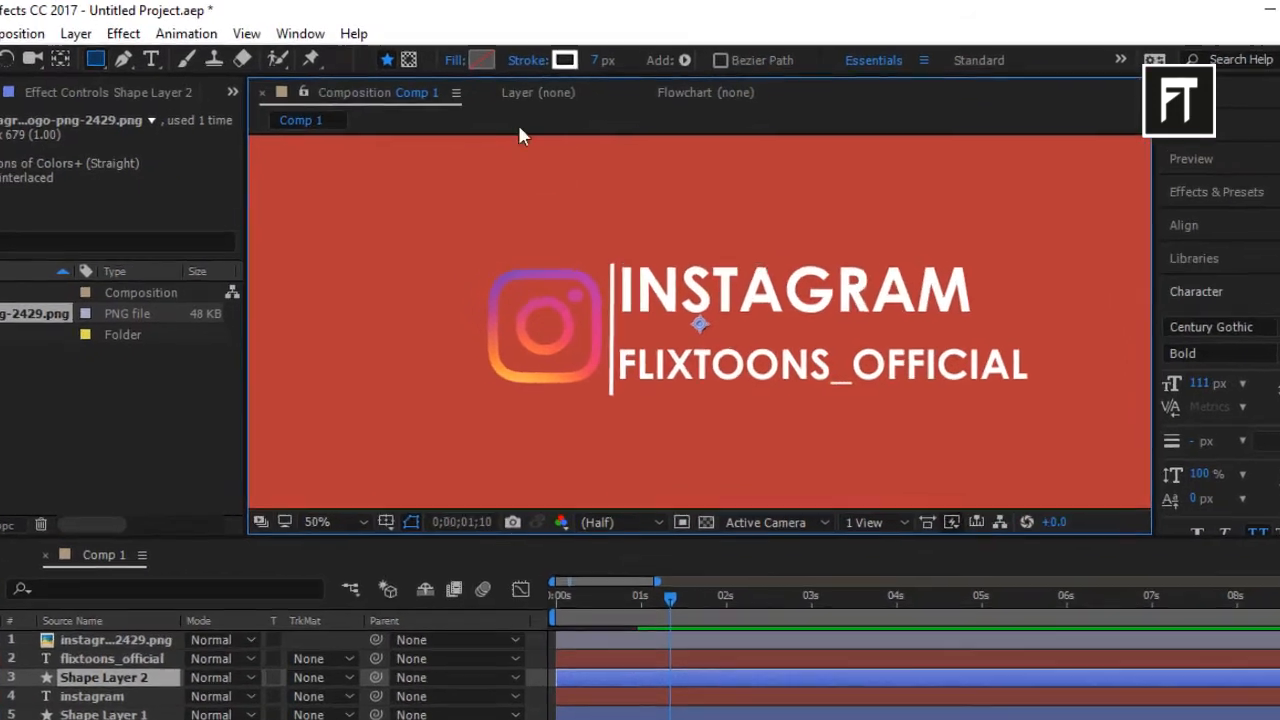
- Set new shapes to no stroke and a solid white (FFFFFF) fill
left_click(564, 60)
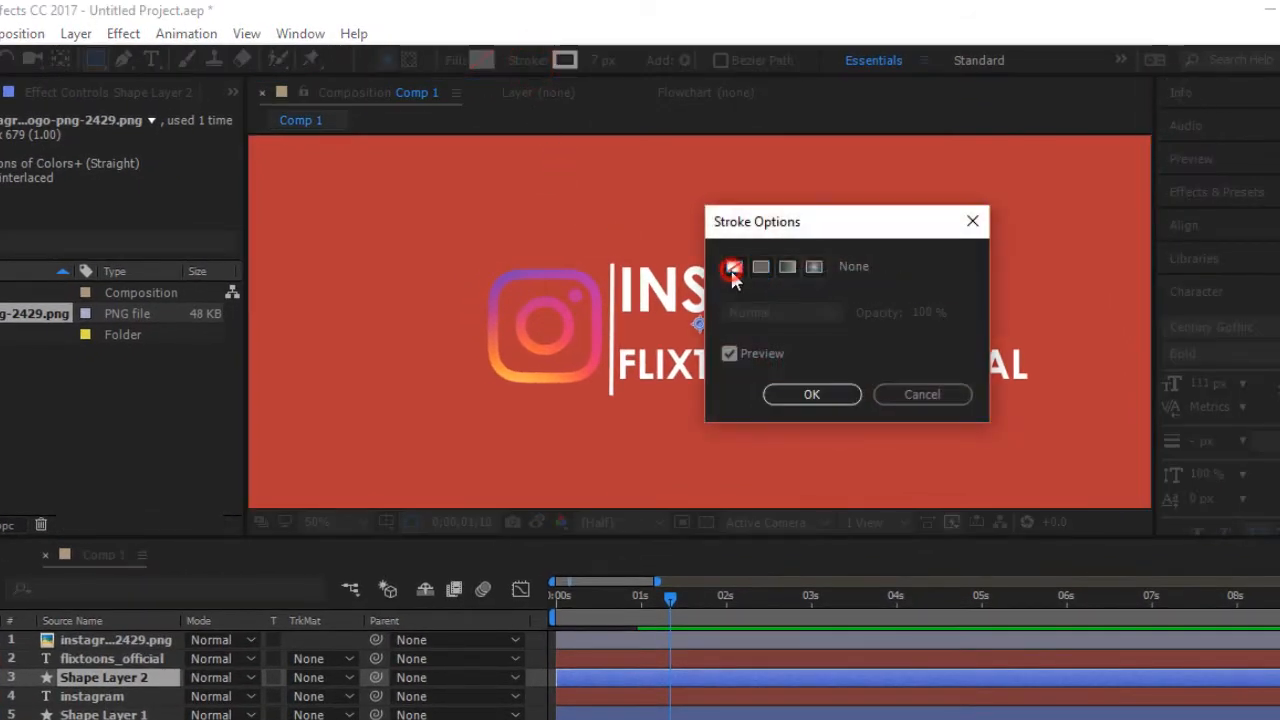
left_click(452, 60)
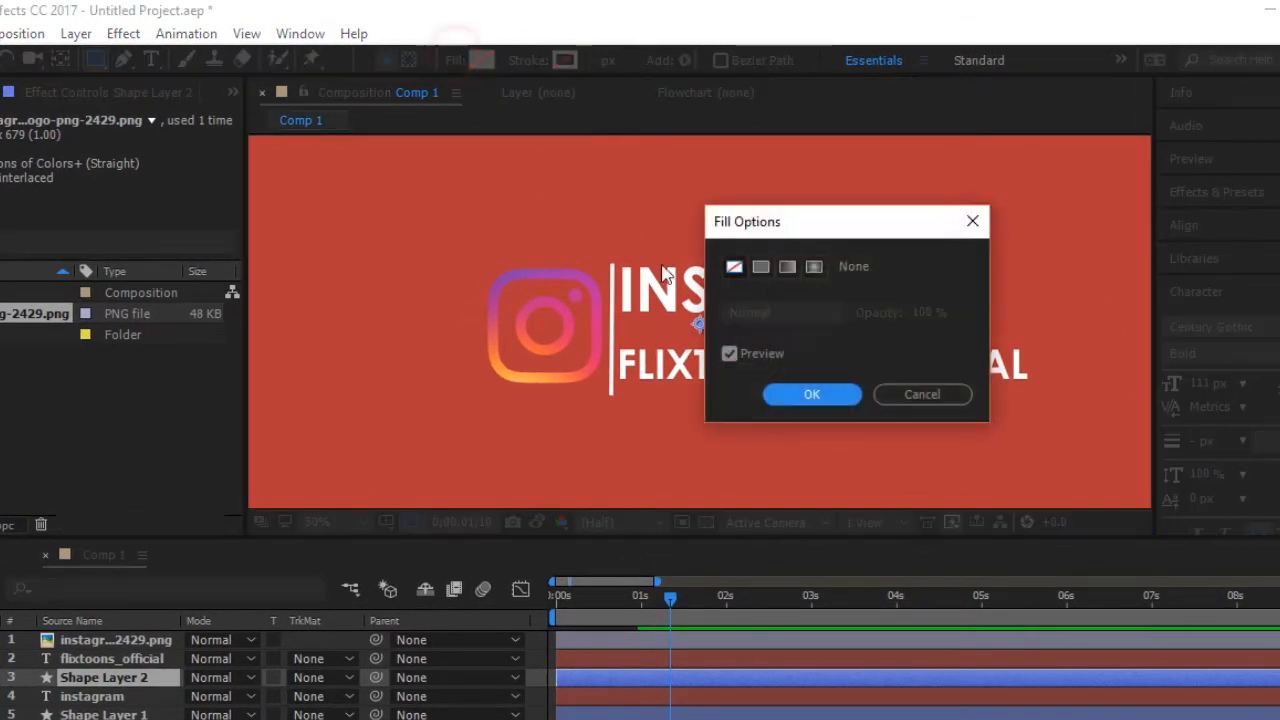
left_click(812, 392)
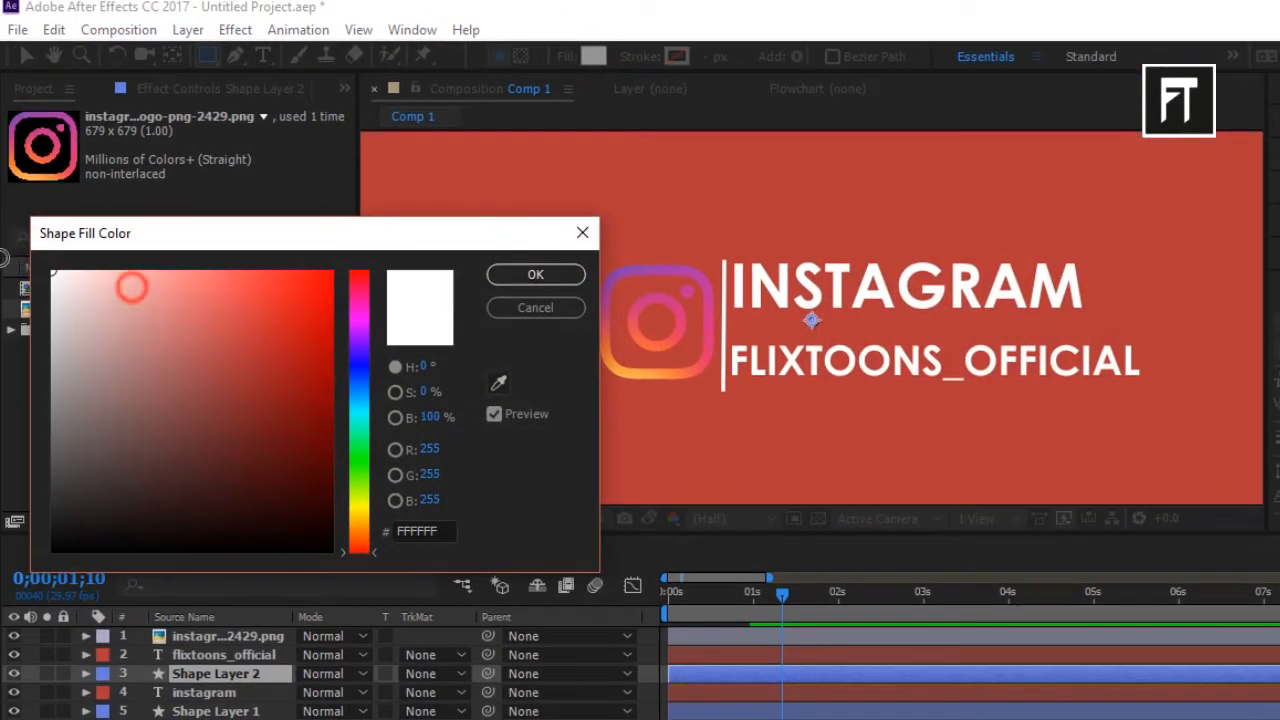
left_click(536, 274)
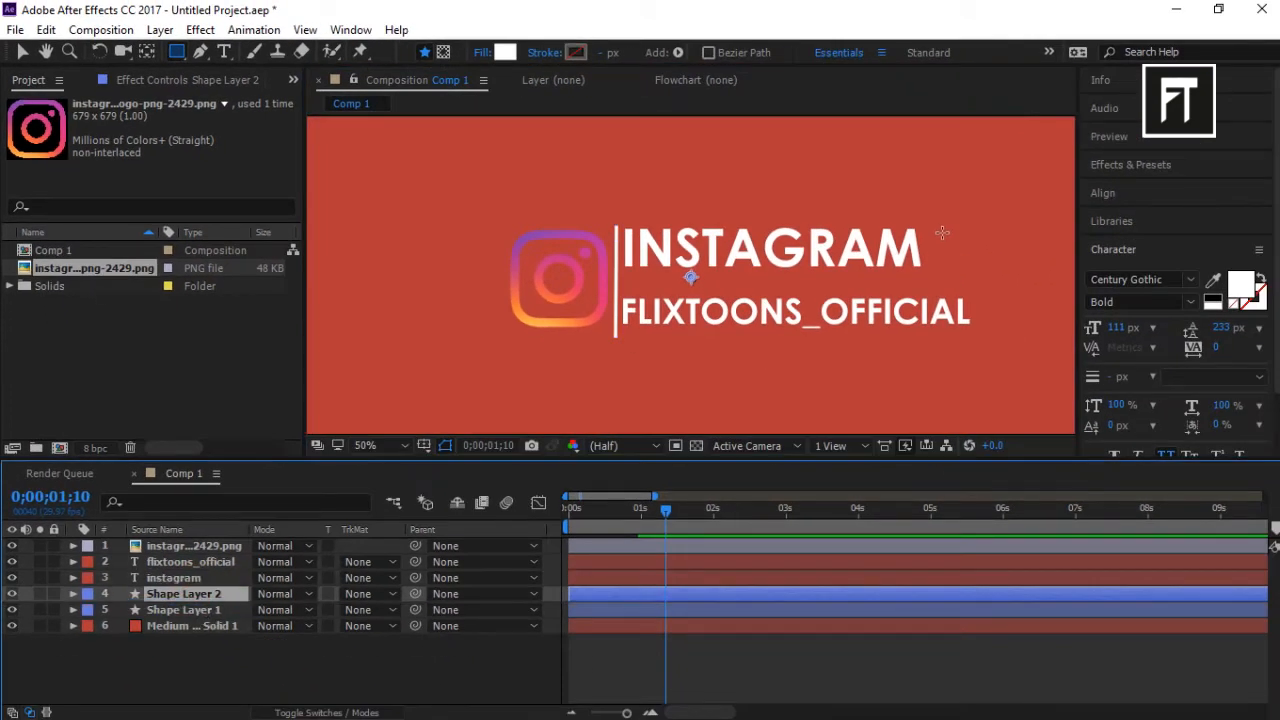
- Draw a white rectangle over the INSTAGRAM text, then select the flixtoons_official layer
left_click(364, 444)
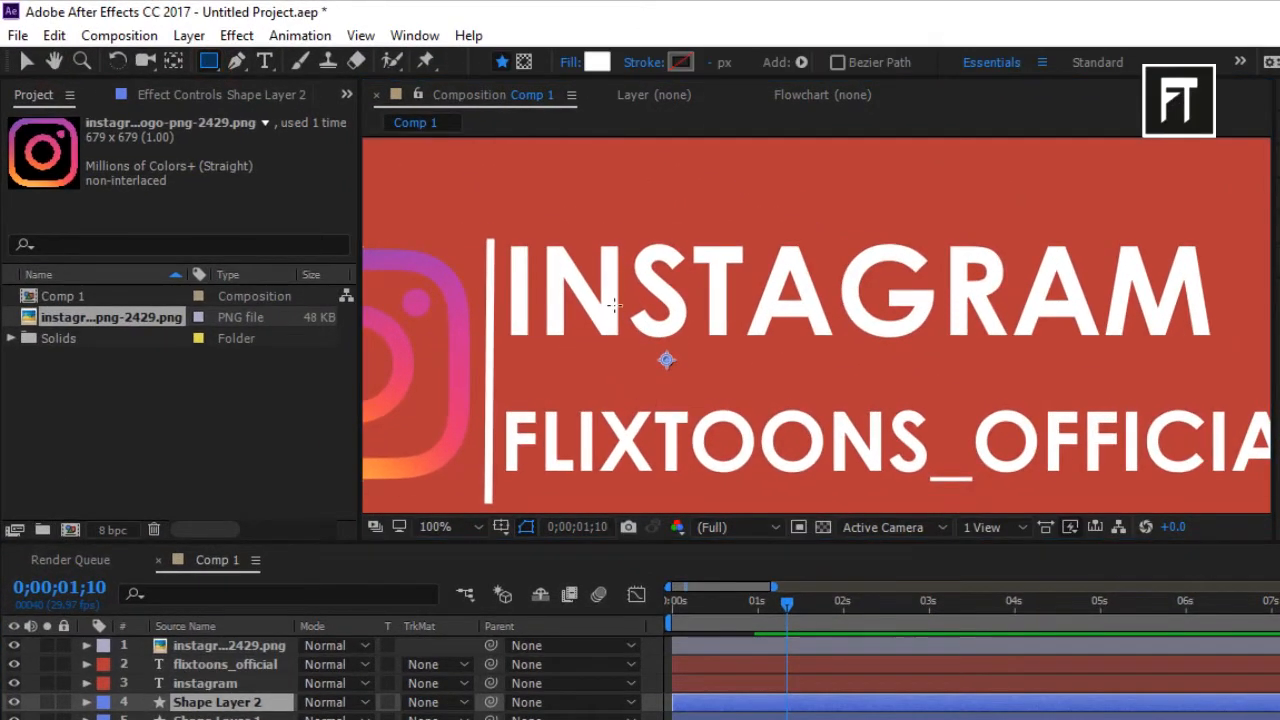
mouse_move(498, 238)
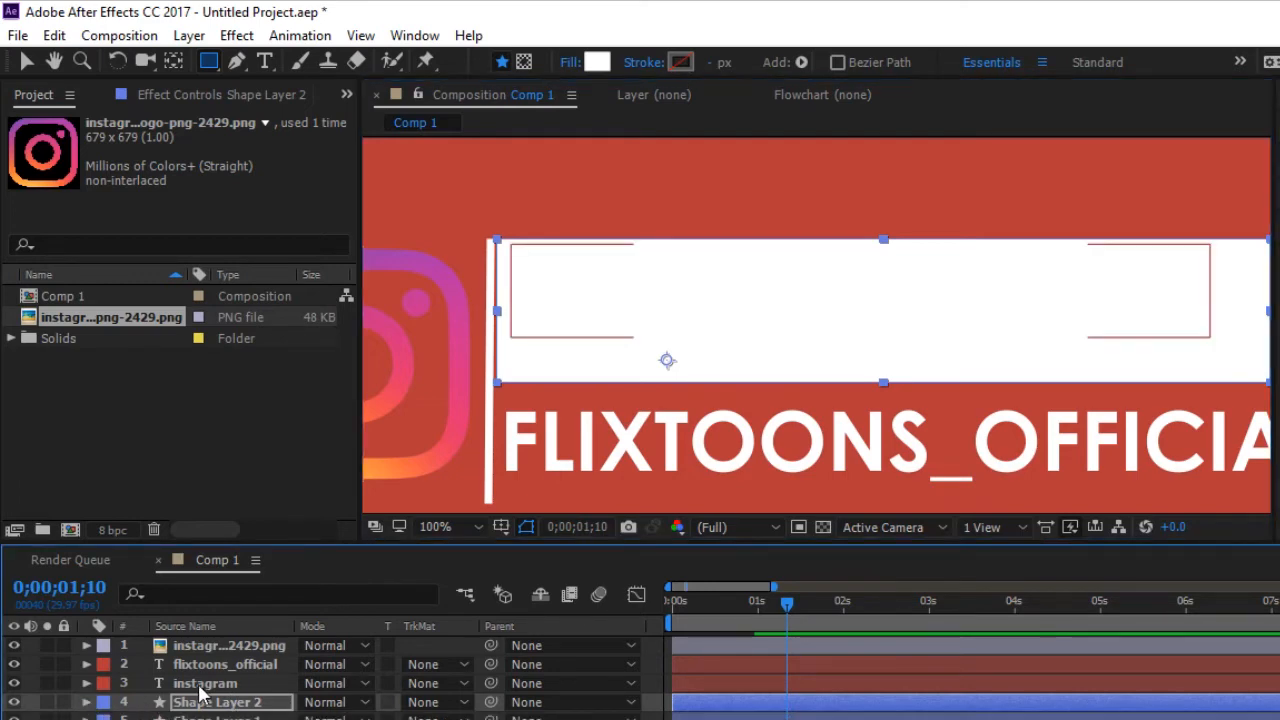
left_click(224, 664)
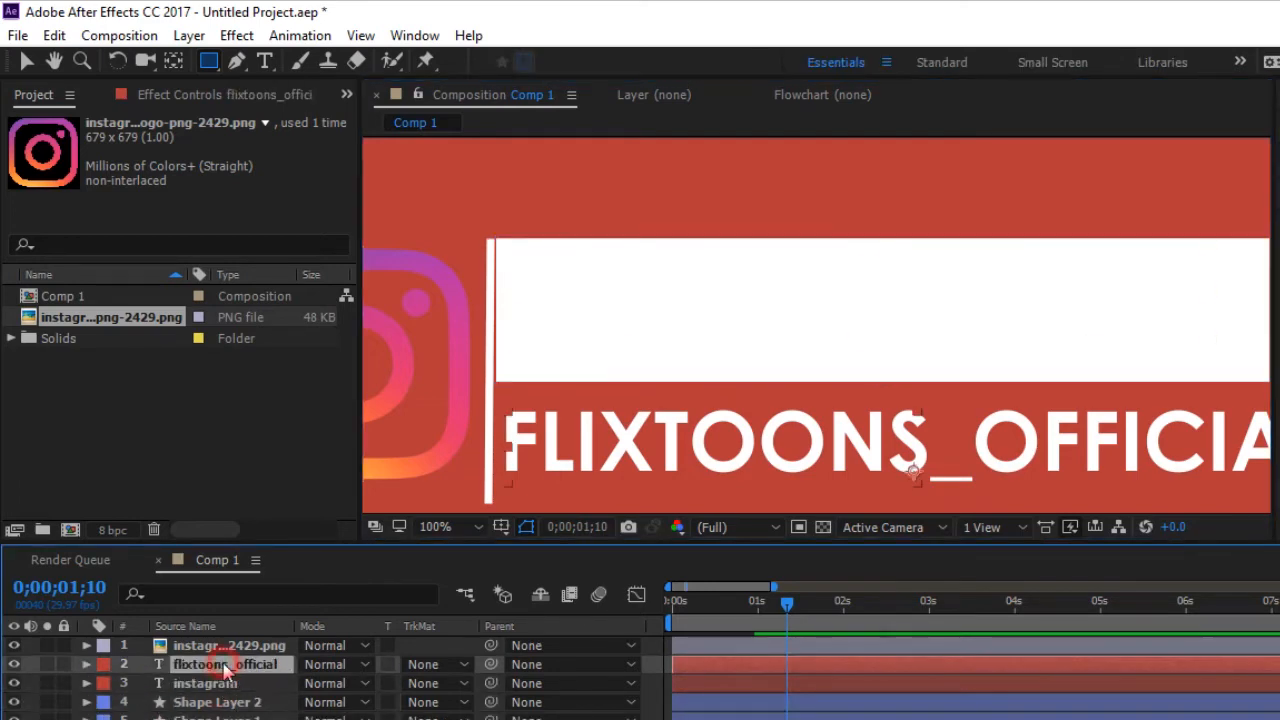
left_click(160, 30)
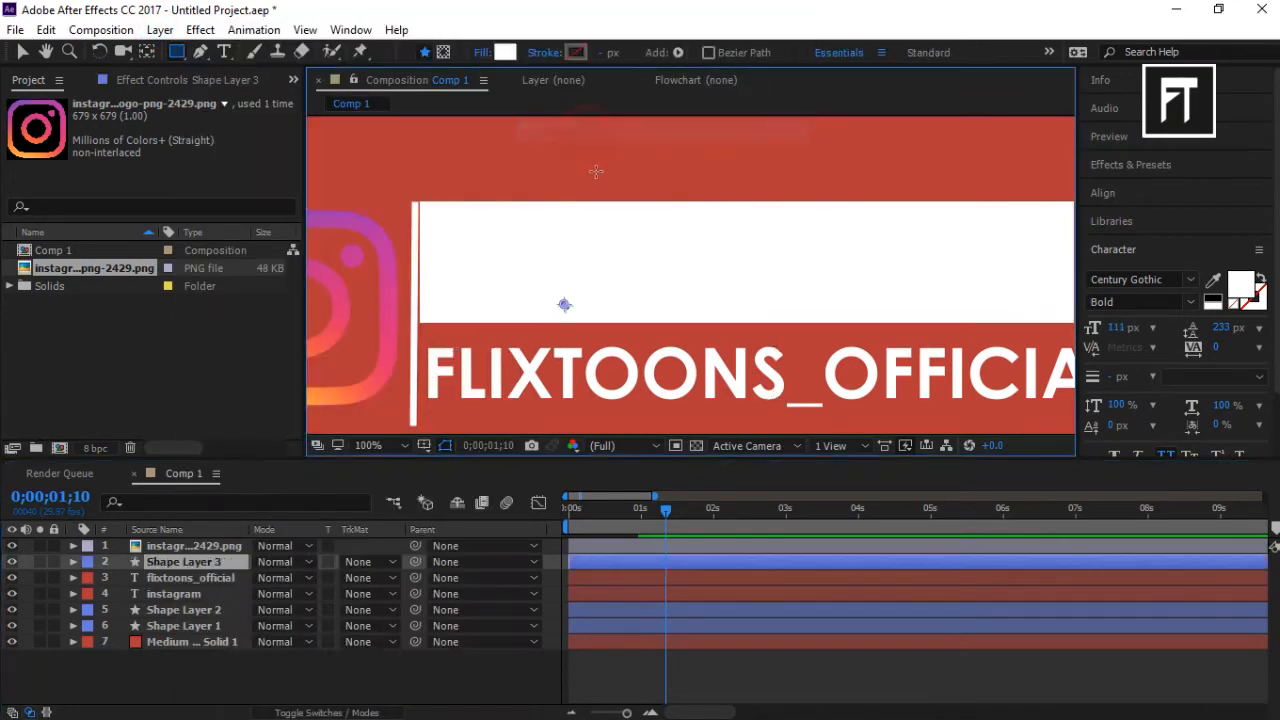
- Draw a second white rectangle on Shape Layer 3 over the flixtoons_official text and collapse the layer
left_click(366, 444)
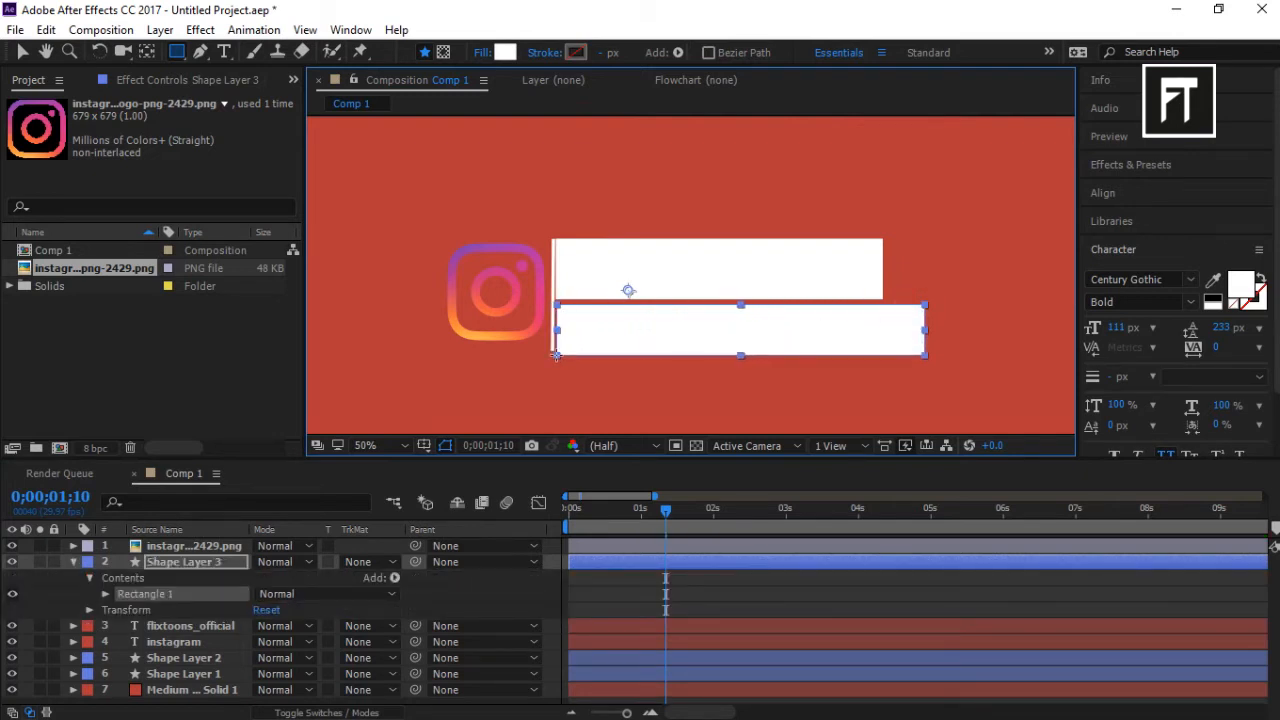
left_click(366, 444)
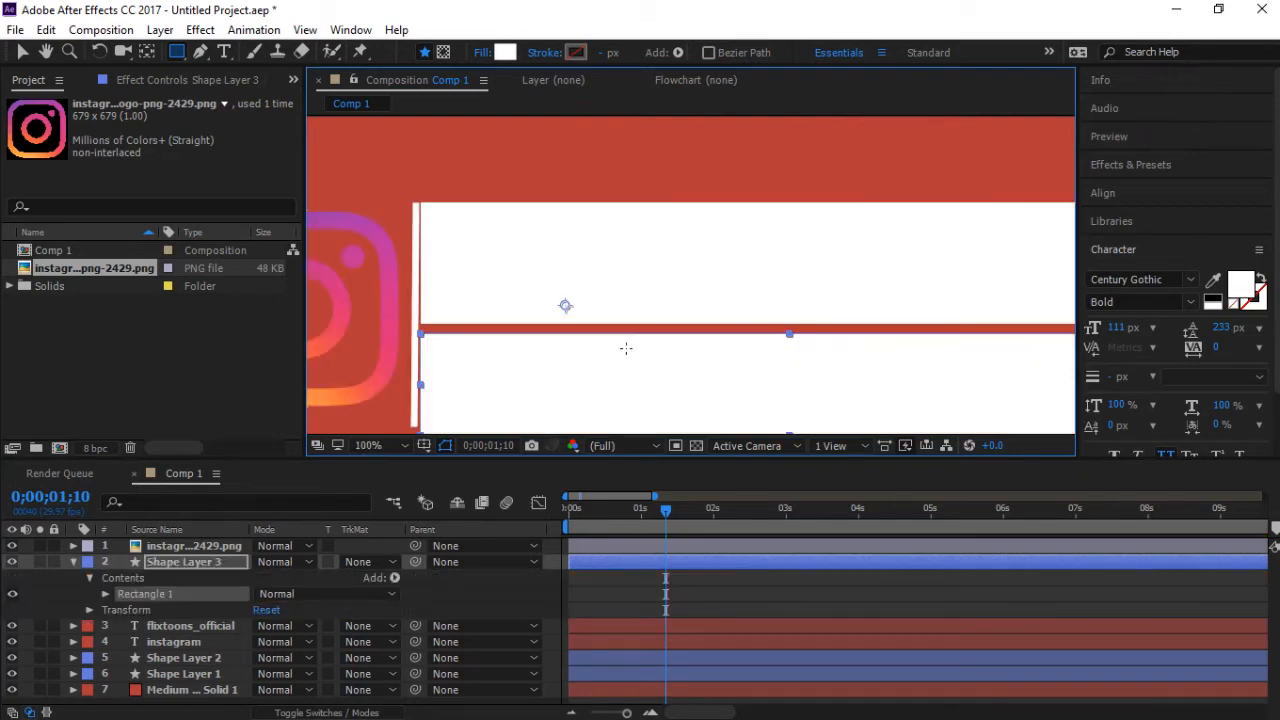
left_click(20, 52)
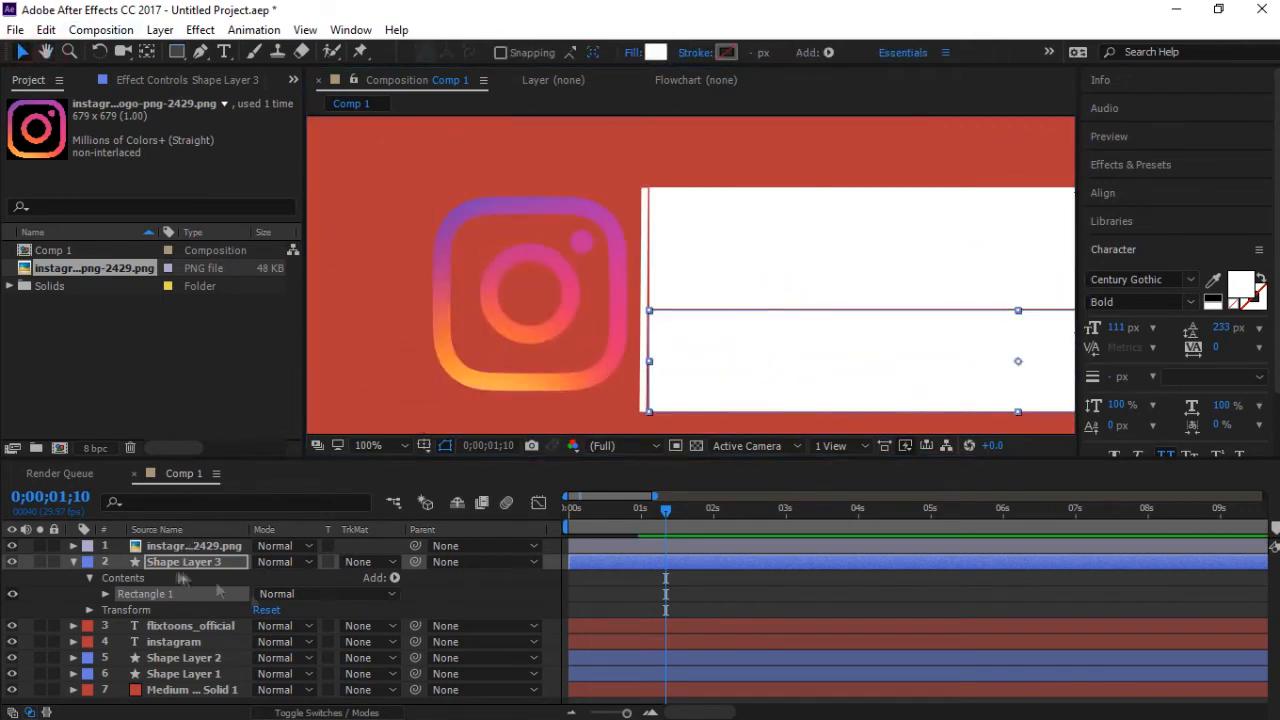
left_click(72, 560)
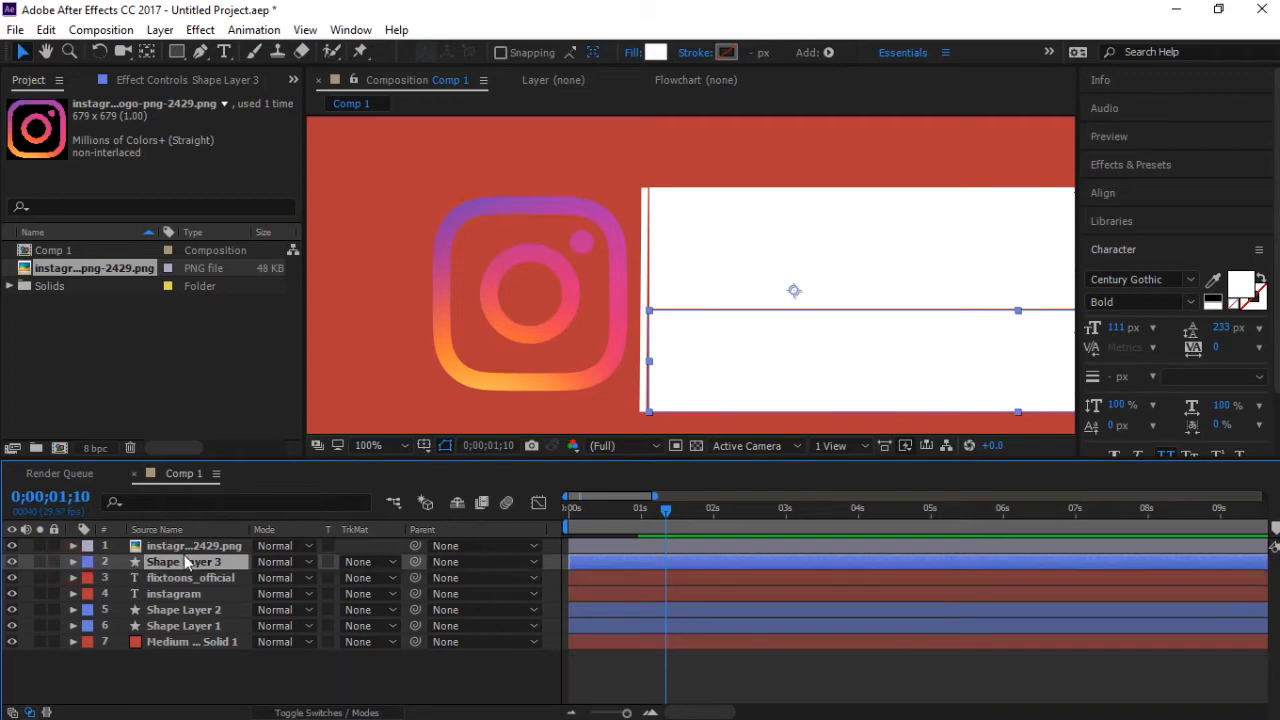
left_click(194, 544)
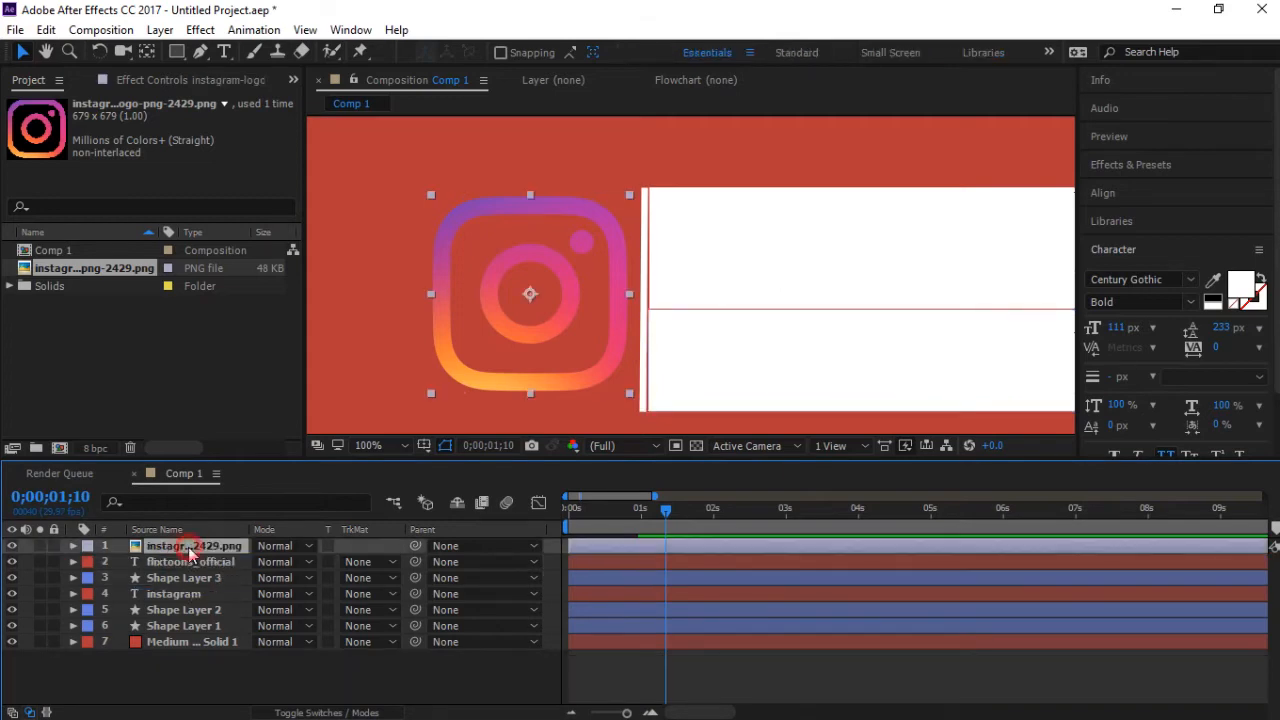
- Add Shape Layer 4 with a white rectangle over the logo and restack the logo image above it
left_click(160, 30)
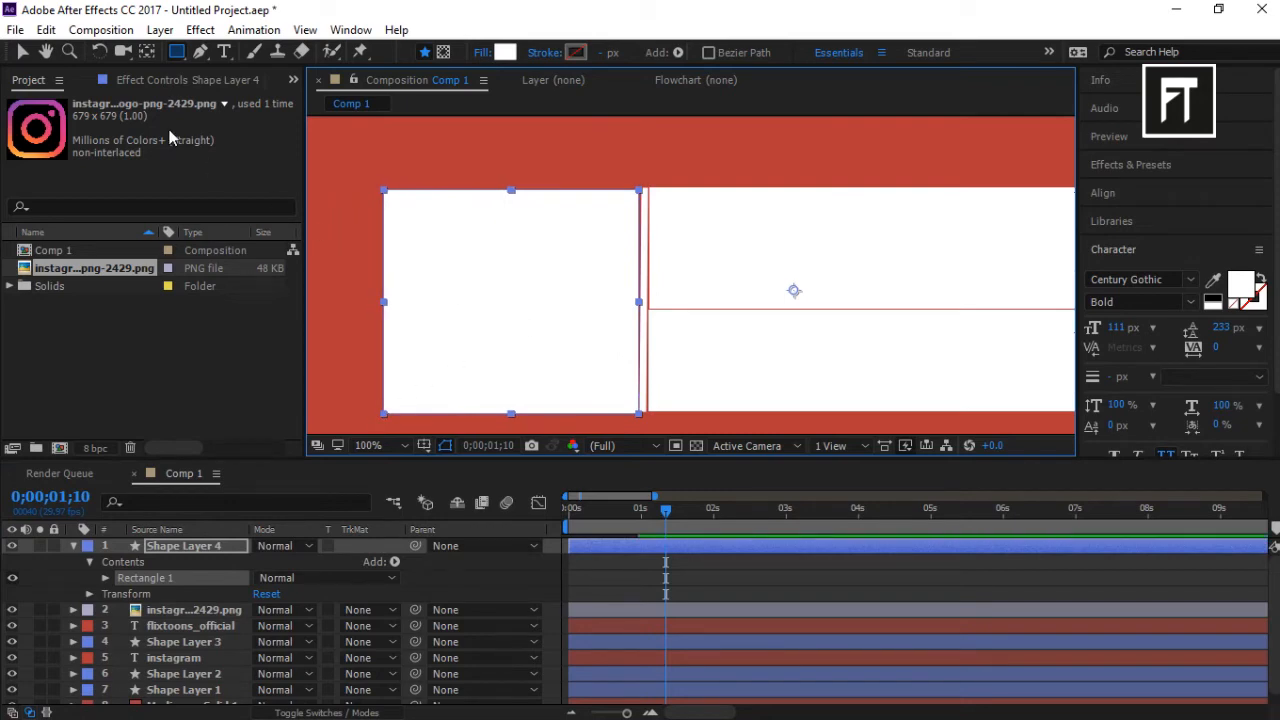
left_click(72, 544)
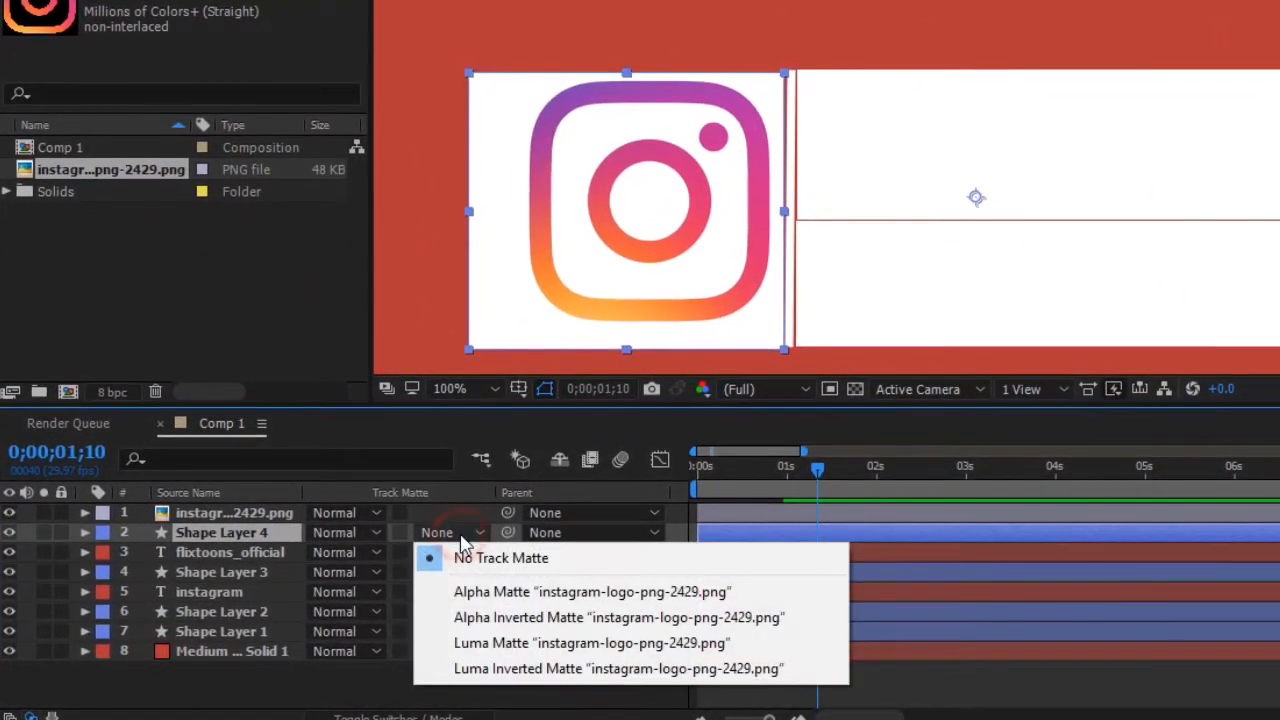
- Alpha-matte Shape Layers 4, 3 and 2 to the logo, flixtoons_official and INSTAGRAM layers, hiding matte layers
left_click(592, 592)
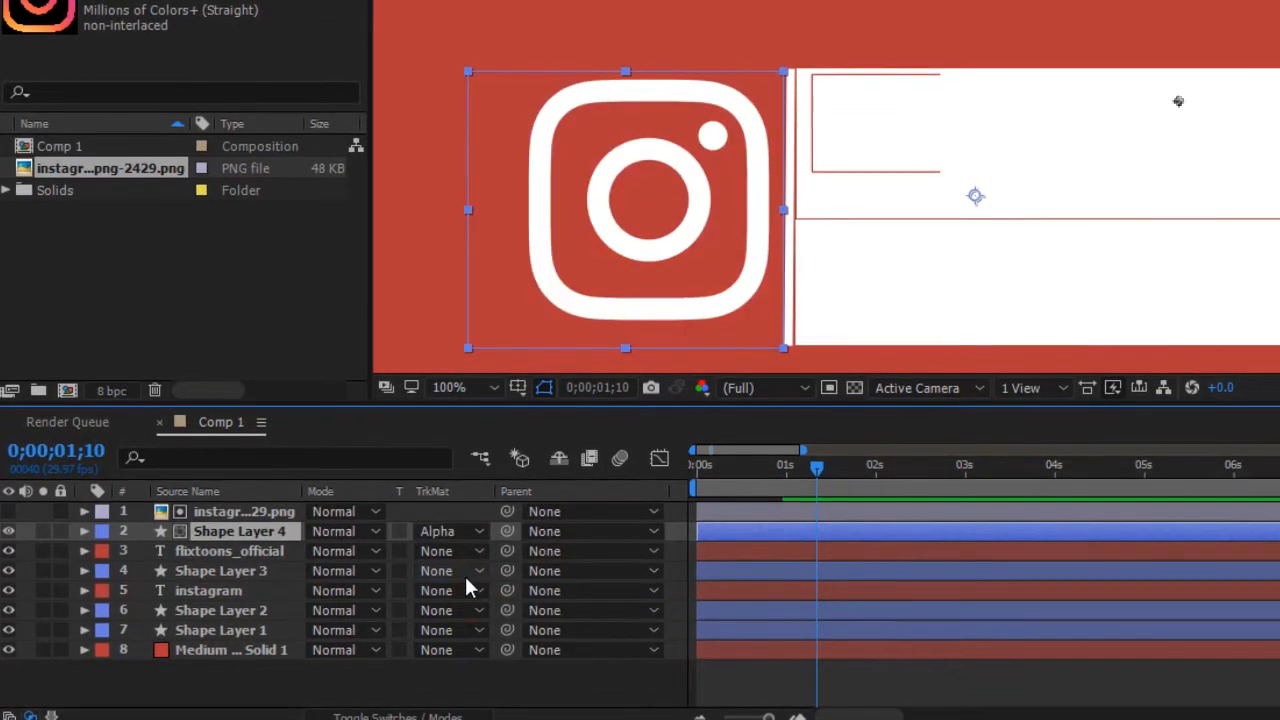
left_click(220, 570)
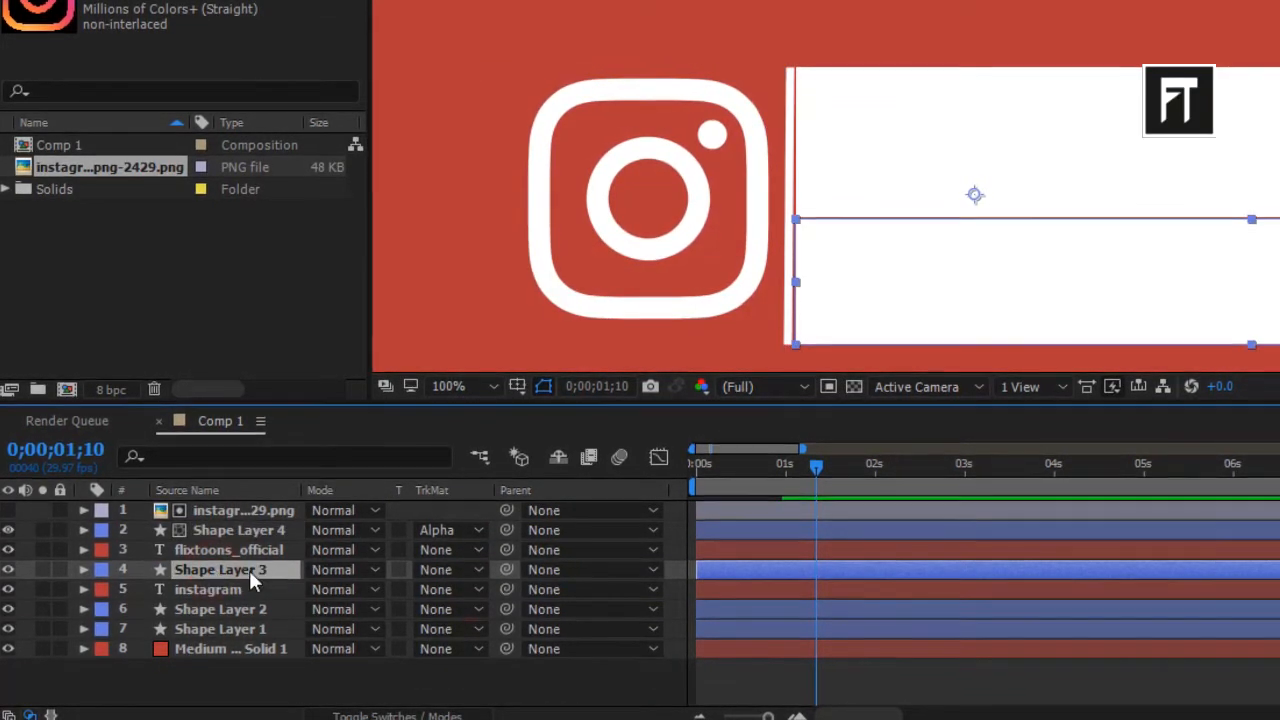
left_click(448, 568)
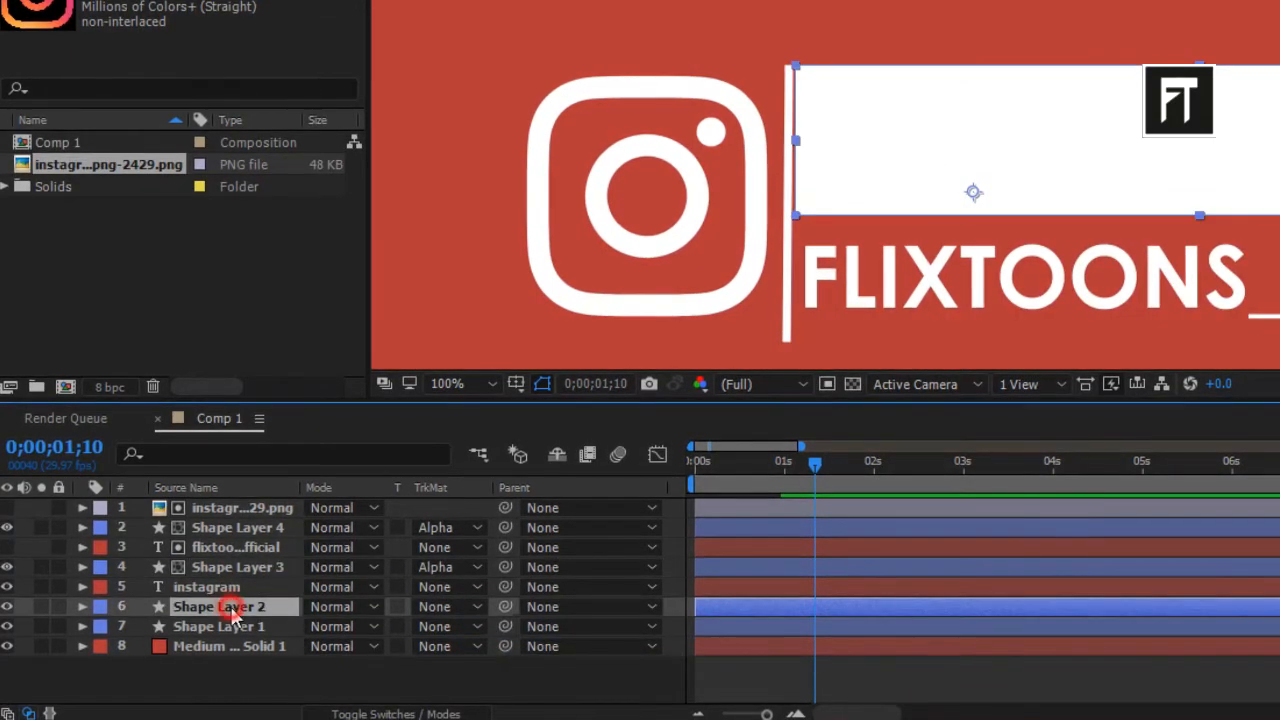
left_click(448, 606)
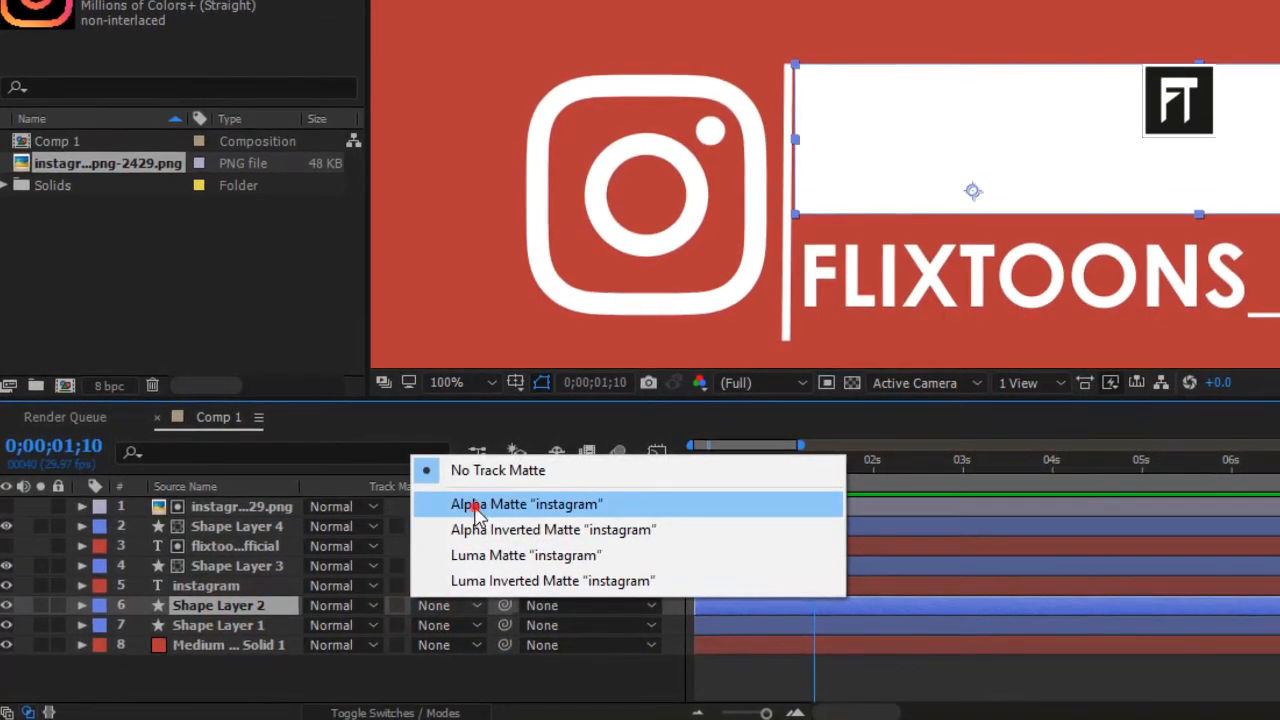
left_click(528, 504)
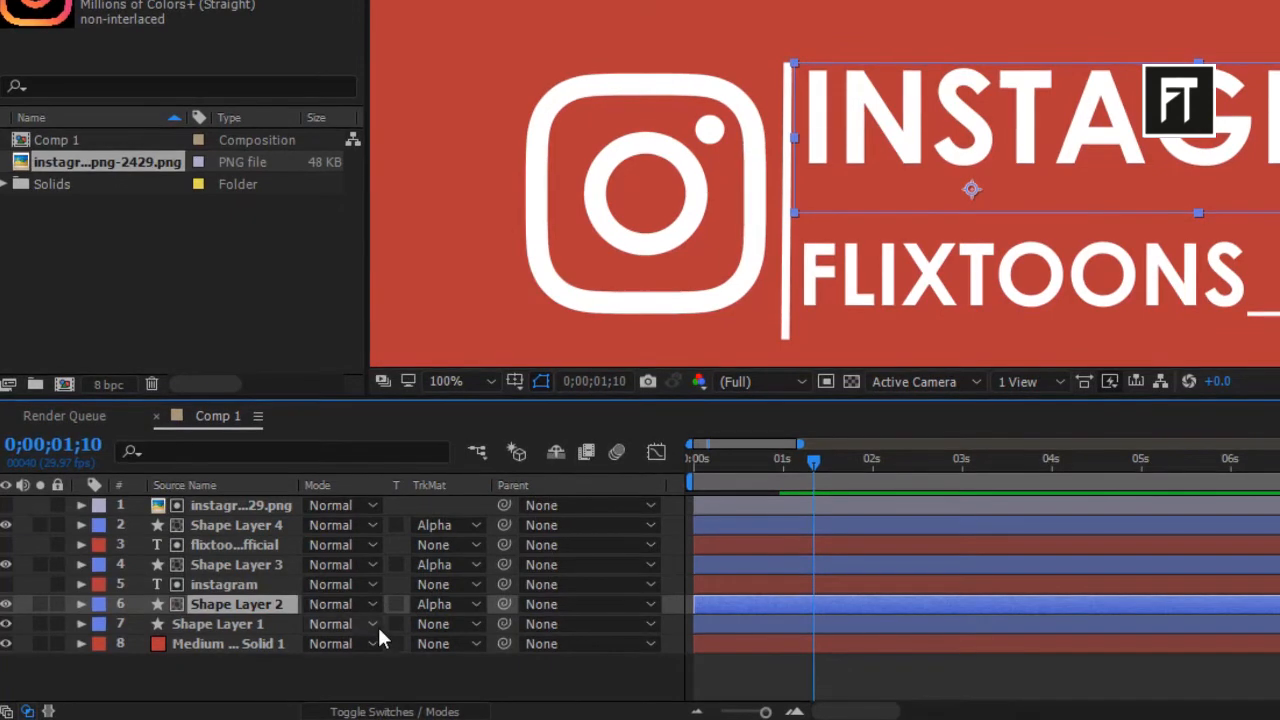
left_click(394, 712)
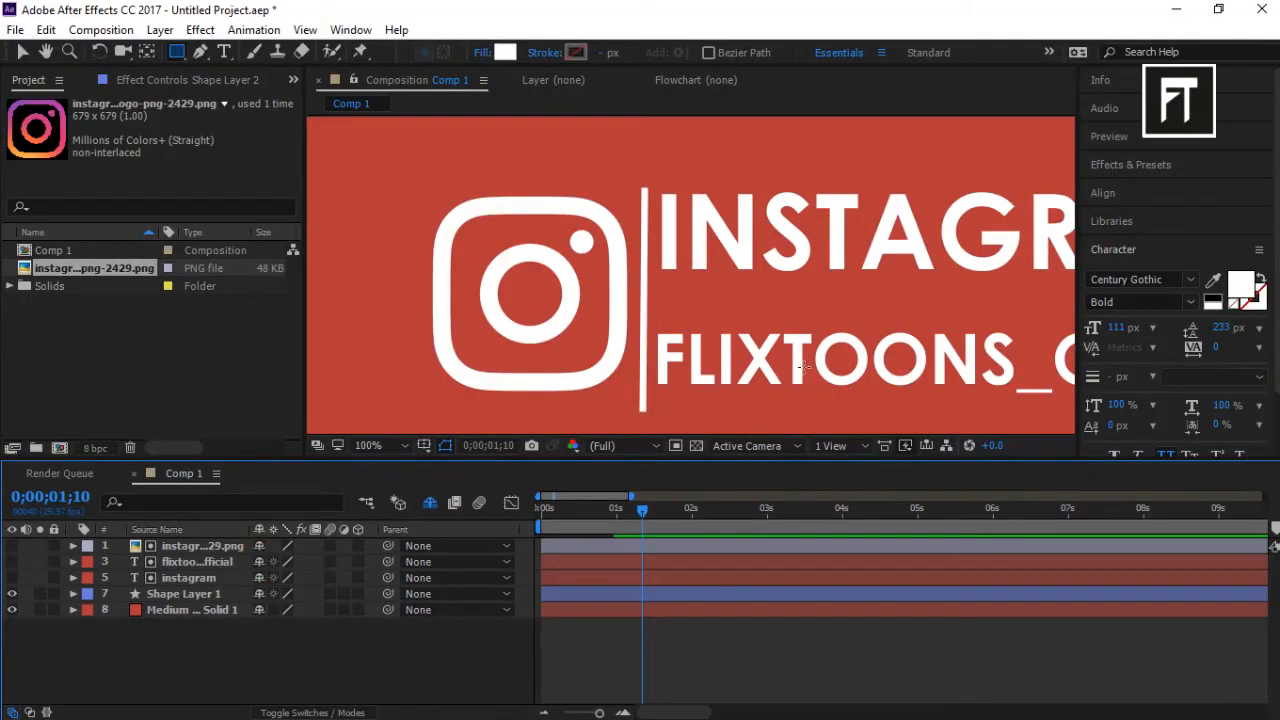
- Set the viewer magnification to Fit so the whole composition shows
left_click(364, 444)
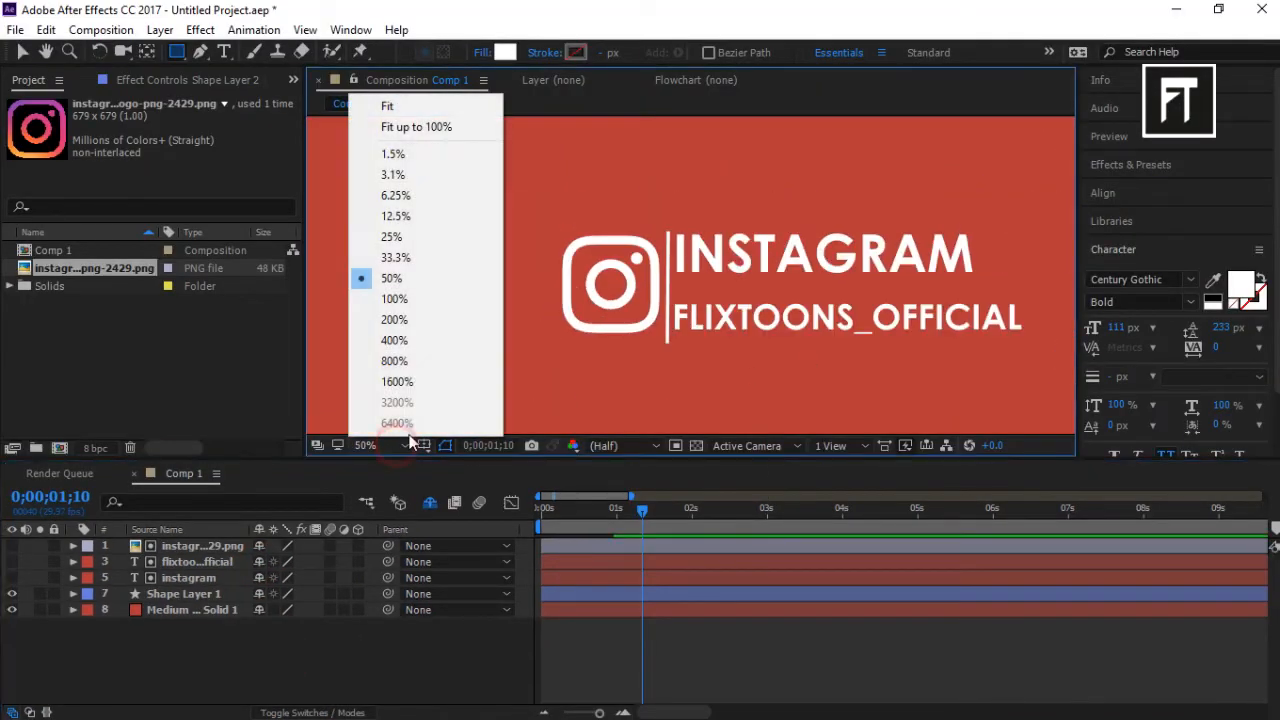
left_click(388, 104)
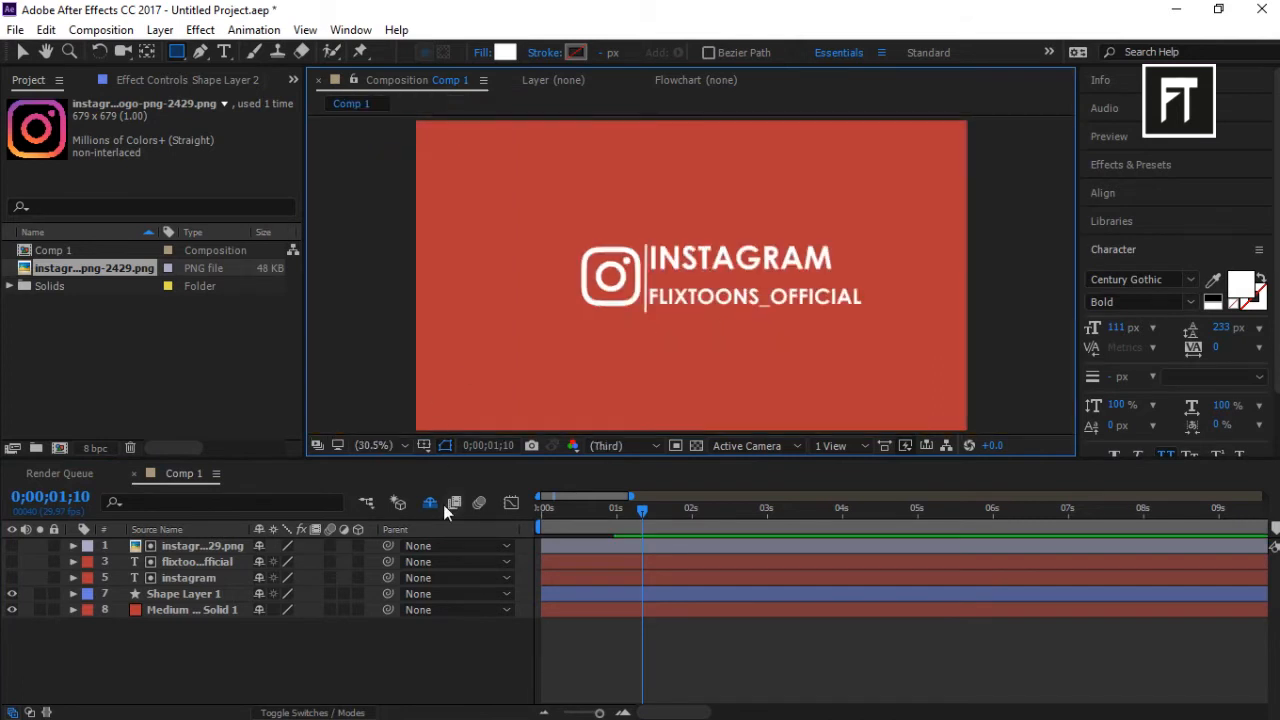
mouse_move(204, 608)
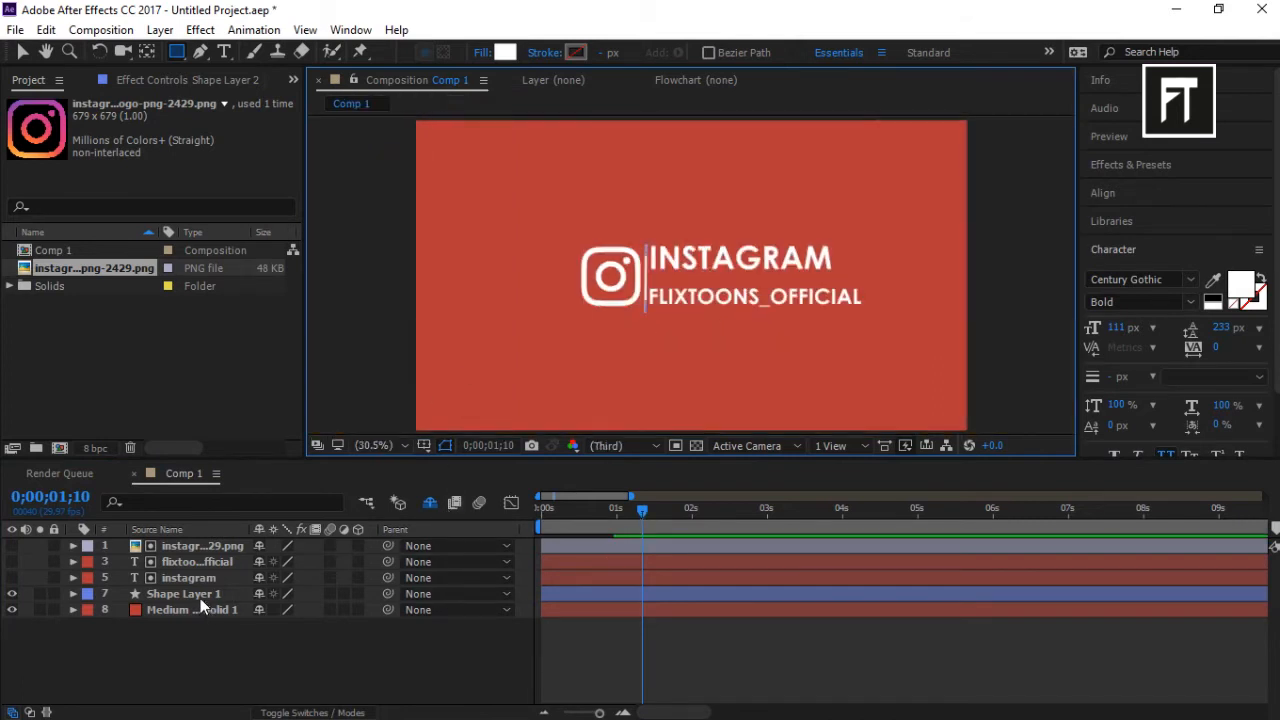
- Enable Position keyframing on the INSTAGRAM text layer so it can slide from behind the divider
left_click(72, 592)
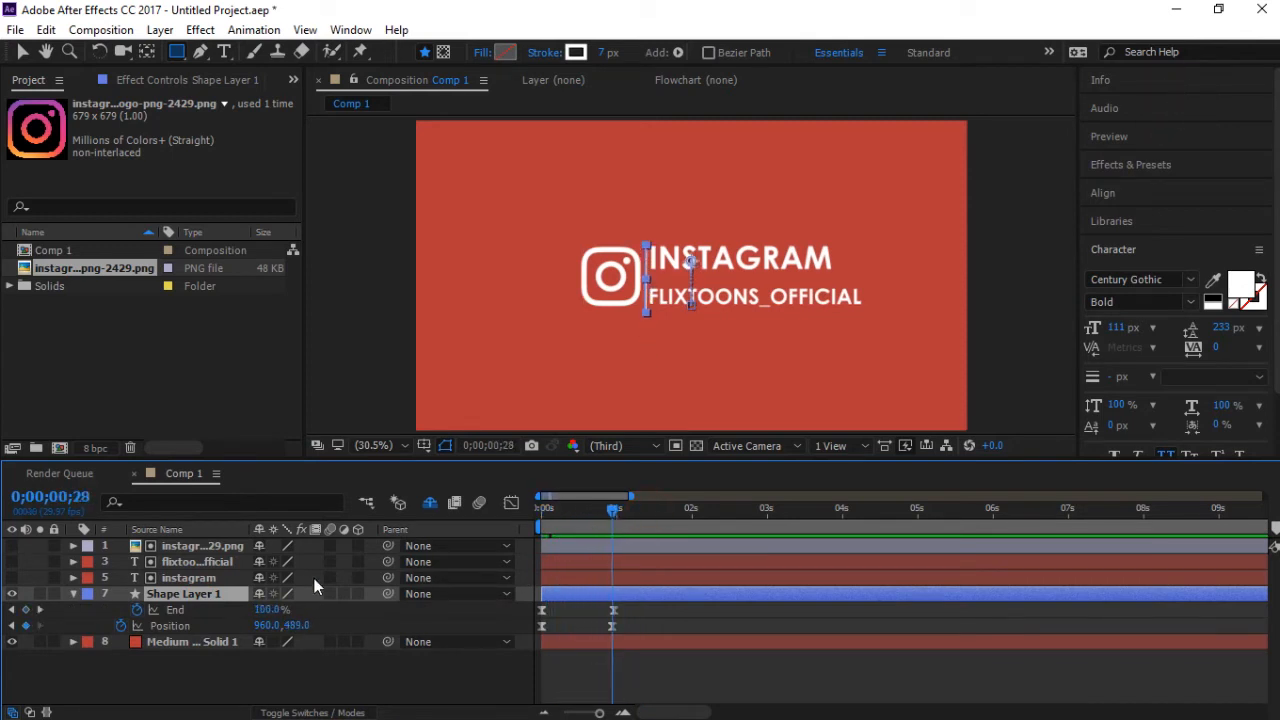
left_click(72, 578)
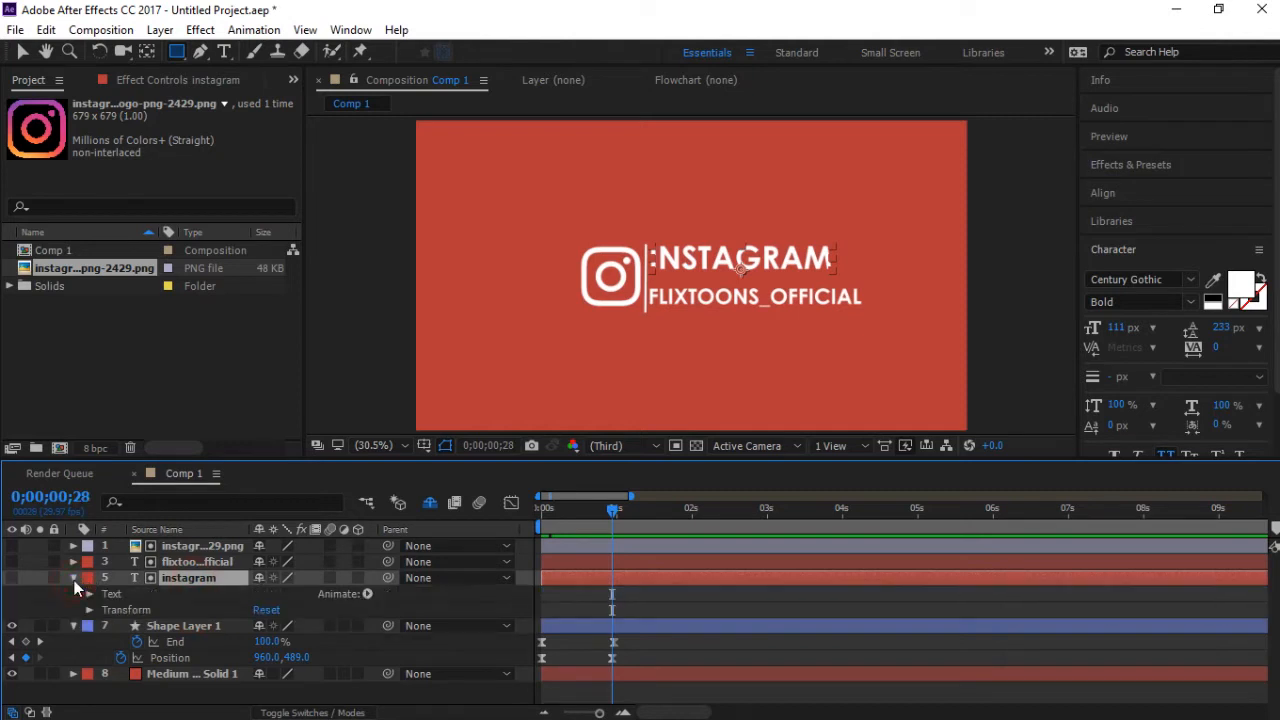
left_click(88, 608)
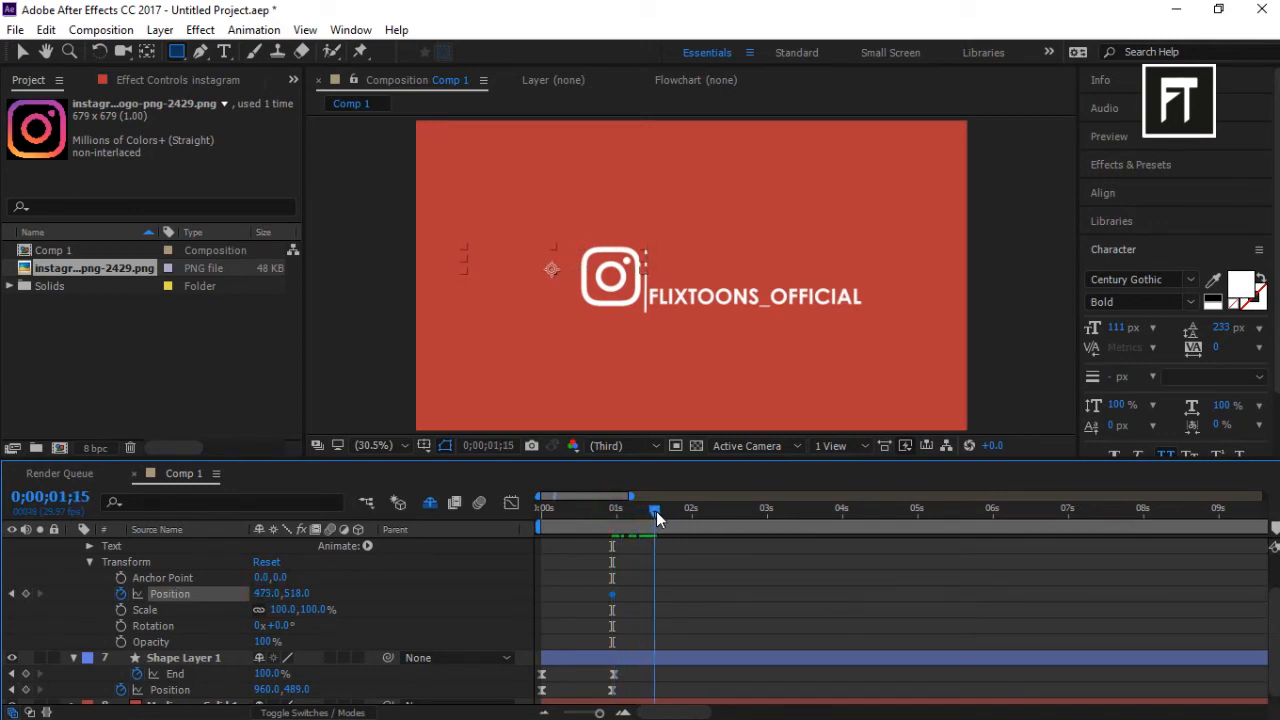
- Set the INSTAGRAM text's final position and collapse the flixtoons_official layer after keyframing it
left_click_drag(616, 508, 656, 508)
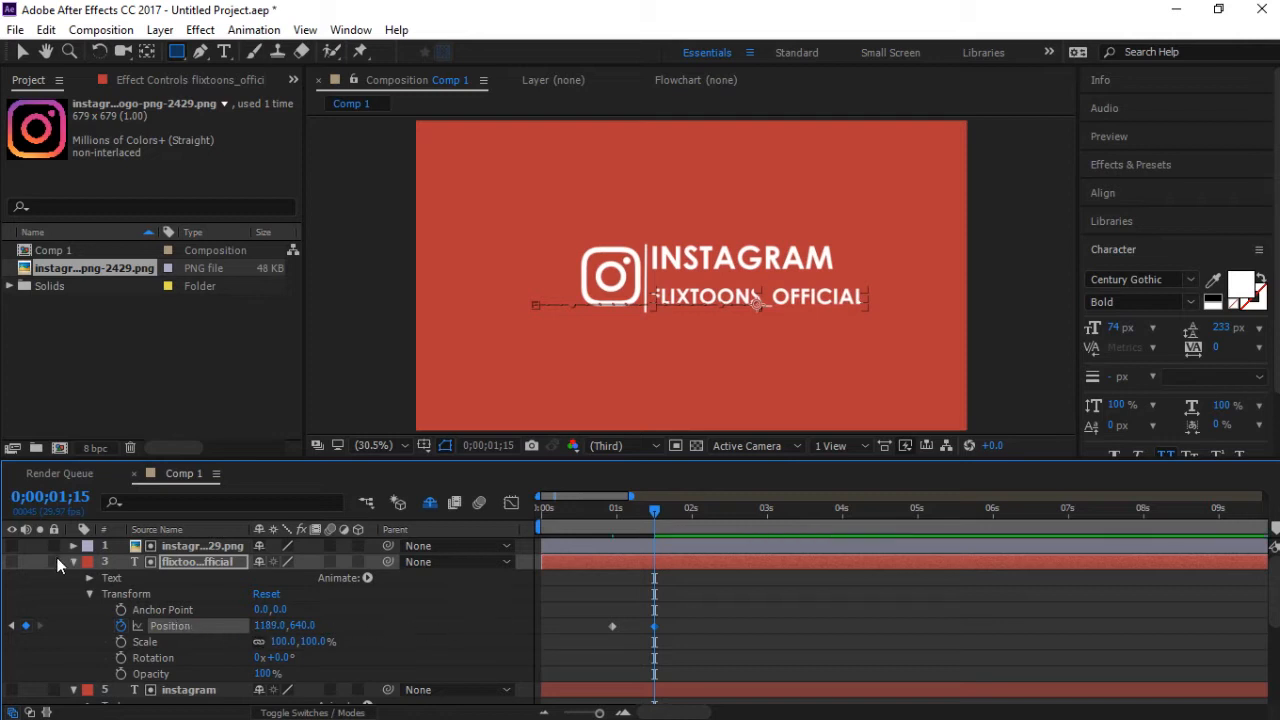
left_click(72, 560)
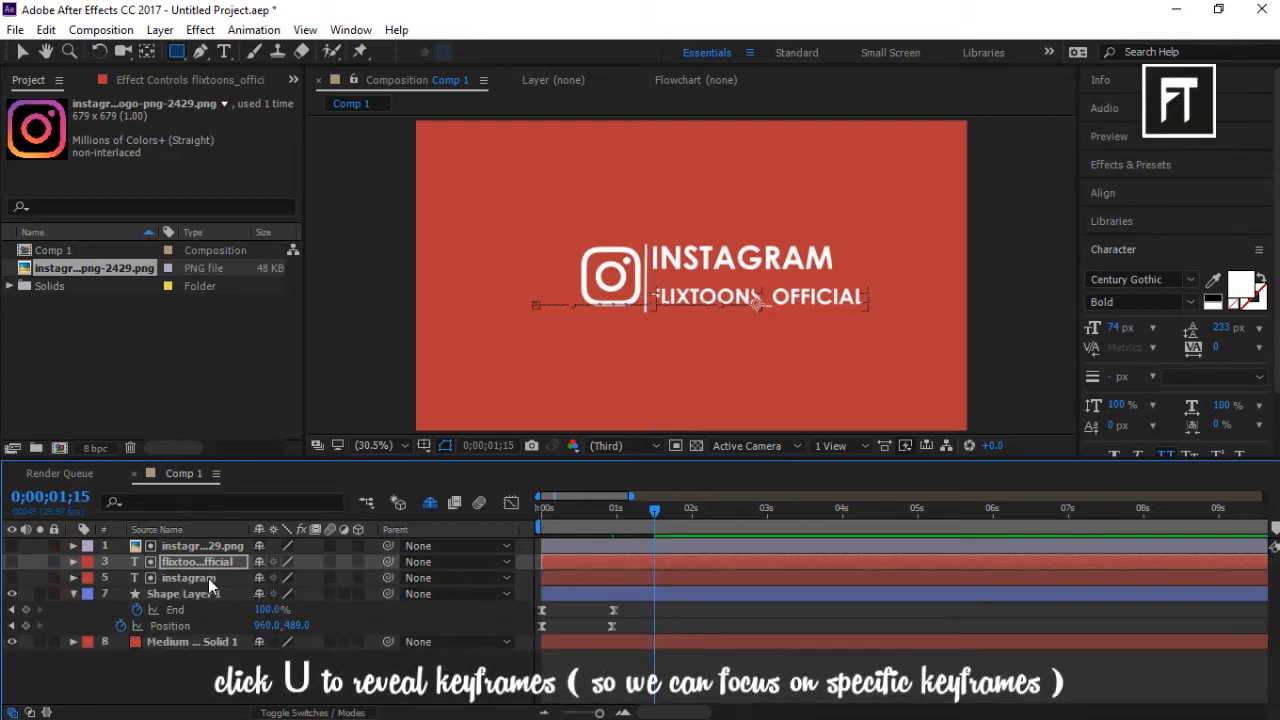
- Reveal keyframed properties with U and keyframe the logo's Position, shifting it slightly left
key("u")
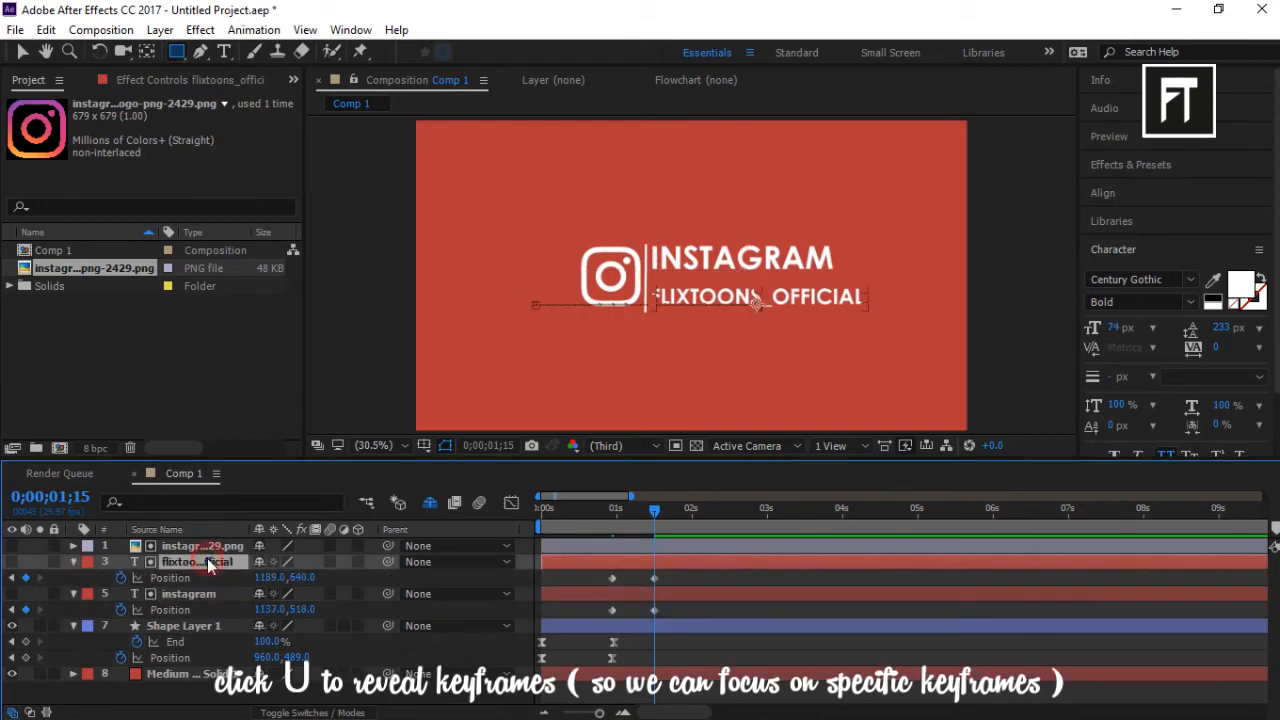
left_click(72, 544)
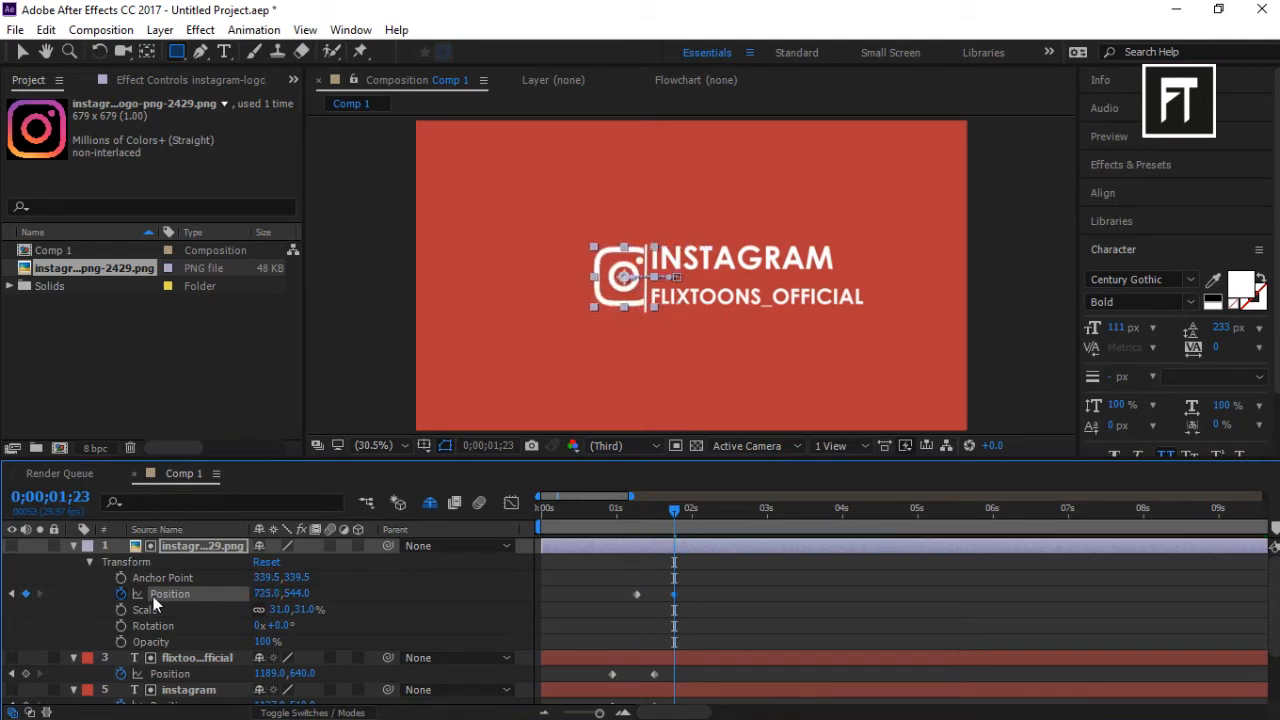
left_click_drag(282, 592, 240, 592)
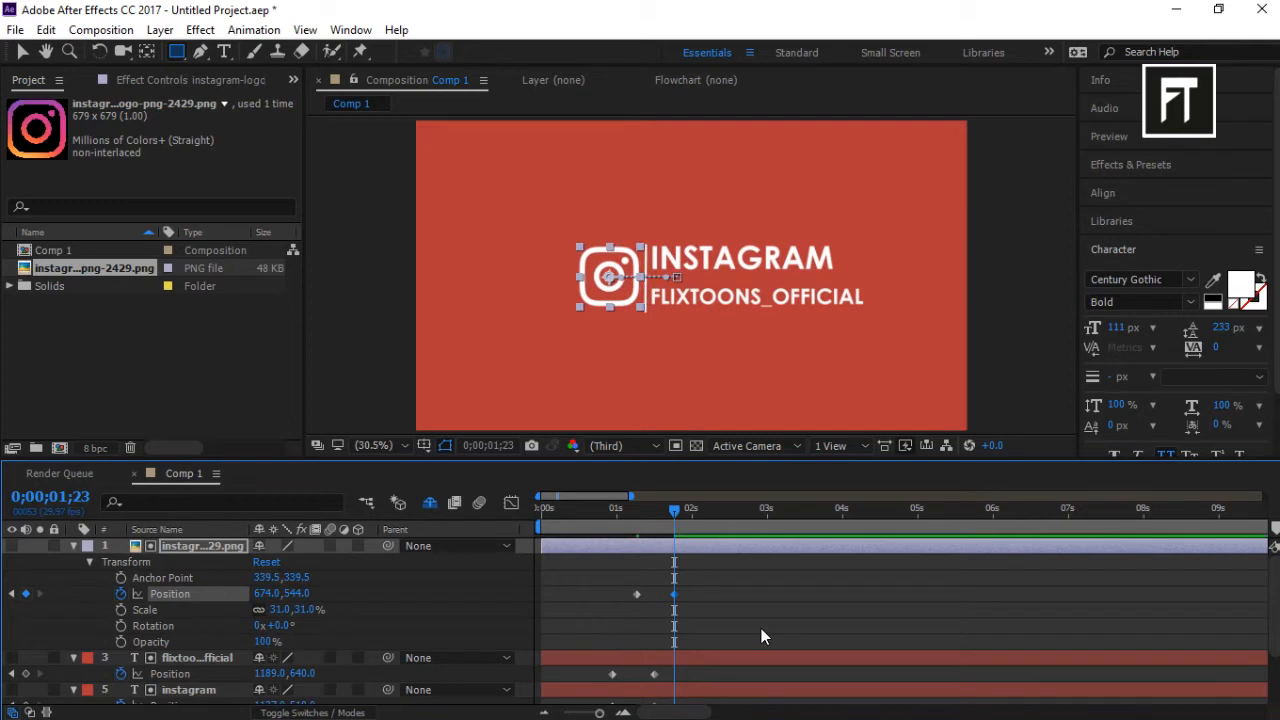
right_click(636, 594)
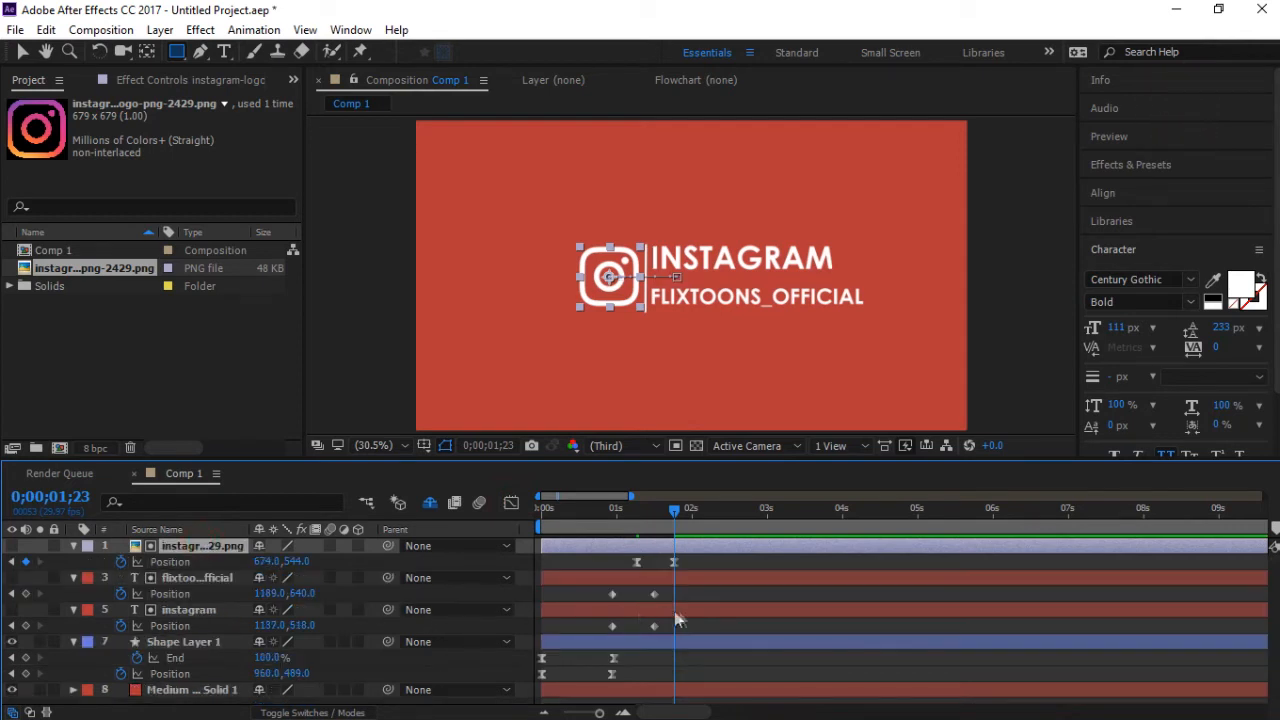
- Select the INSTAGRAM text's Position keyframes and show their speed graph
left_click(196, 576)
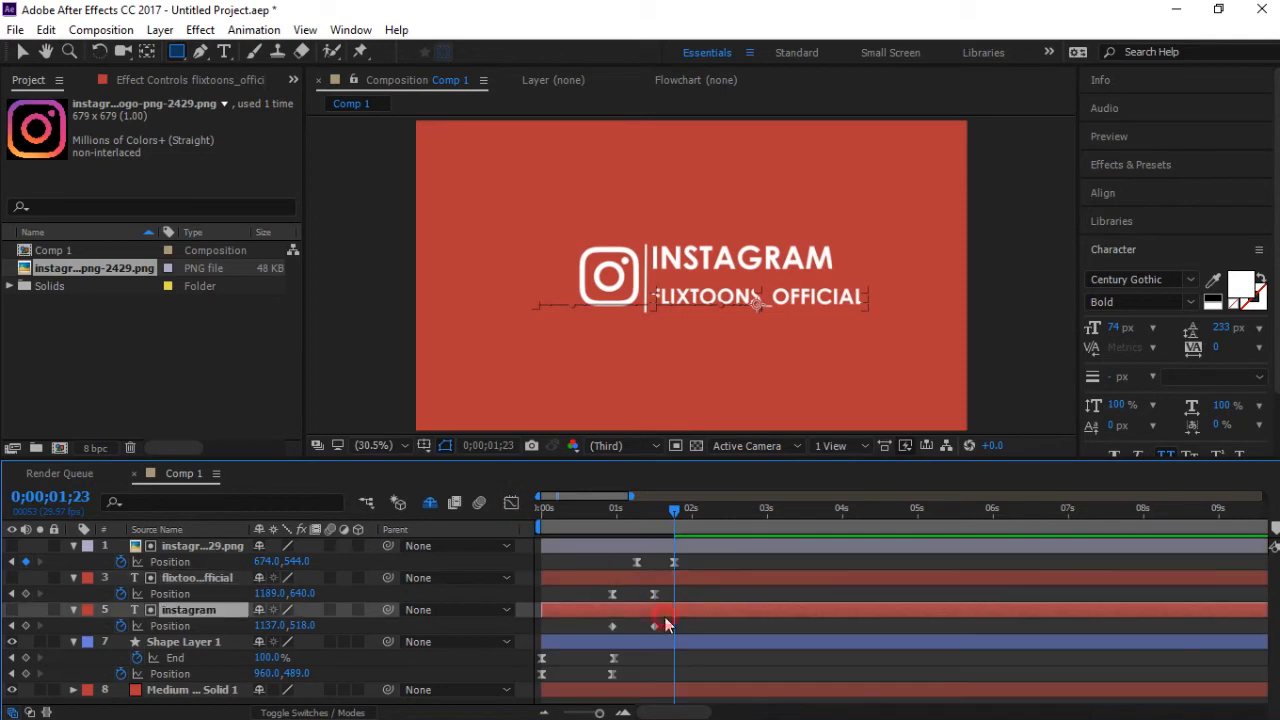
left_click(170, 624)
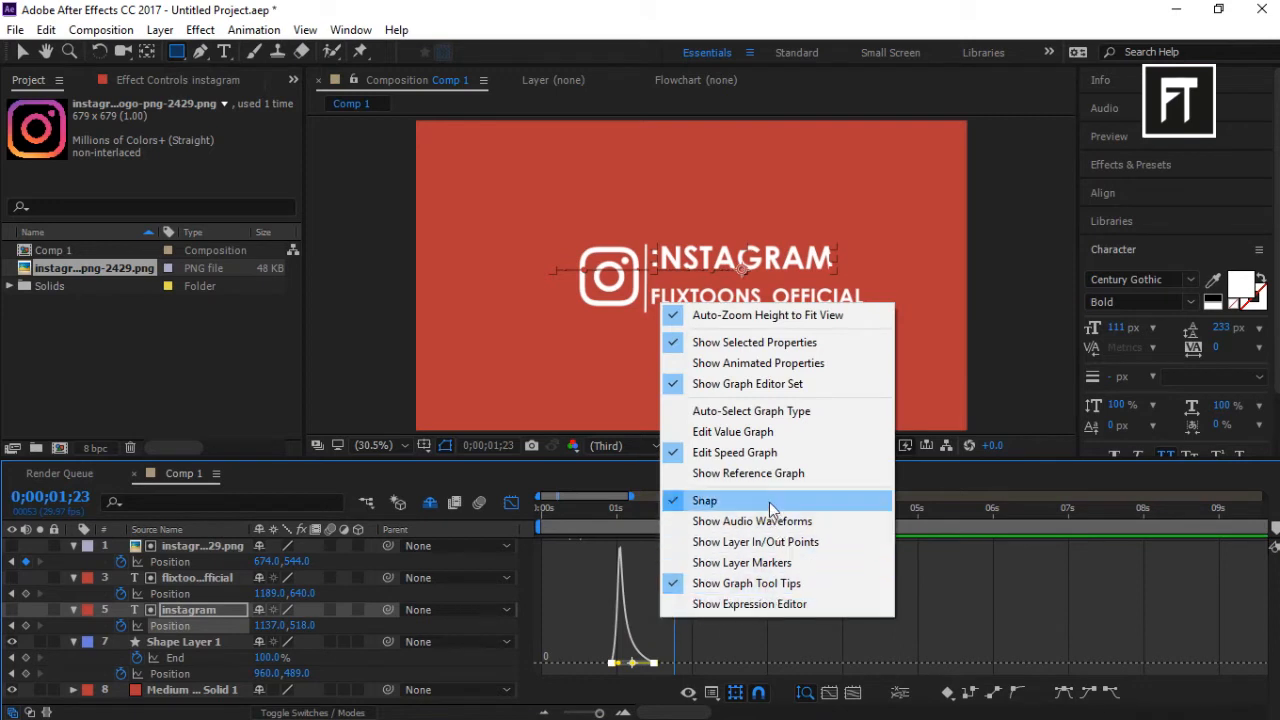
mouse_move(780, 452)
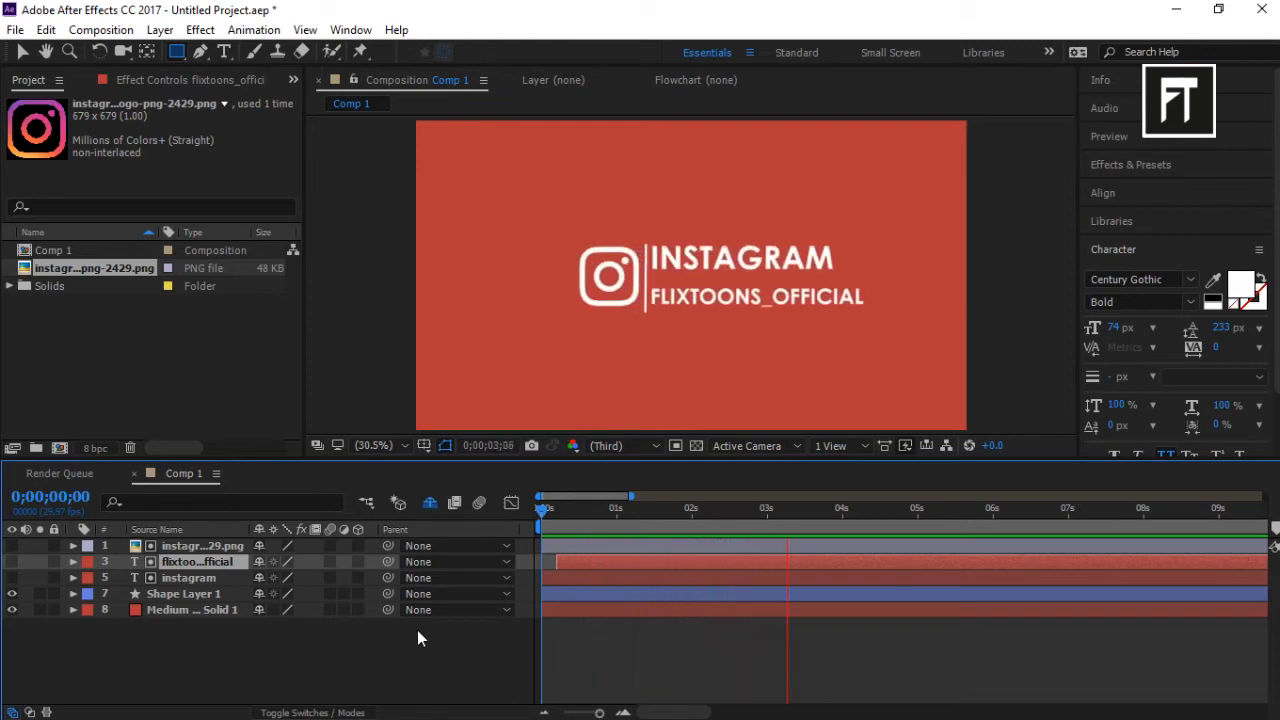
- Add Position keyframes at 0;00;04;00 on the logo and both text layers
left_click(188, 576)
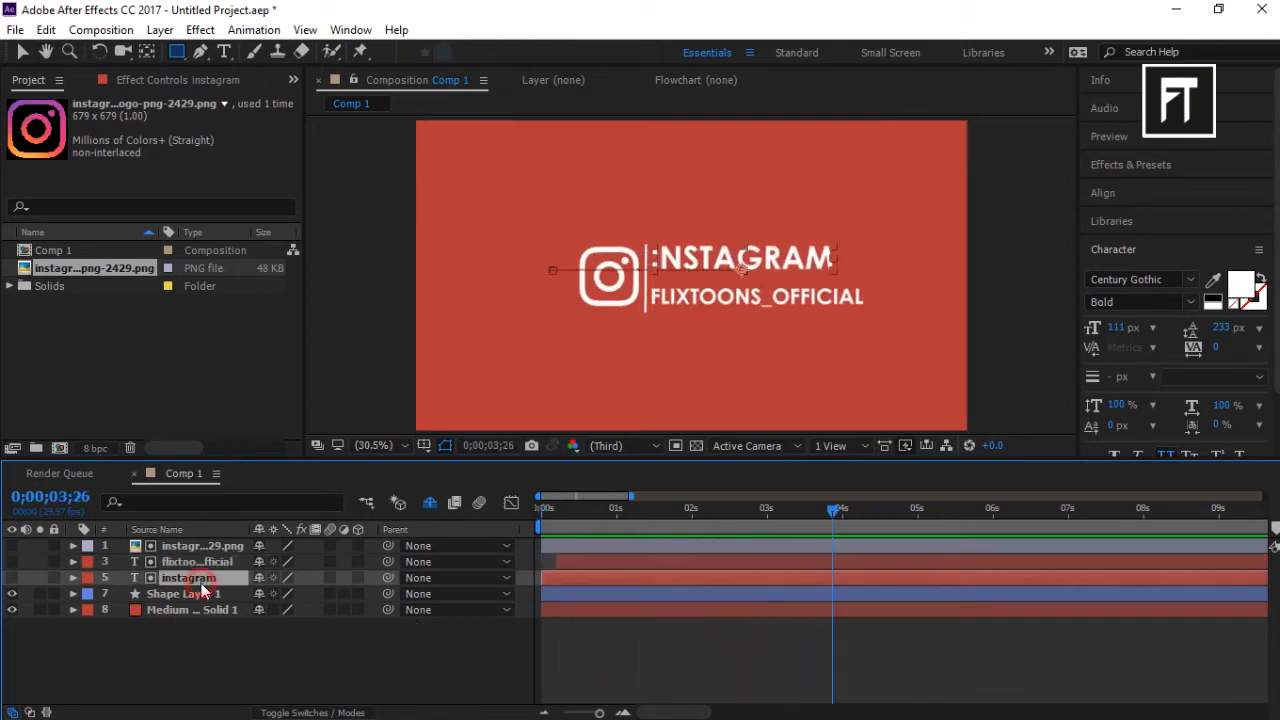
left_click(72, 560)
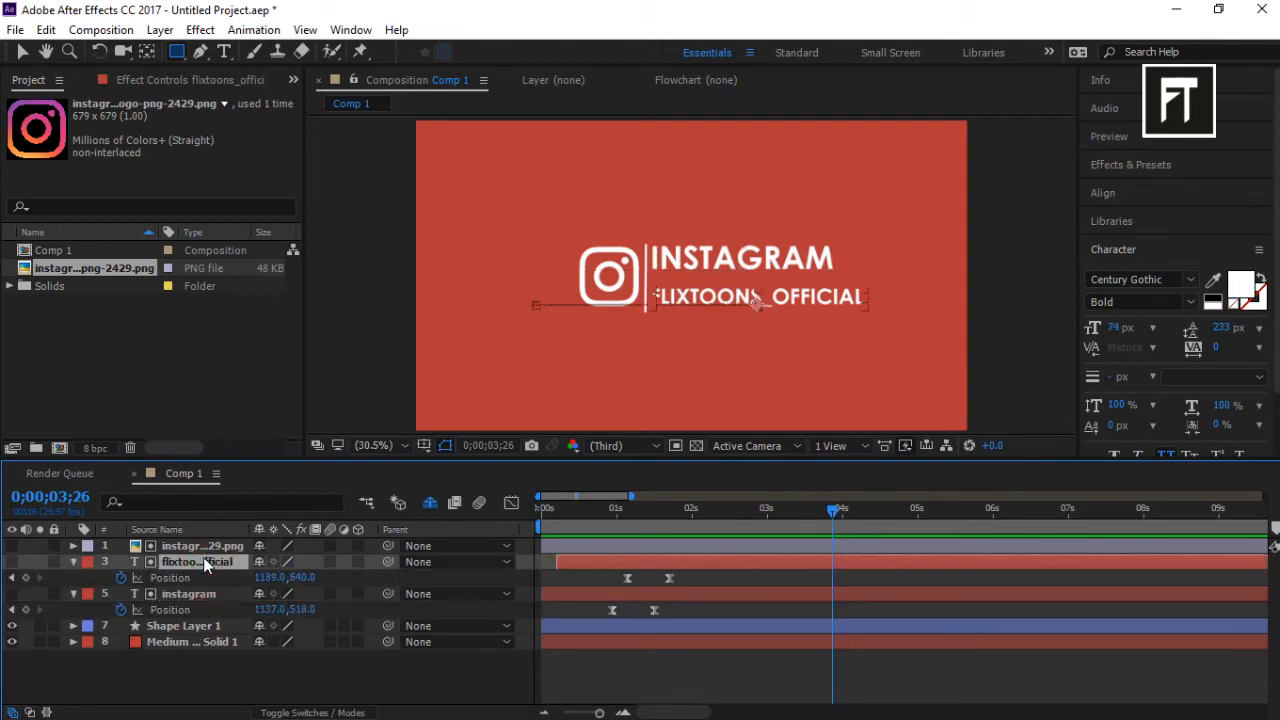
left_click(184, 640)
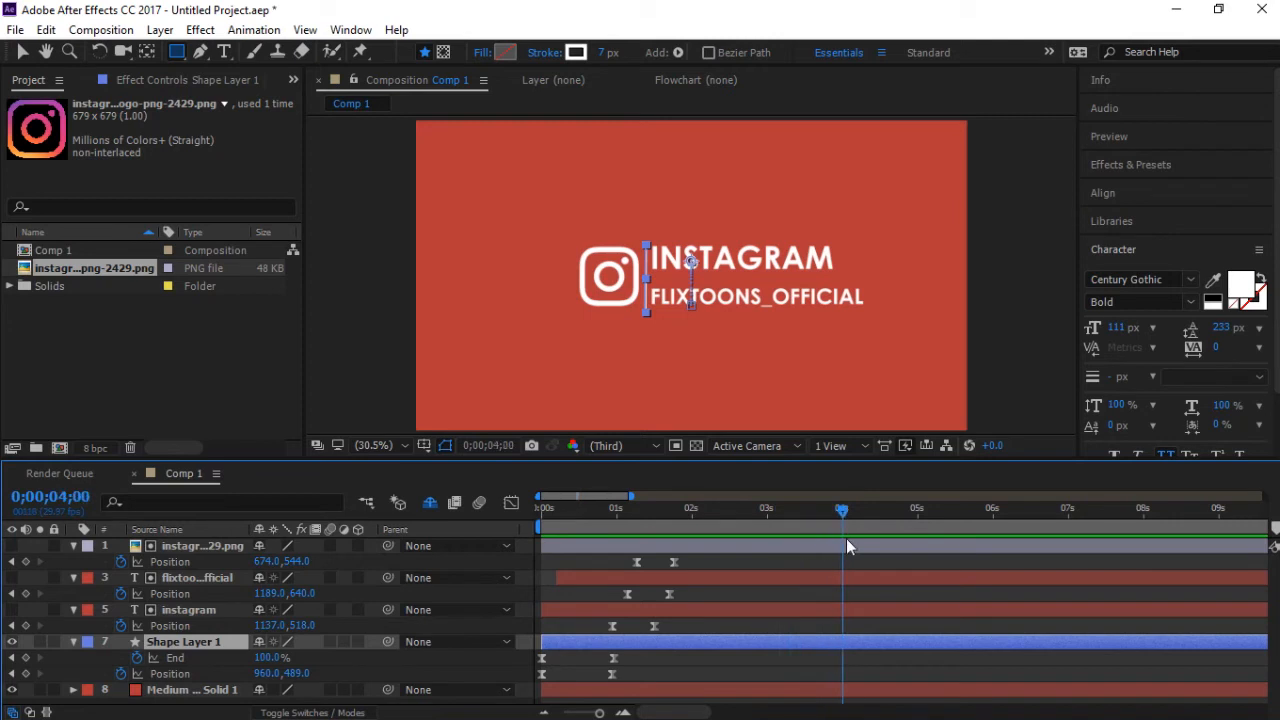
left_click(202, 544)
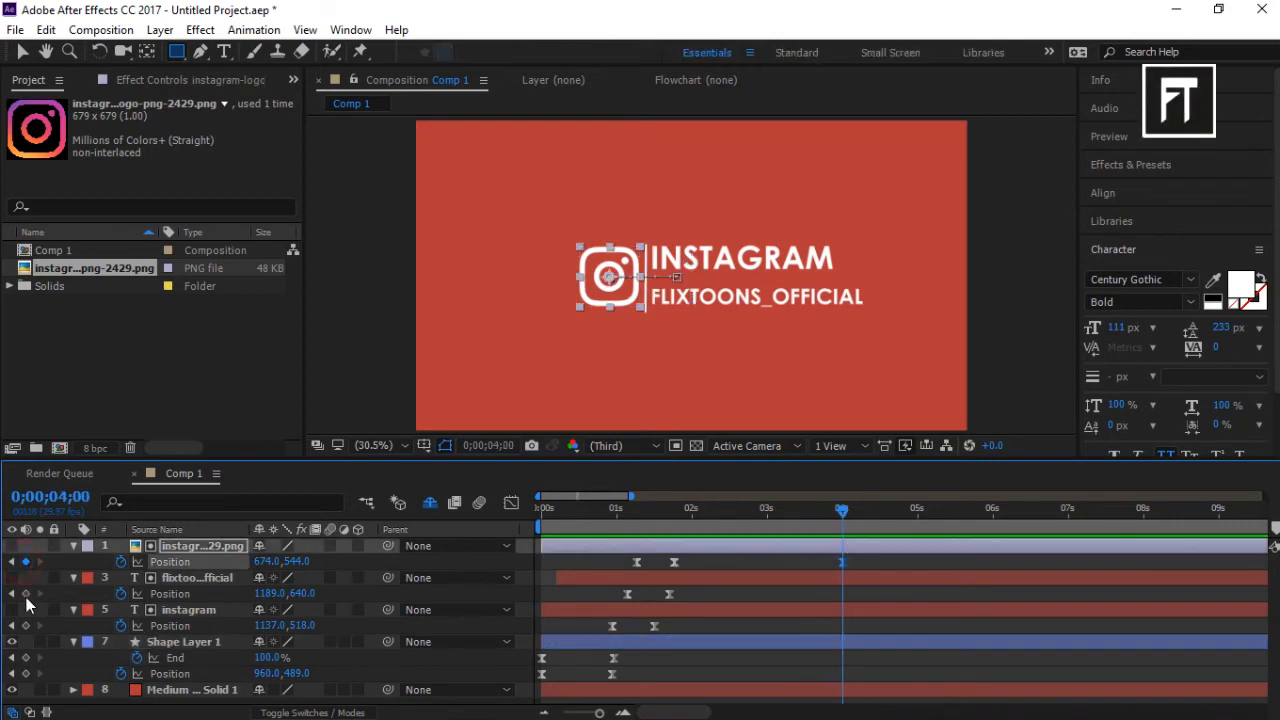
left_click(184, 640)
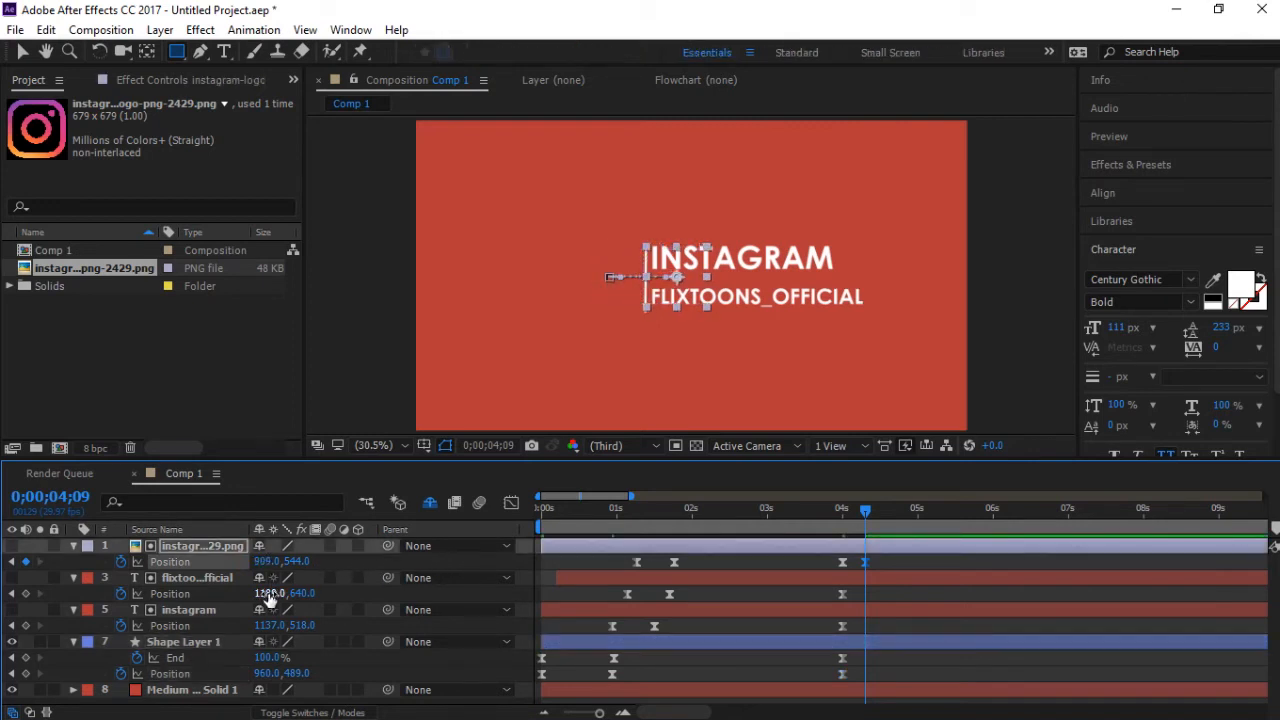
- Slide the handle text, INSTAGRAM title and logo back behind the divider and retract the line
left_click(196, 576)
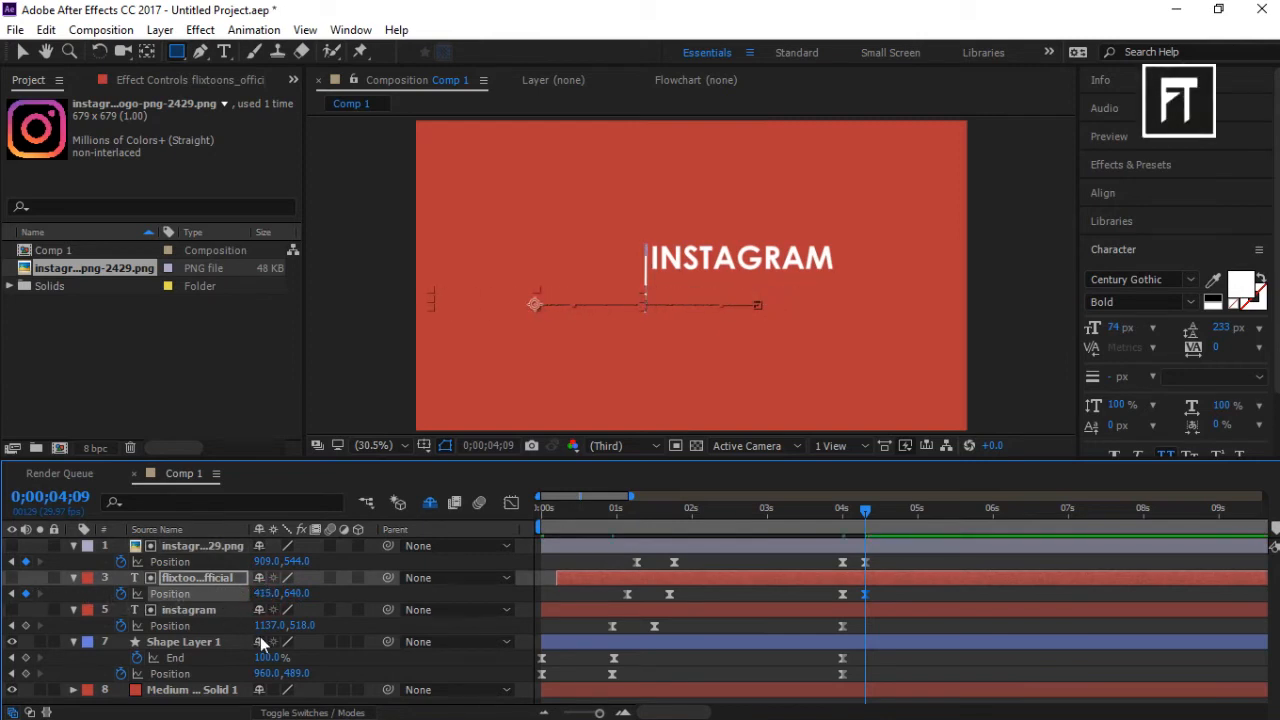
left_click(188, 610)
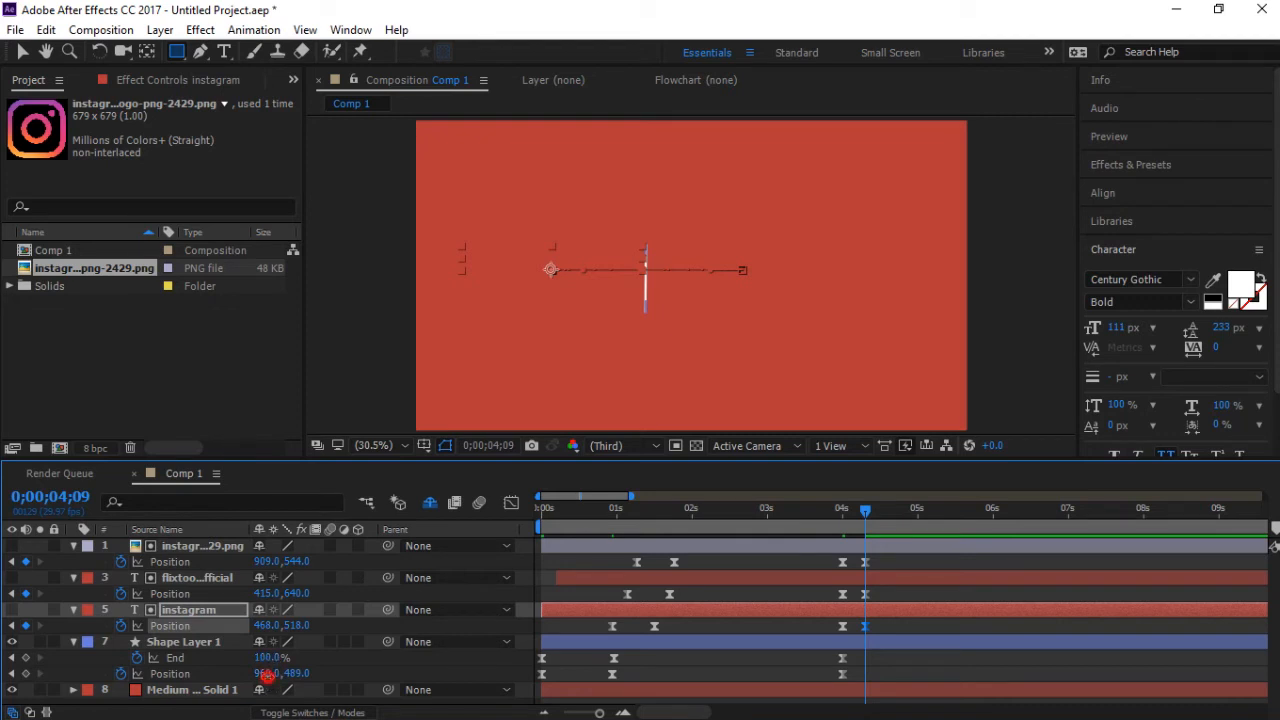
left_click(182, 640)
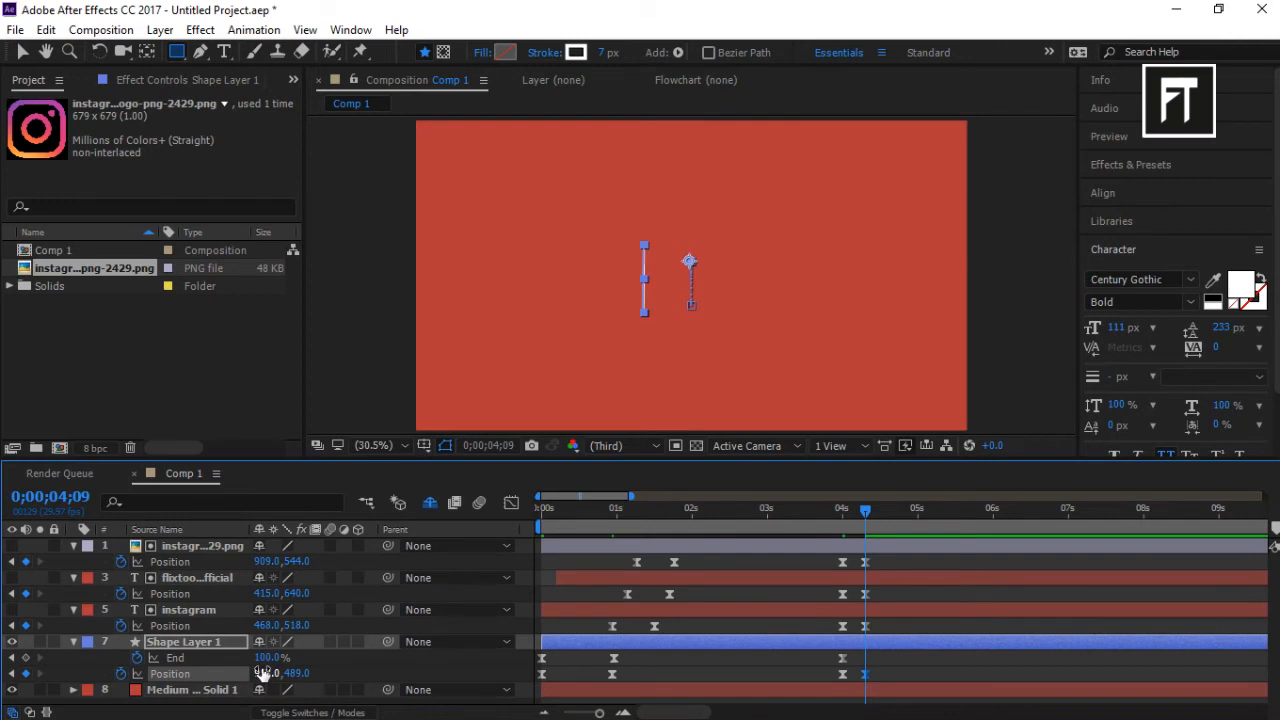
left_click(188, 608)
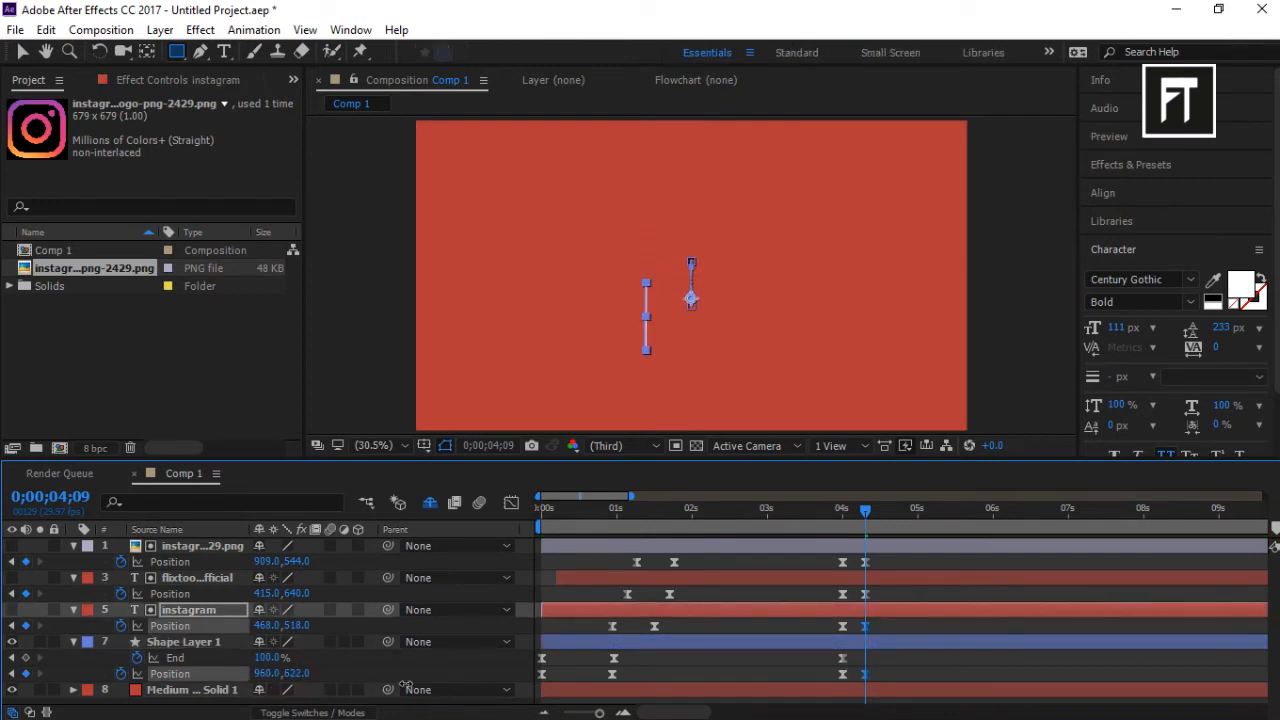
left_click(190, 640)
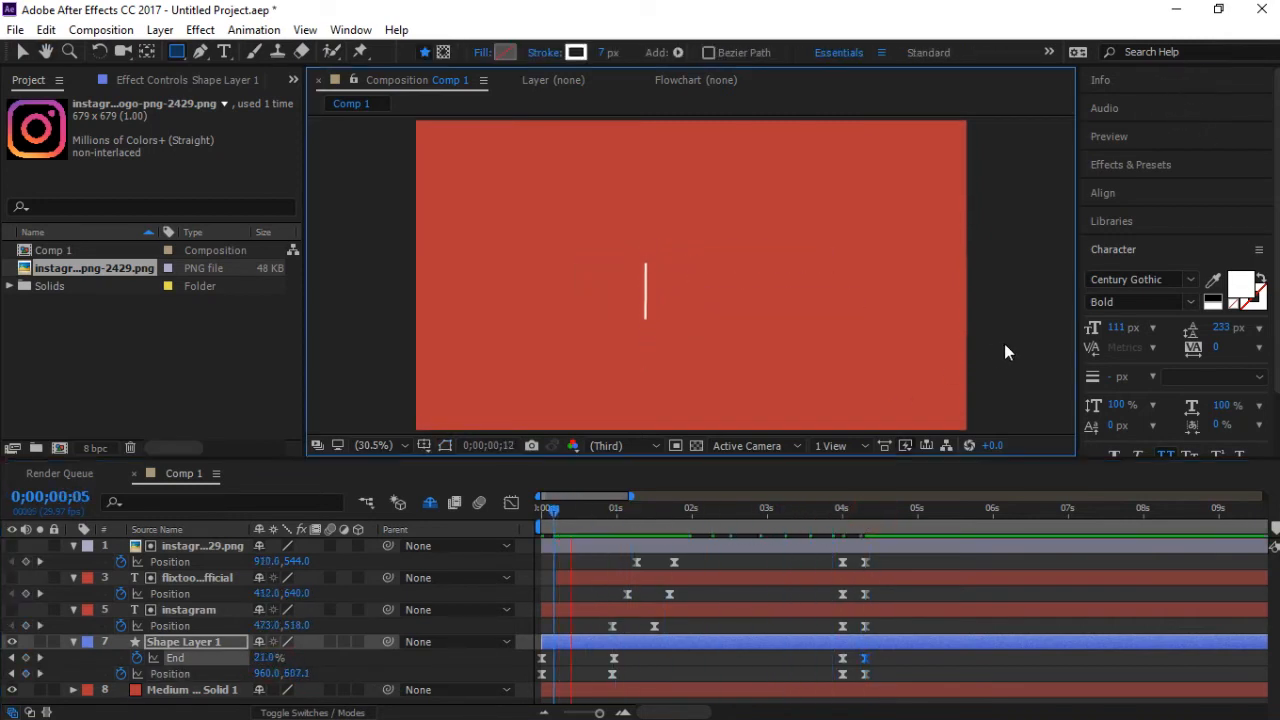
- Stagger the exit keyframes so the handle text leaves later in sequence
left_click_drag(548, 508, 688, 508)
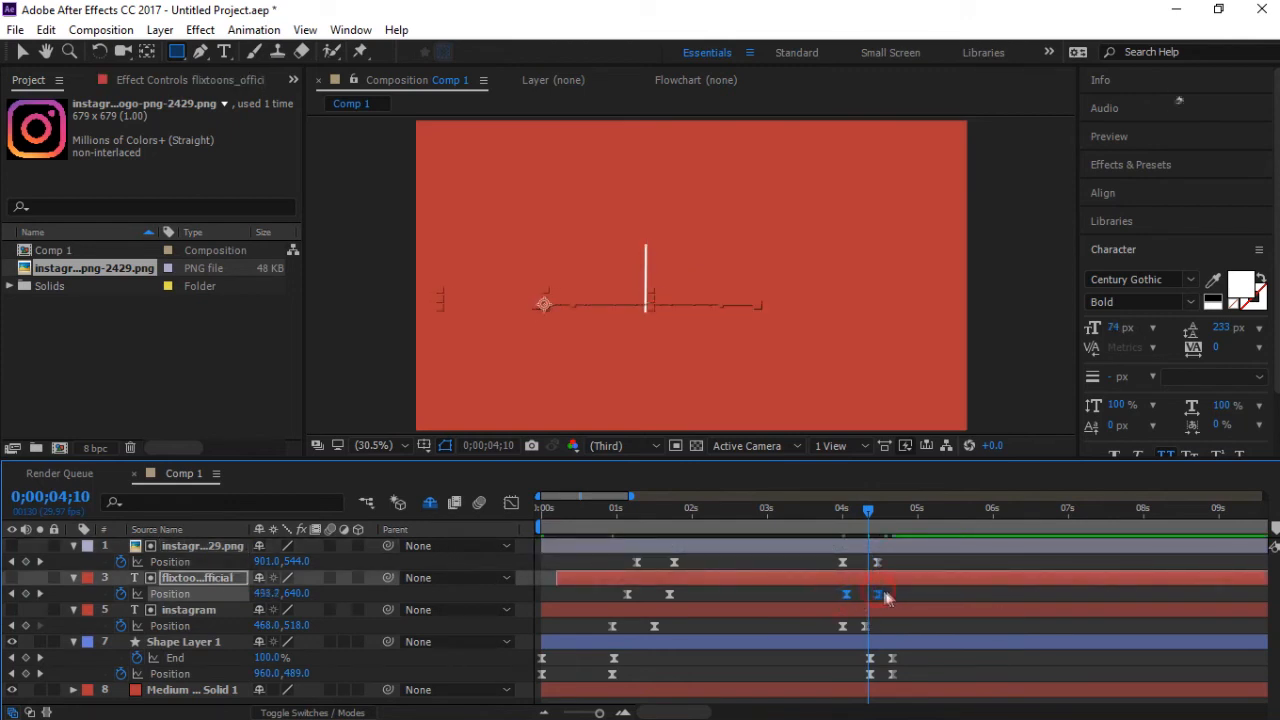
left_click(188, 608)
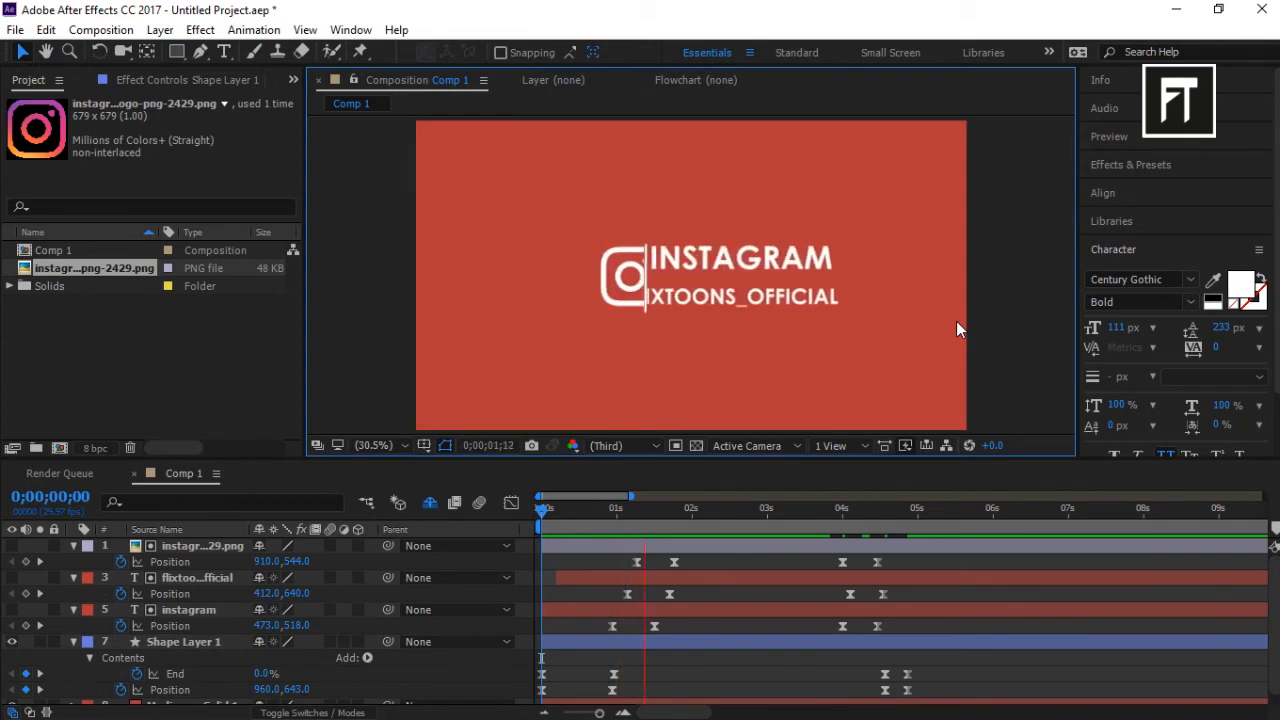
- Play back and scrub the full animation to check it ends empty by five seconds
left_click(800, 508)
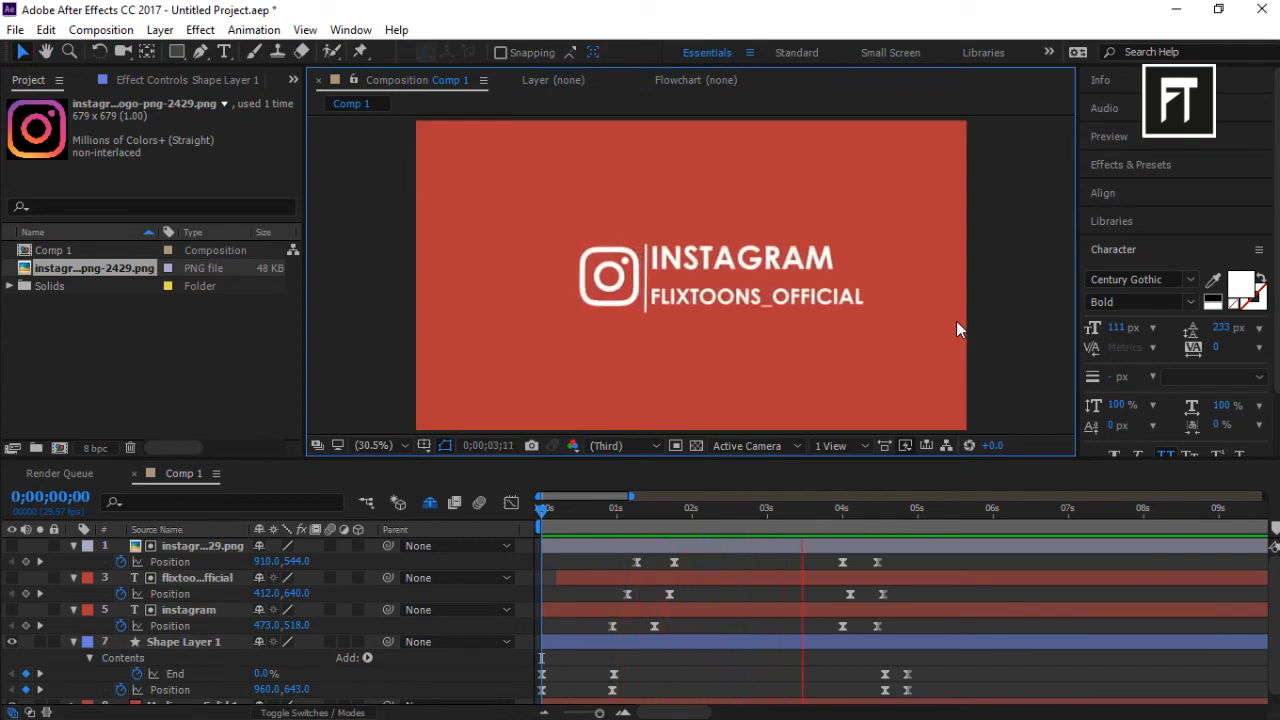
left_click(940, 508)
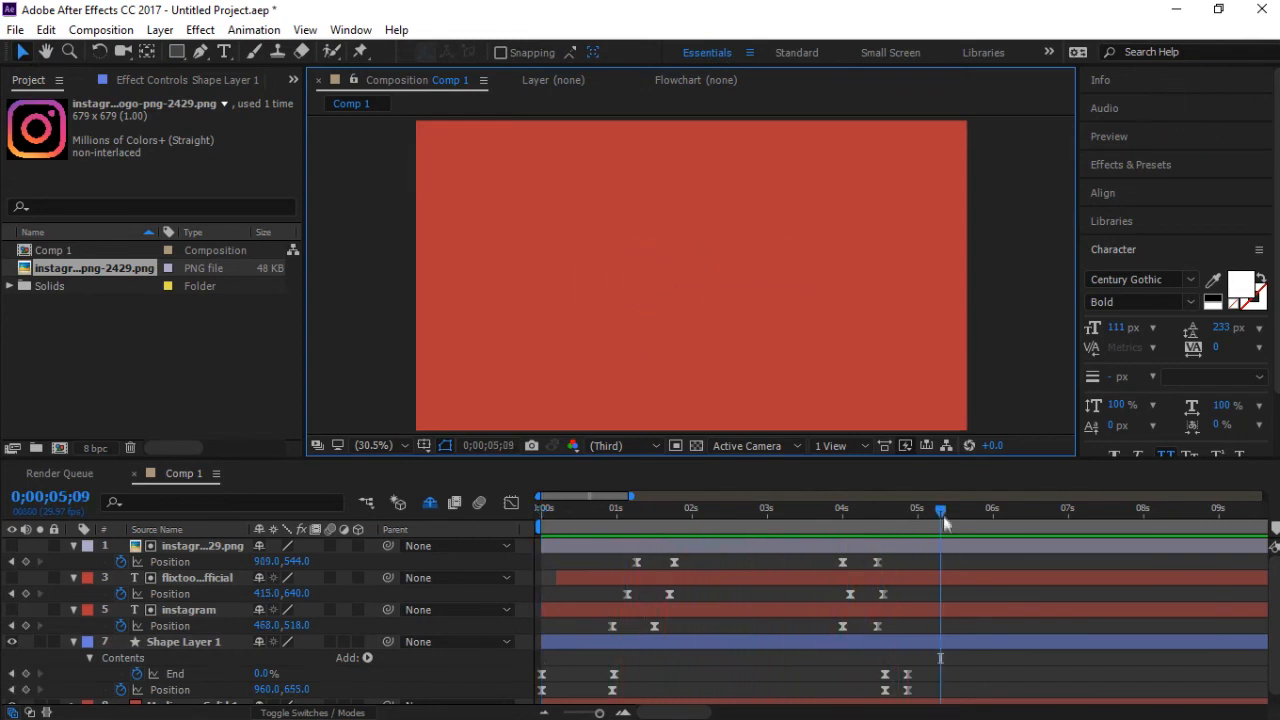
left_click_drag(940, 512, 850, 512)
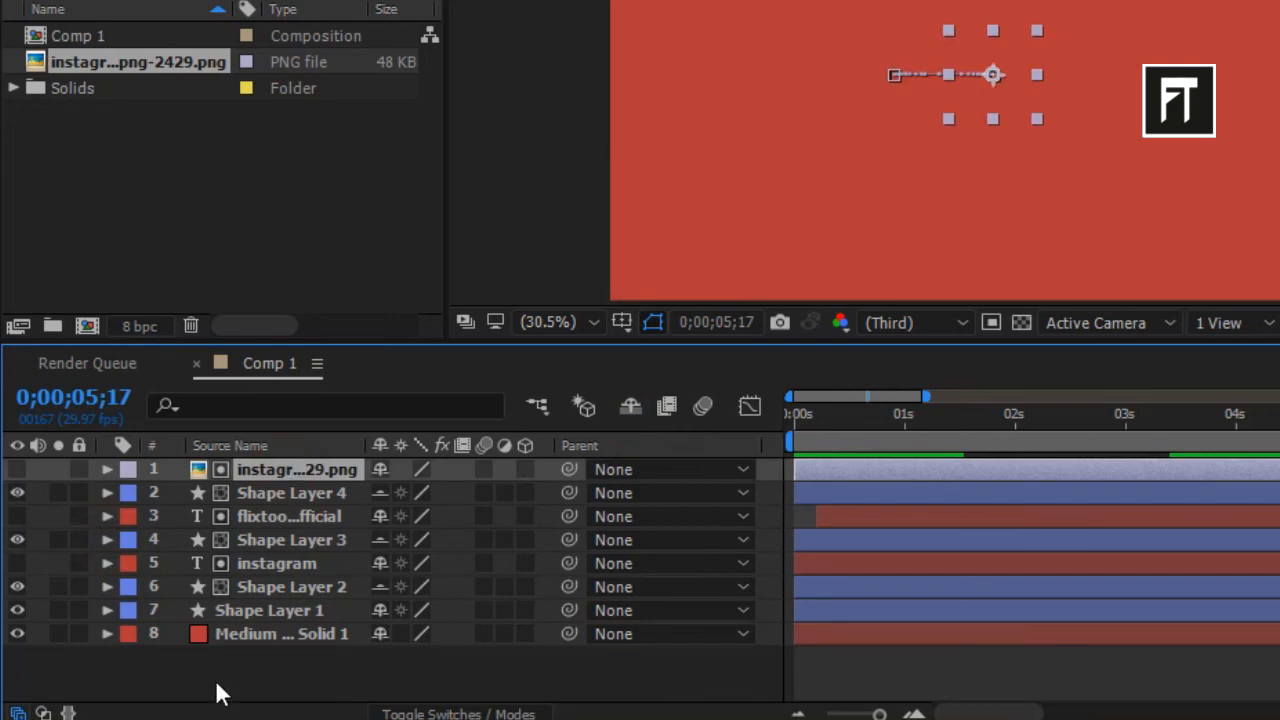
- Pre-compose all selected title layers into a composition named 'lower third'
right_click(282, 632)
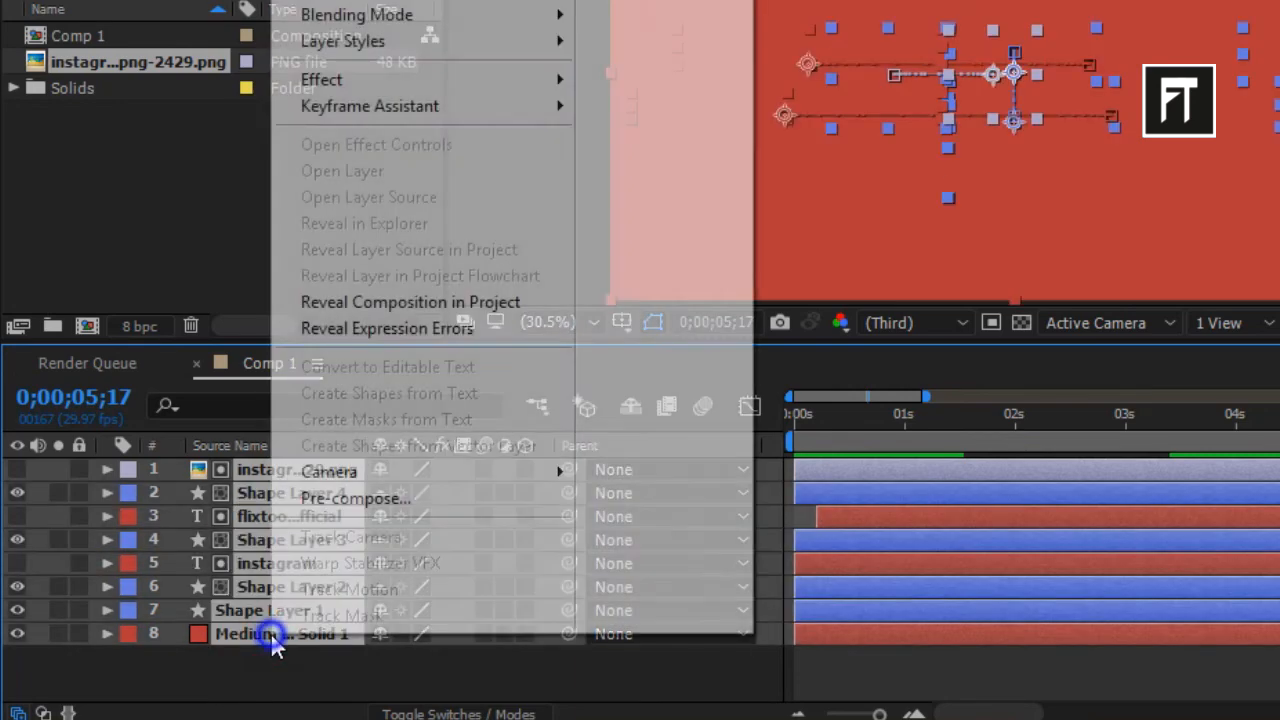
left_click(354, 496)
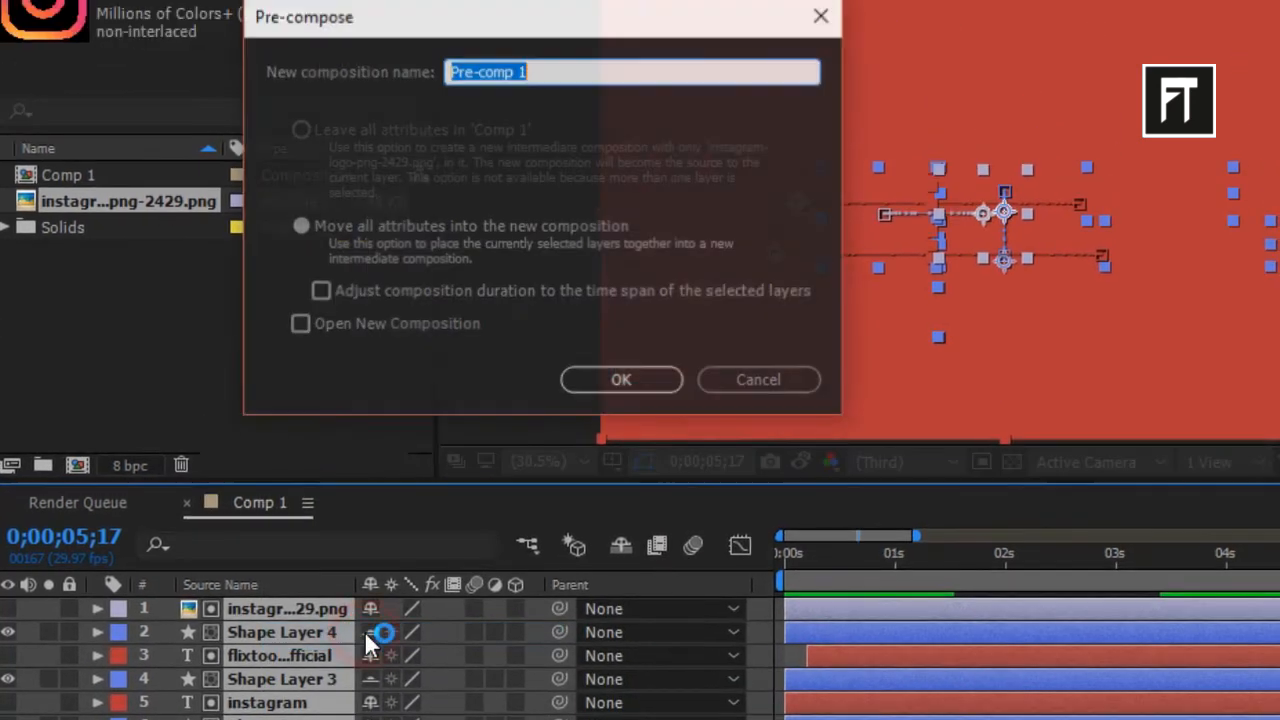
type("lower")
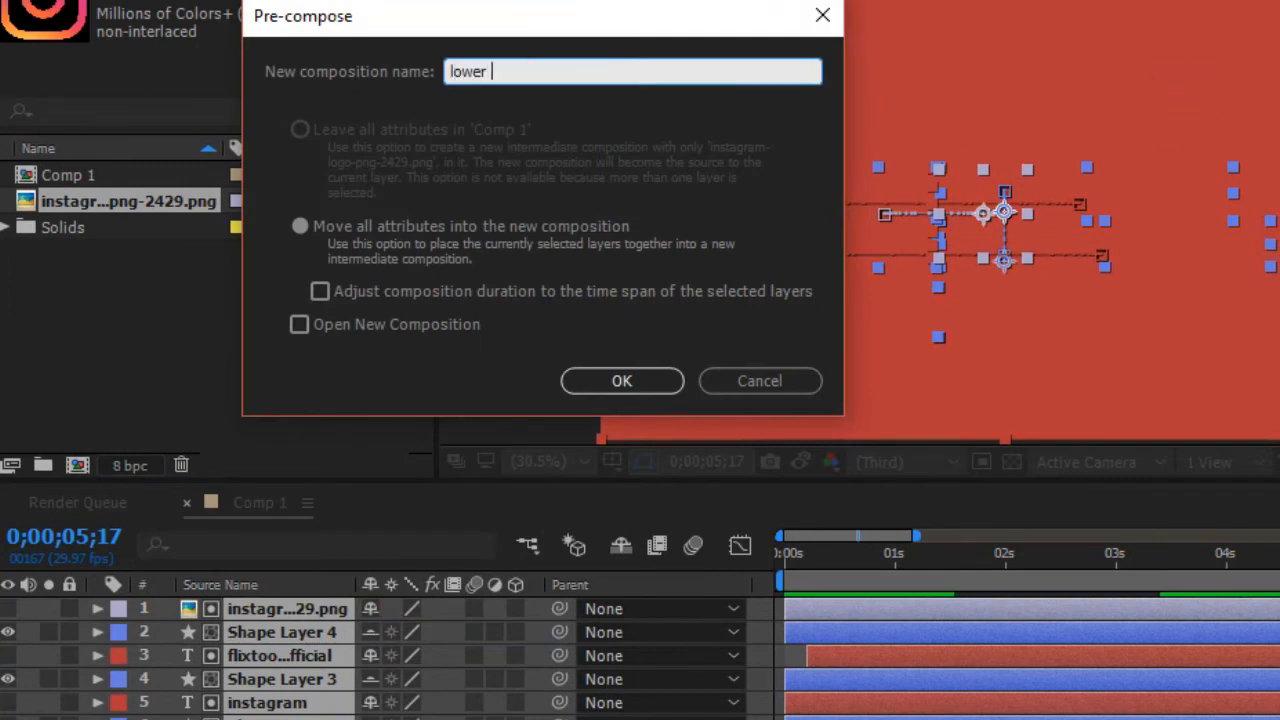
left_click(620, 380)
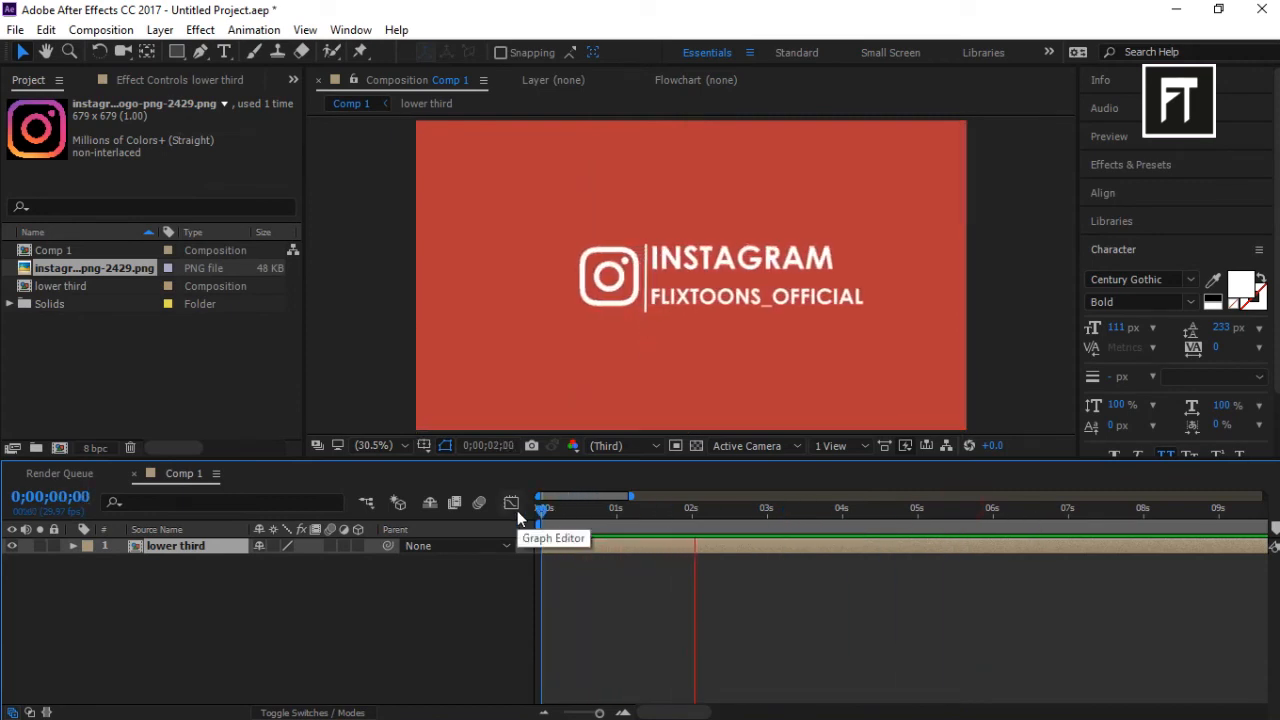
- Move to about 2 s, expand the lower third's Transform to lower Scale, and open the precomp
left_click(840, 508)
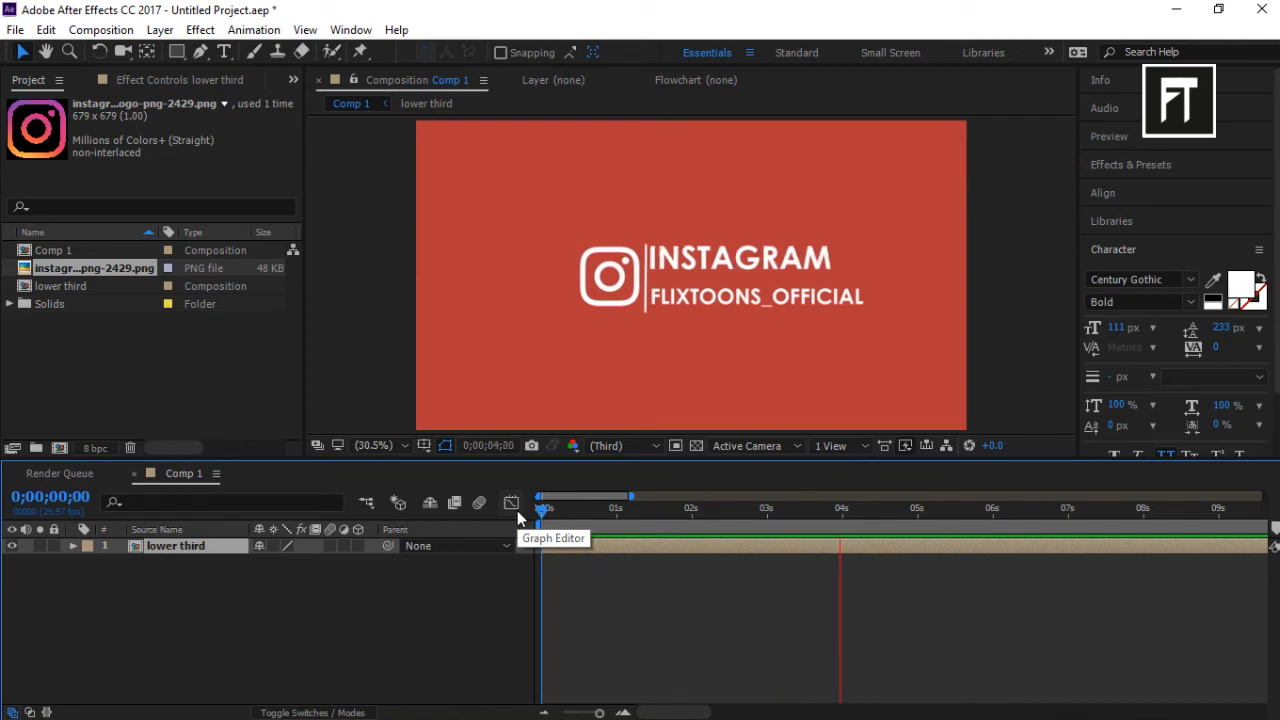
left_click(176, 544)
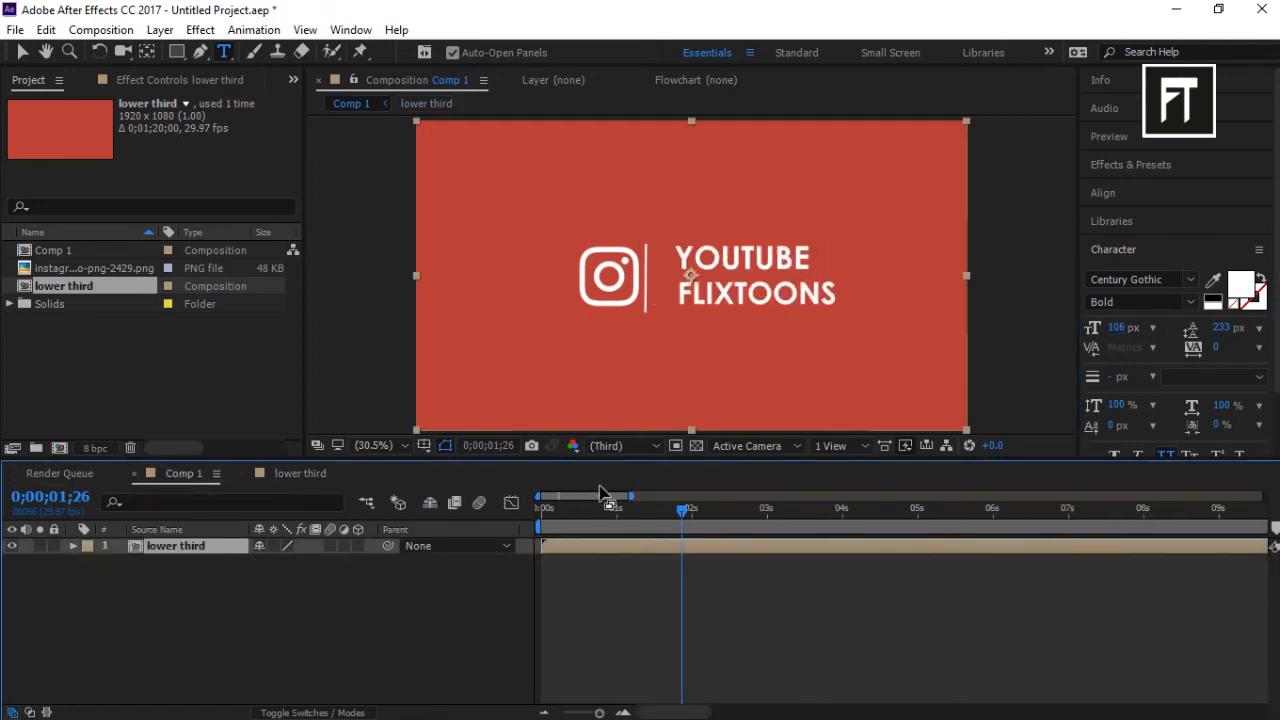
left_click(88, 560)
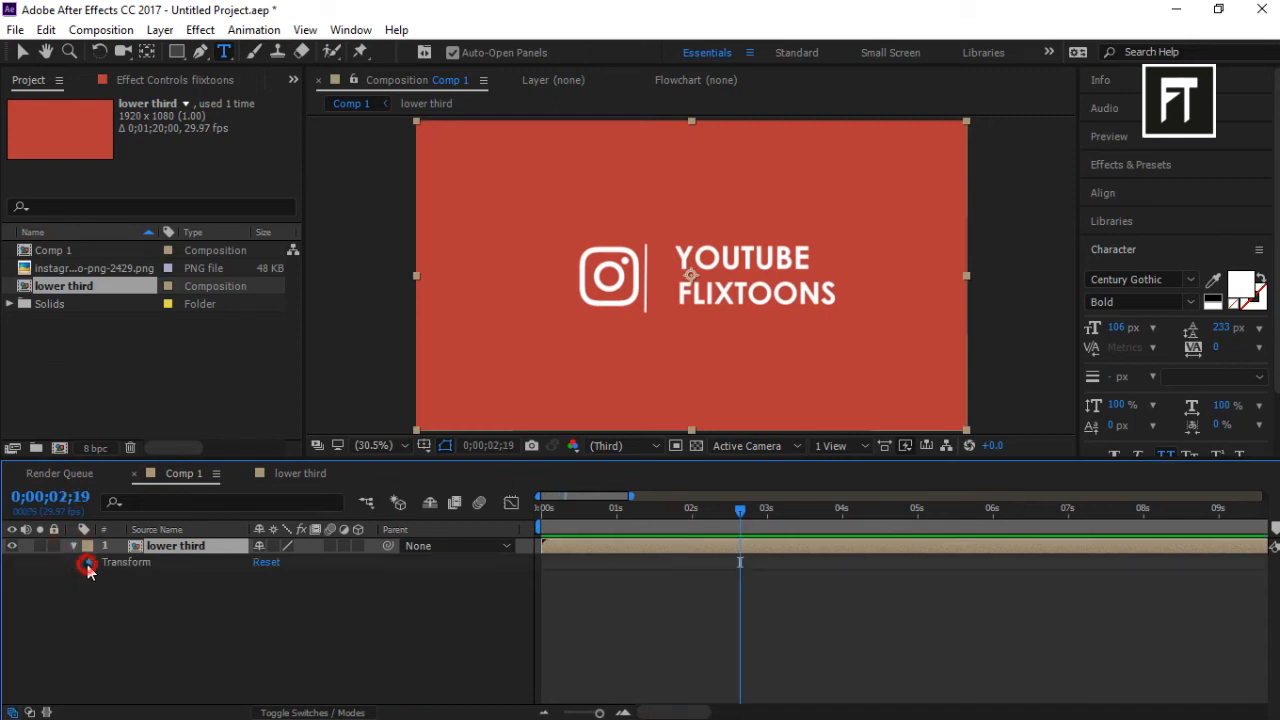
left_click(88, 560)
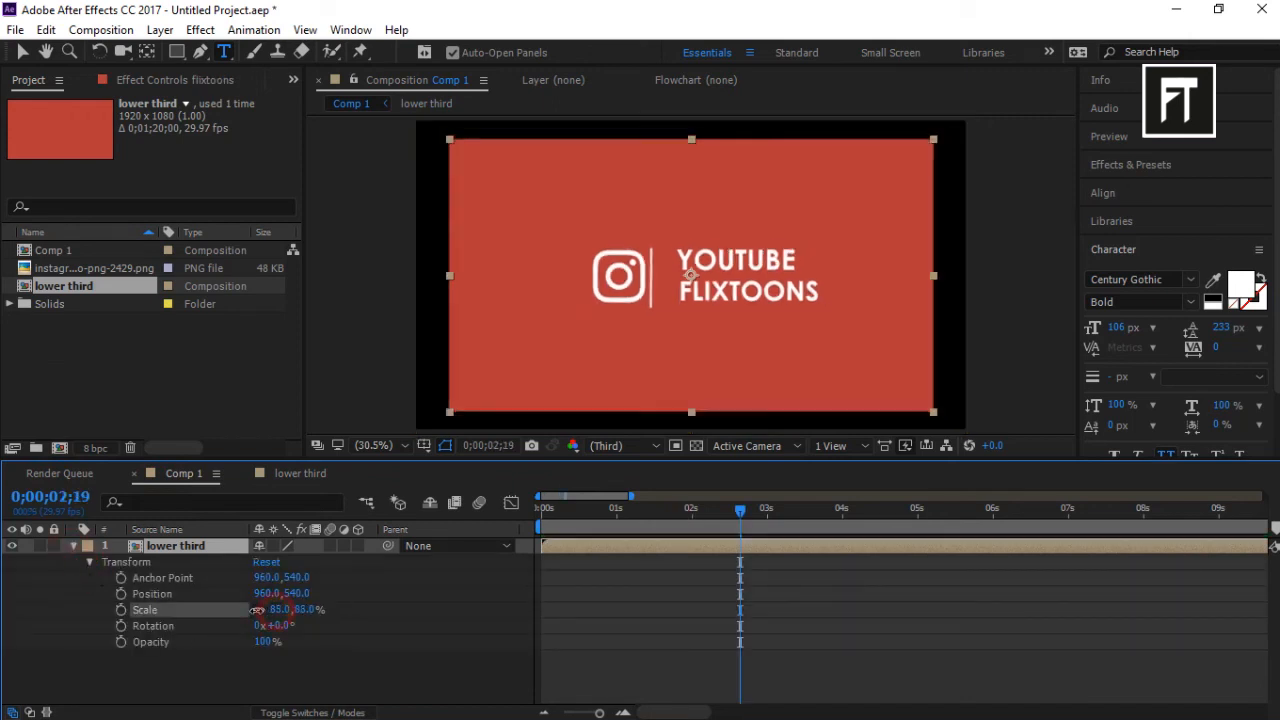
double_click(64, 284)
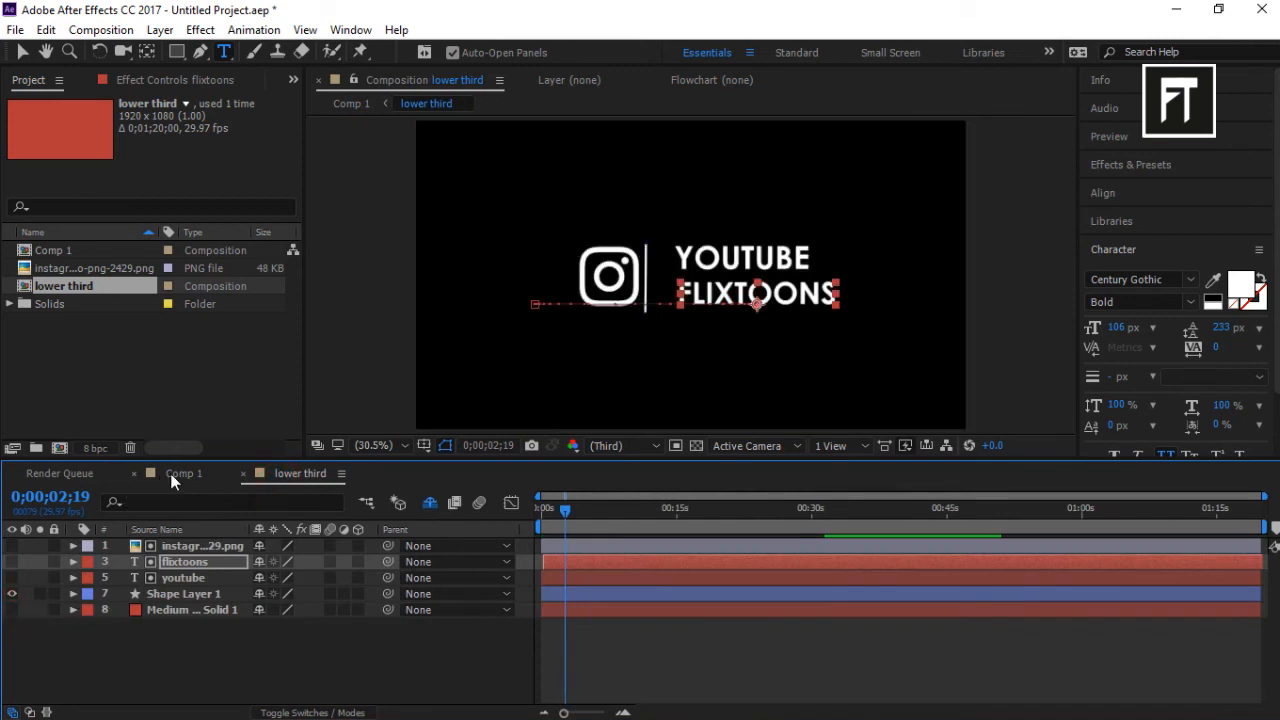
- Return to Comp 1 and set the lower third's Scale to 44% at the bottom-left
left_click(184, 472)
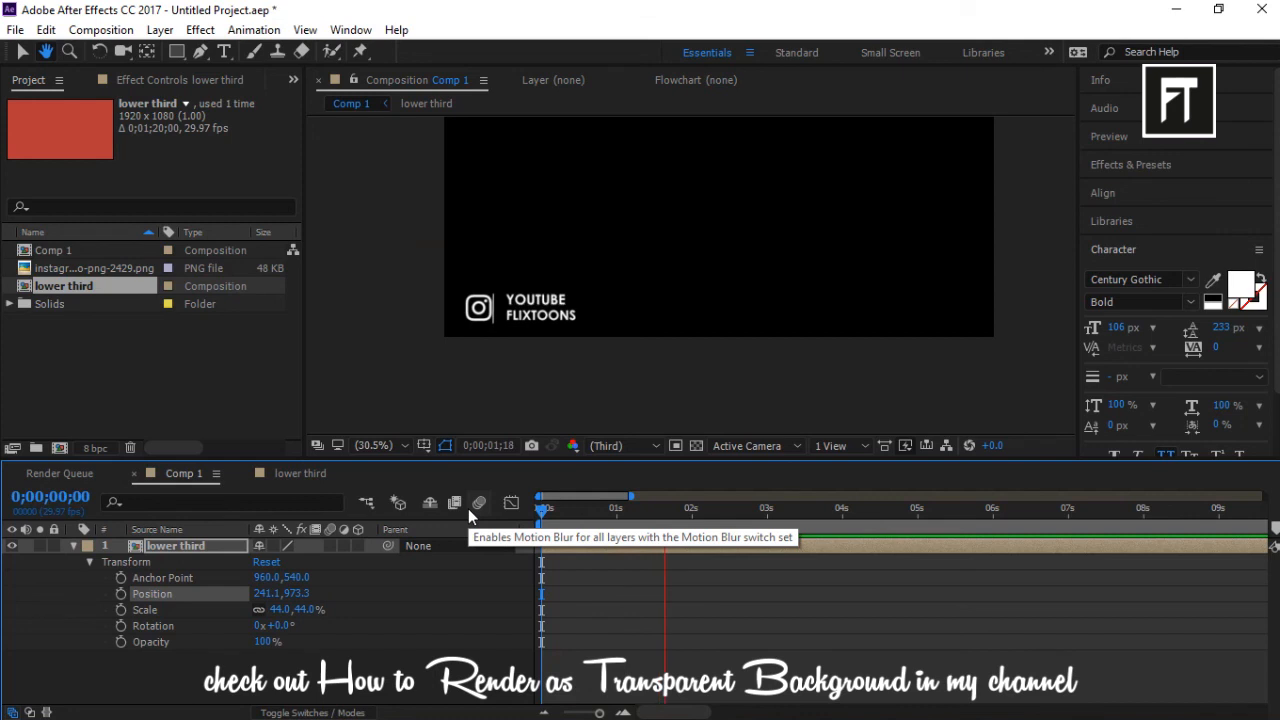
left_click(816, 508)
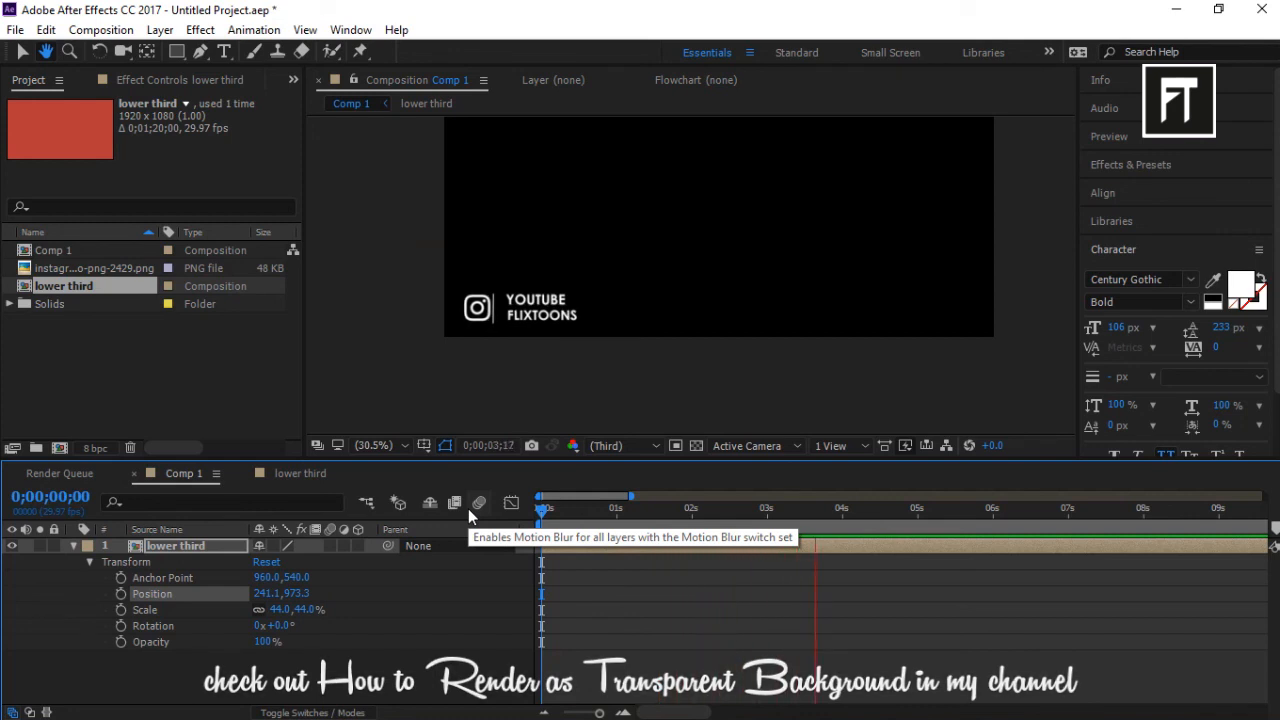